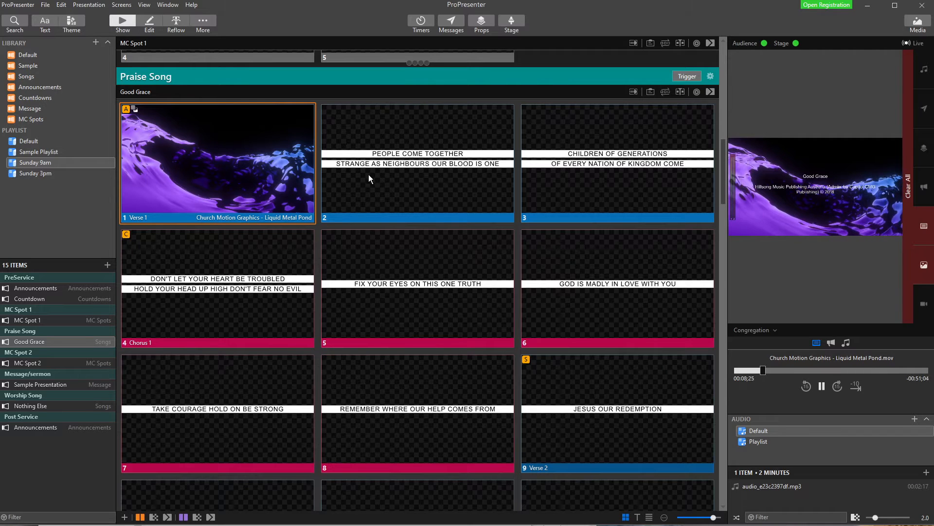
Trigger Good Grace slides 3 then 2, showing 'People Come Together' over the motion background
{"action": "left_click", "coordinate": [618, 161]}
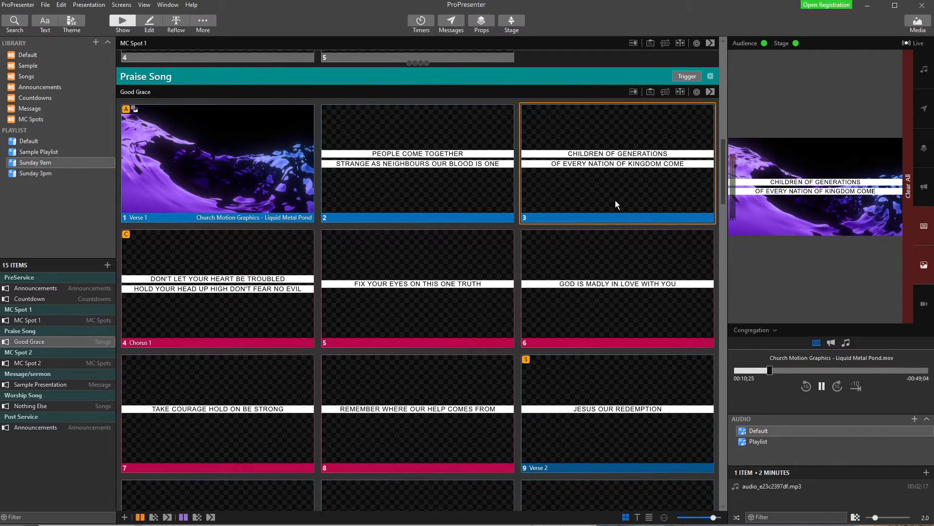
{"action": "mouse_move", "coordinate": [841, 276]}
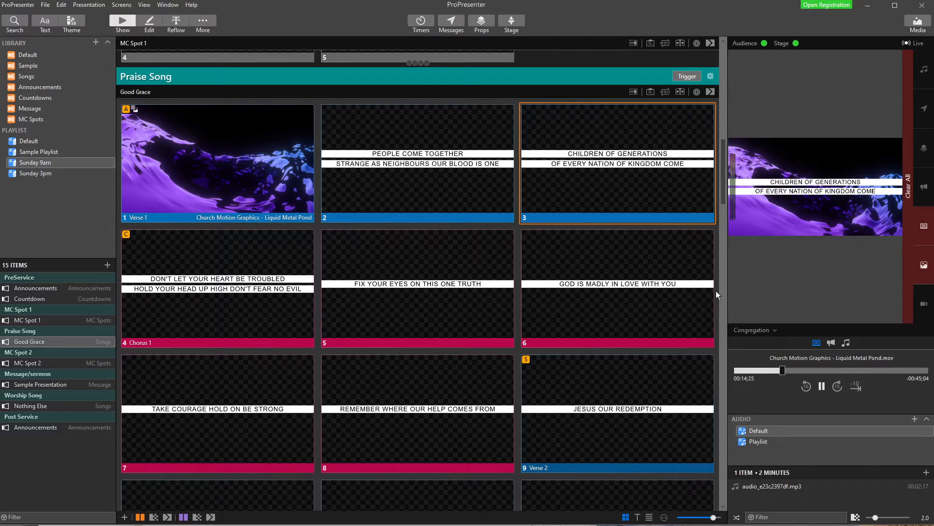
{"action": "mouse_move", "coordinate": [788, 308]}
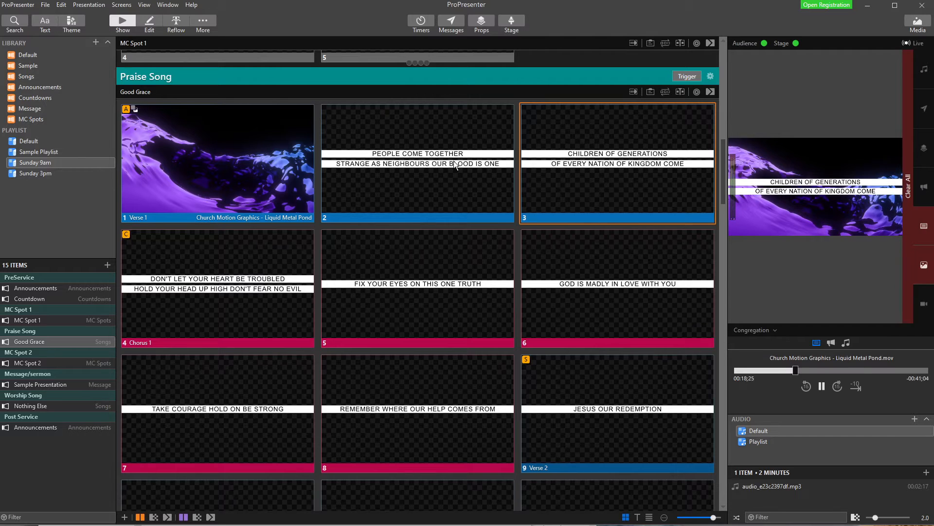
{"action": "left_click", "coordinate": [417, 161]}
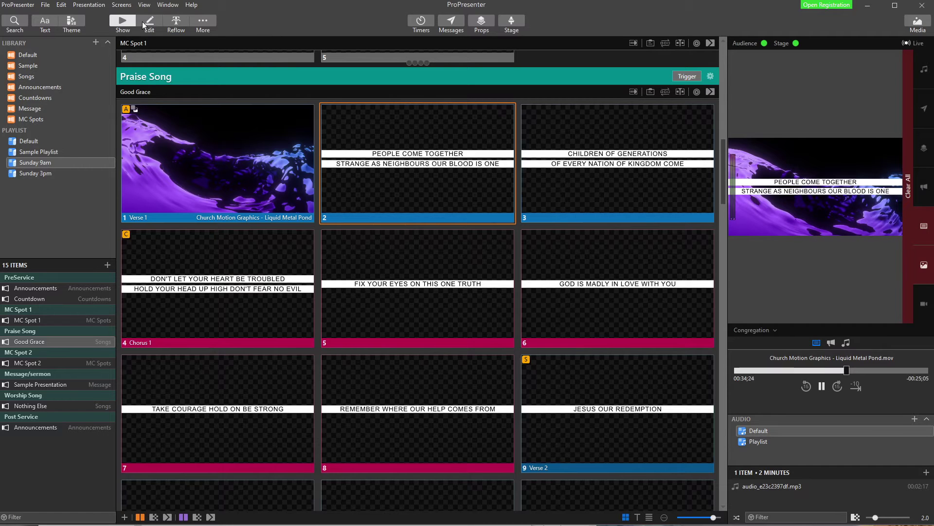
{"action": "mouse_move", "coordinate": [132, 27]}
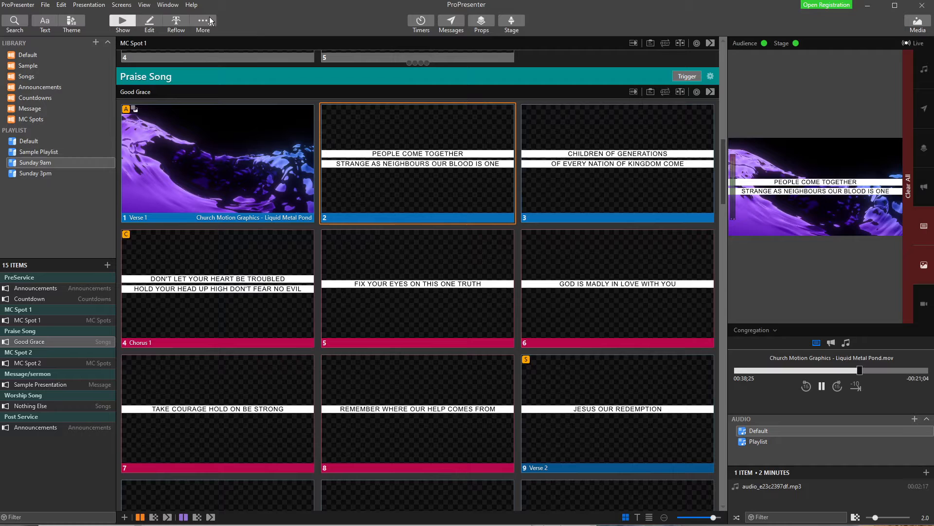
Open the Theme Editor from the More menu, keeping Lower Thirds selected
{"action": "left_click", "coordinate": [203, 22]}
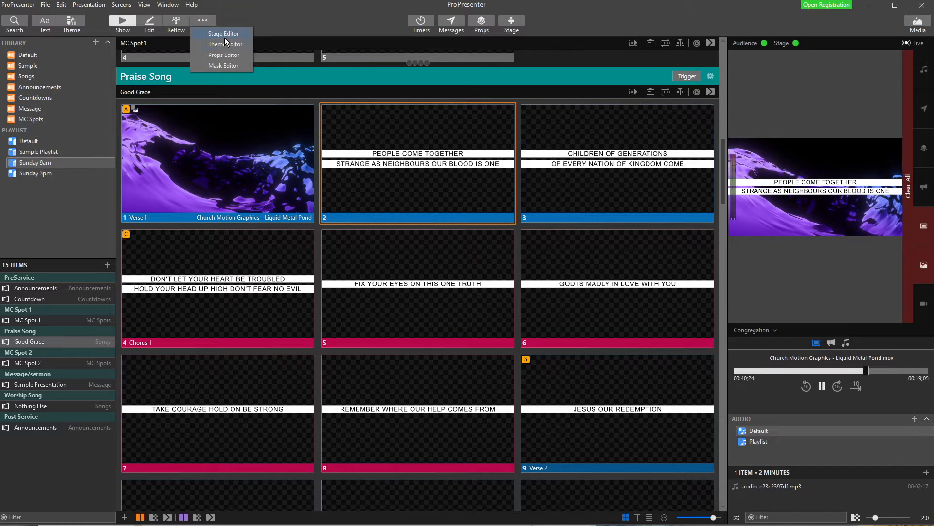
{"action": "mouse_move", "coordinate": [115, 37]}
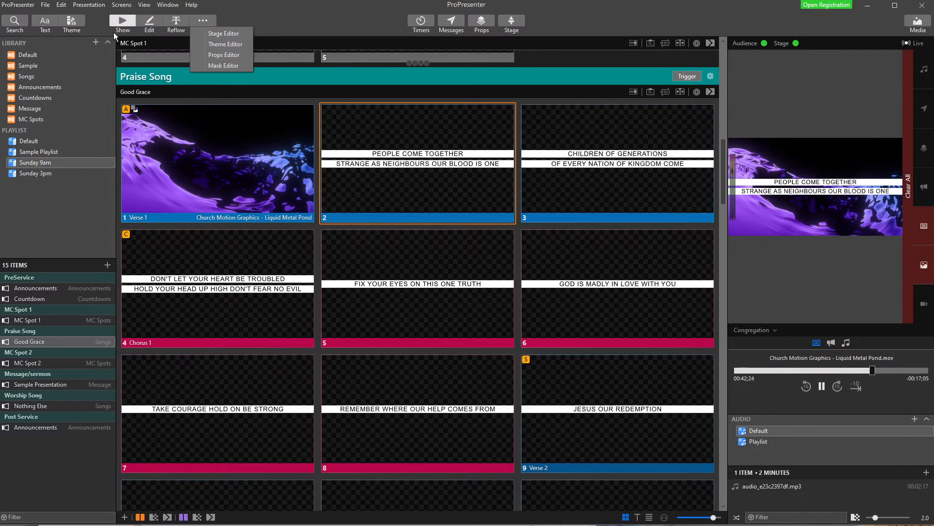
{"action": "mouse_move", "coordinate": [225, 44]}
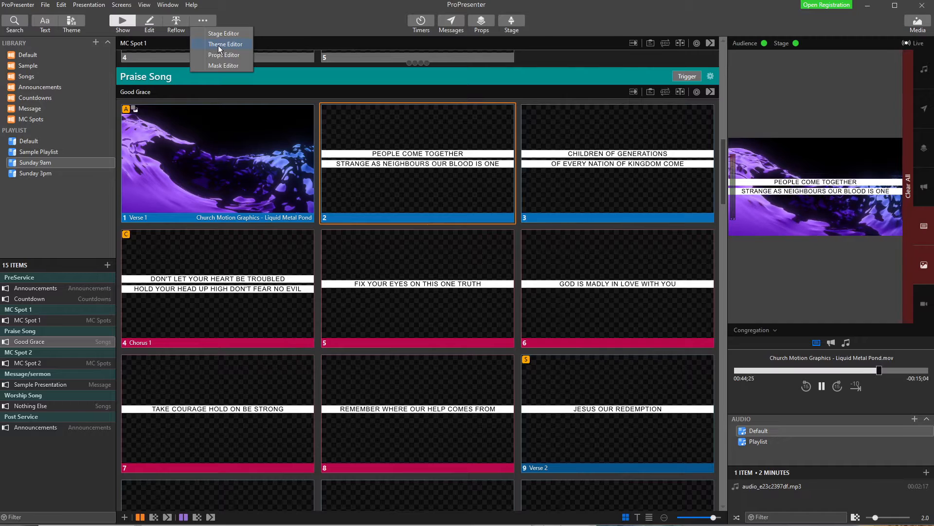
{"action": "left_click", "coordinate": [225, 45]}
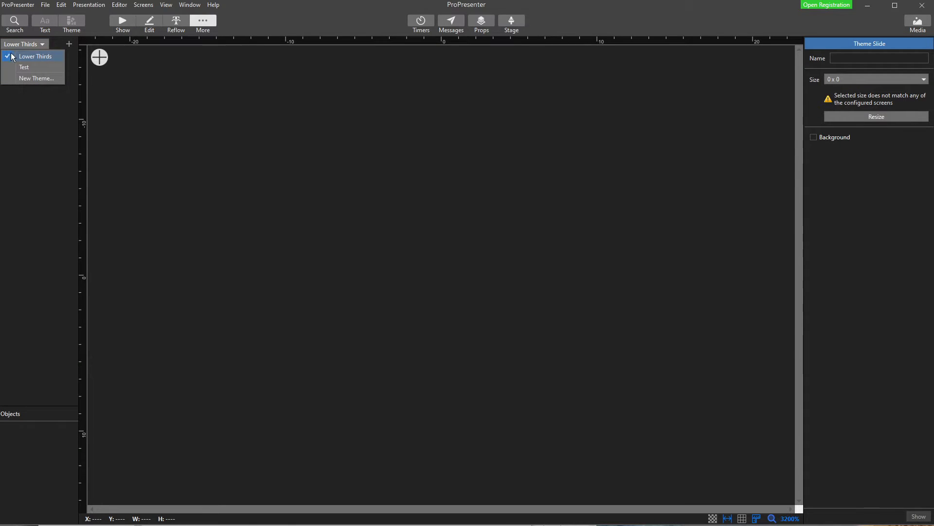
{"action": "mouse_move", "coordinate": [36, 77]}
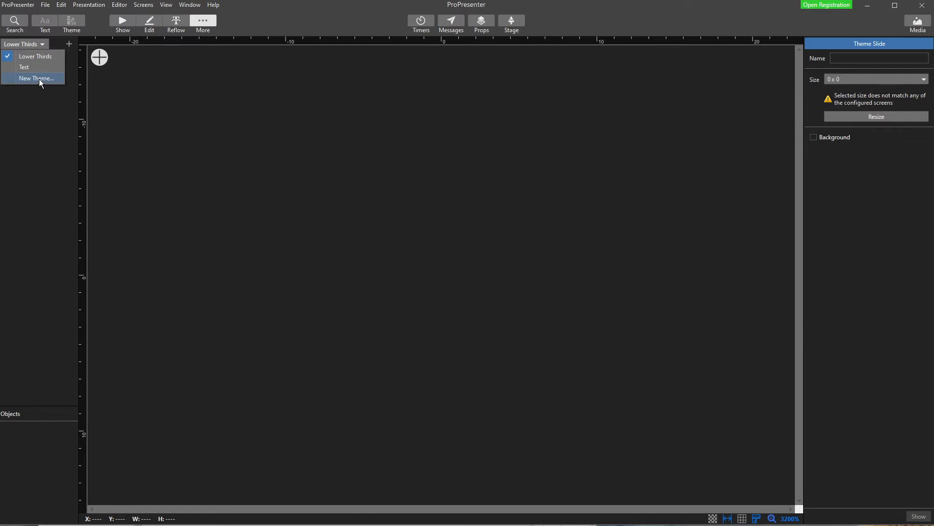
{"action": "mouse_move", "coordinate": [35, 56]}
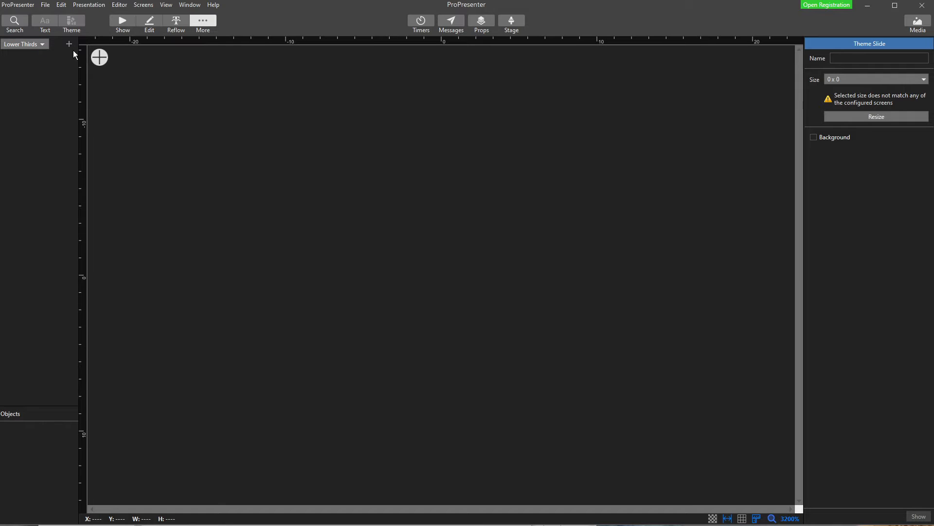
Add a template to Lower Thirds and rename it 'Lower Third Song Lyrics'
{"action": "left_click", "coordinate": [69, 45]}
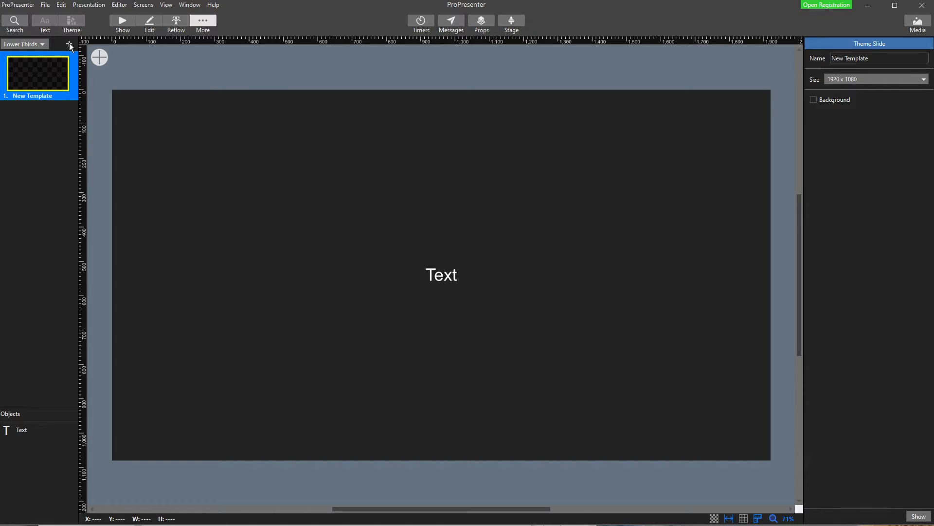
{"action": "right_click", "coordinate": [38, 71]}
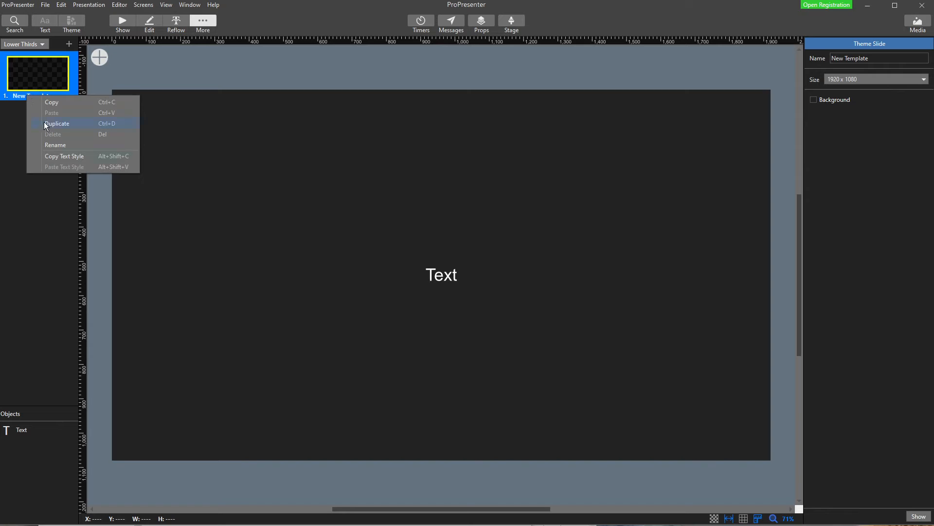
{"action": "left_click", "coordinate": [58, 150]}
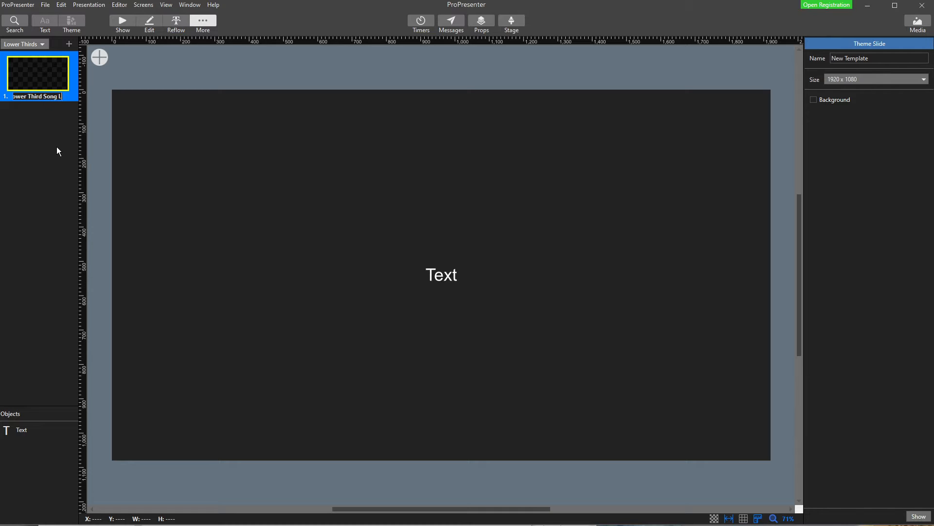
{"action": "type", "text": "Lower Third Song Lyrics"}
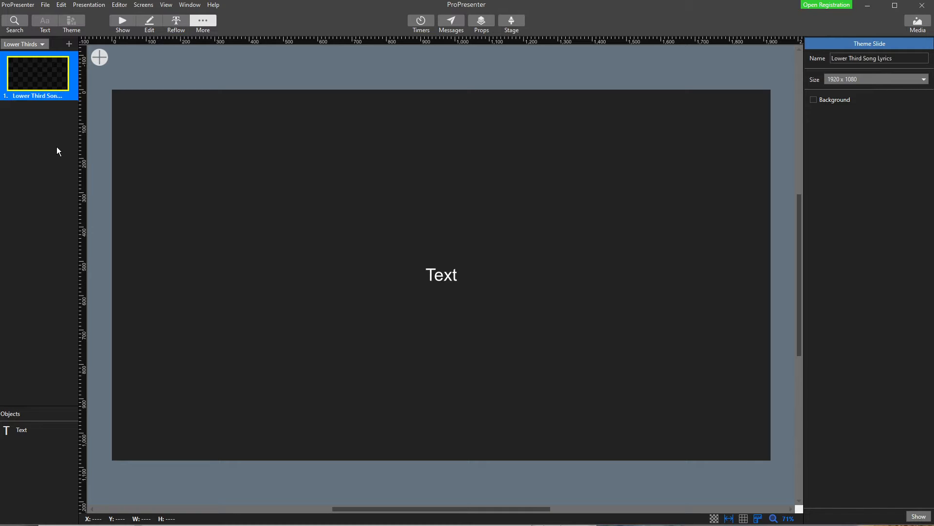
{"action": "mouse_move", "coordinate": [47, 109]}
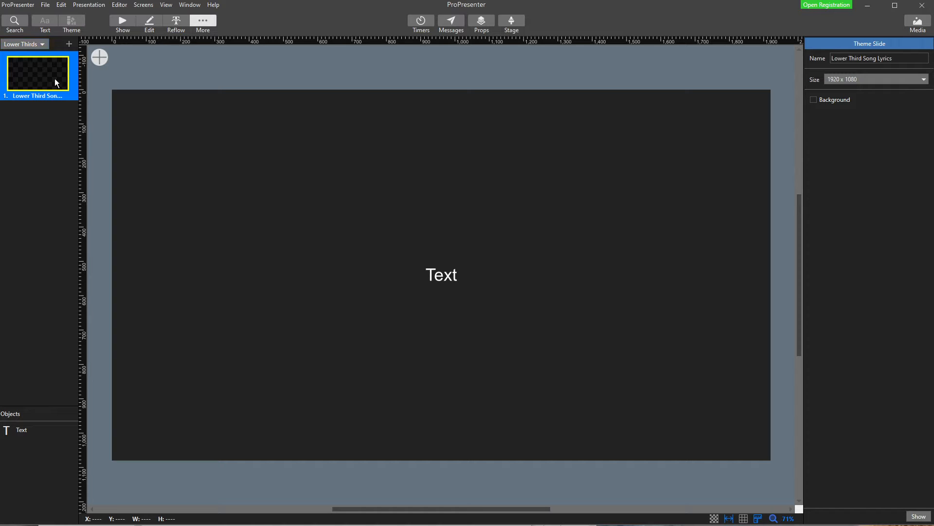
{"action": "mouse_move", "coordinate": [43, 133]}
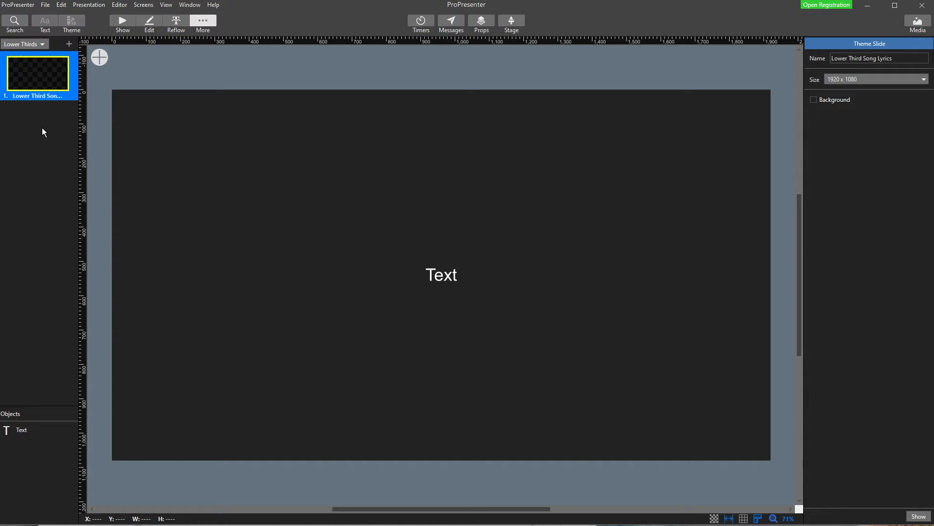
{"action": "mouse_move", "coordinate": [21, 153]}
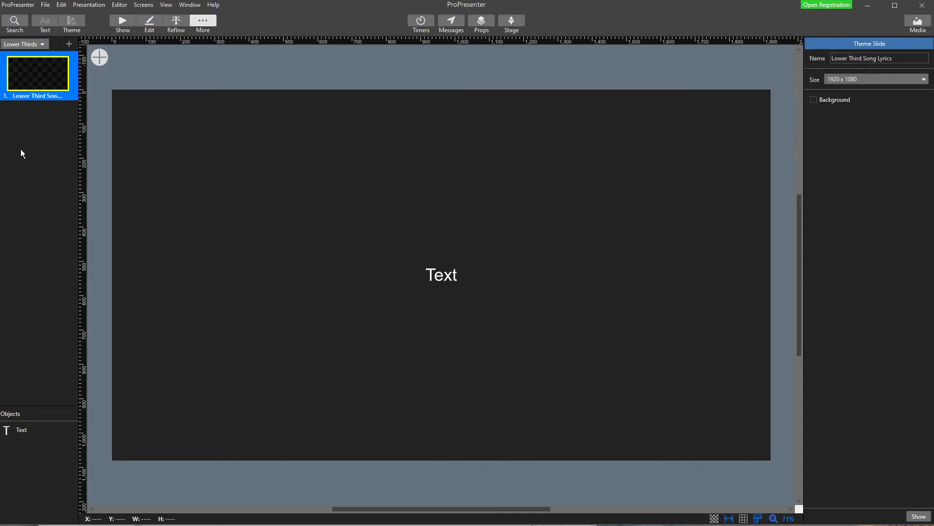
{"action": "mouse_move", "coordinate": [26, 188]}
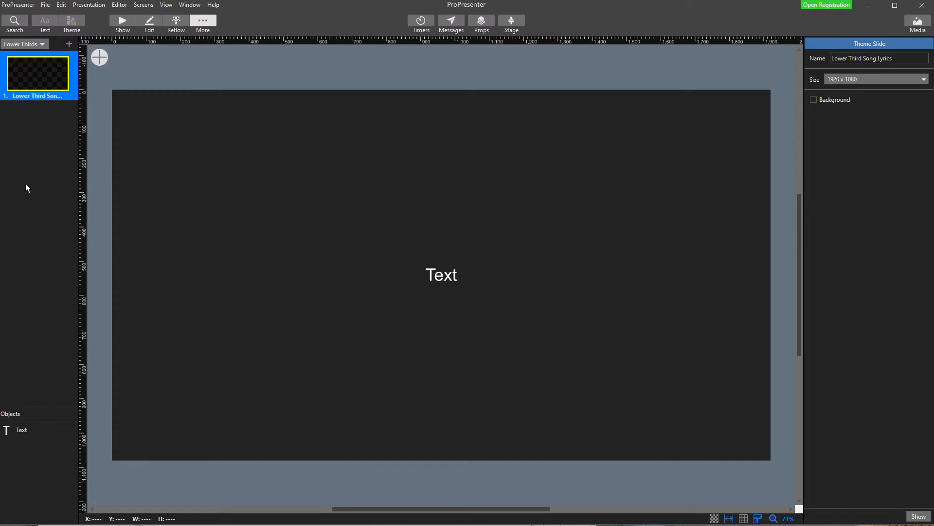
{"action": "mouse_move", "coordinate": [75, 255]}
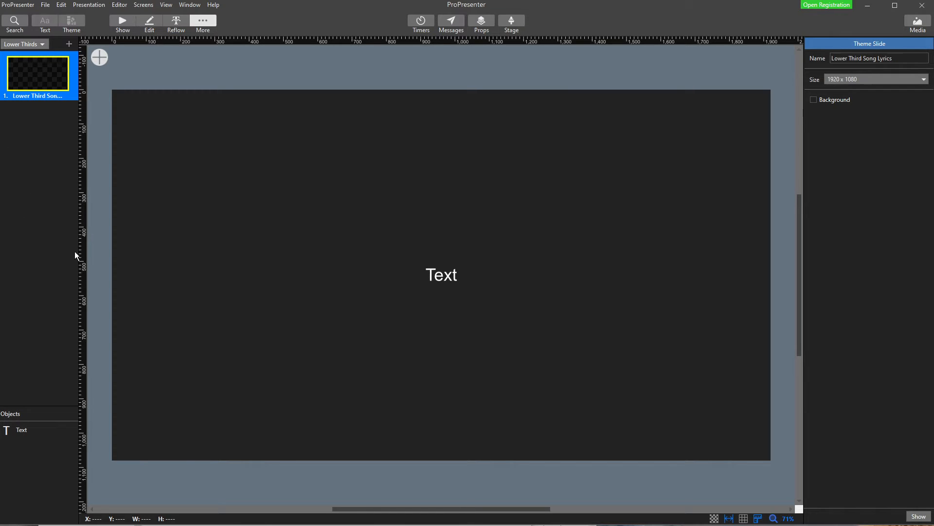
{"action": "mouse_move", "coordinate": [65, 297]}
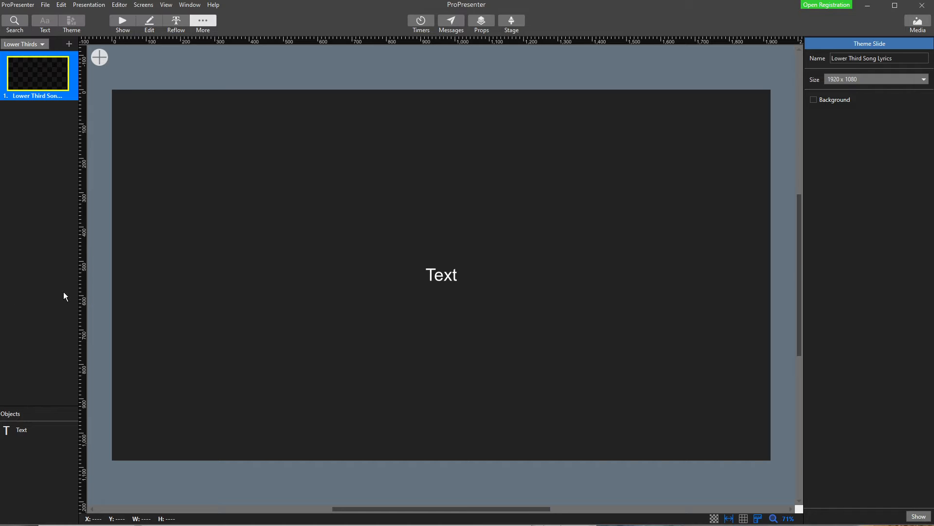
{"action": "mouse_move", "coordinate": [53, 322]}
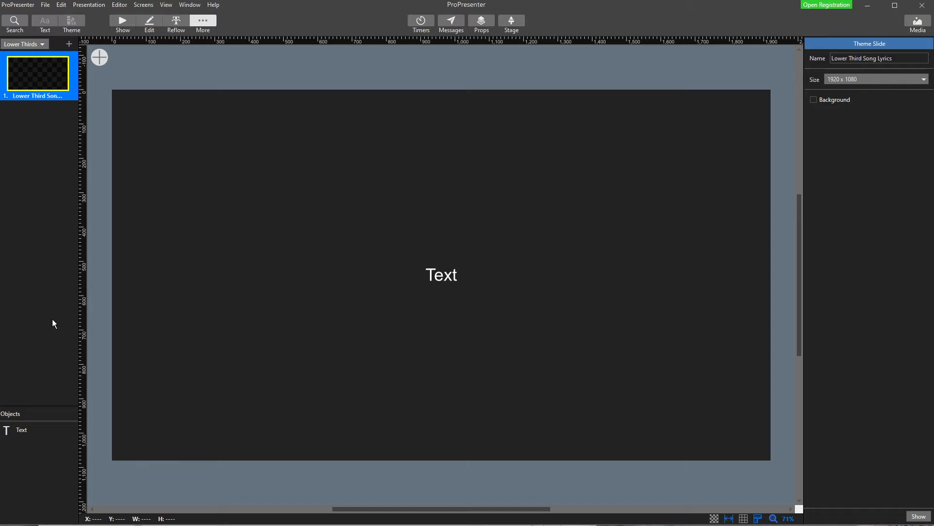
{"action": "mouse_move", "coordinate": [53, 128]}
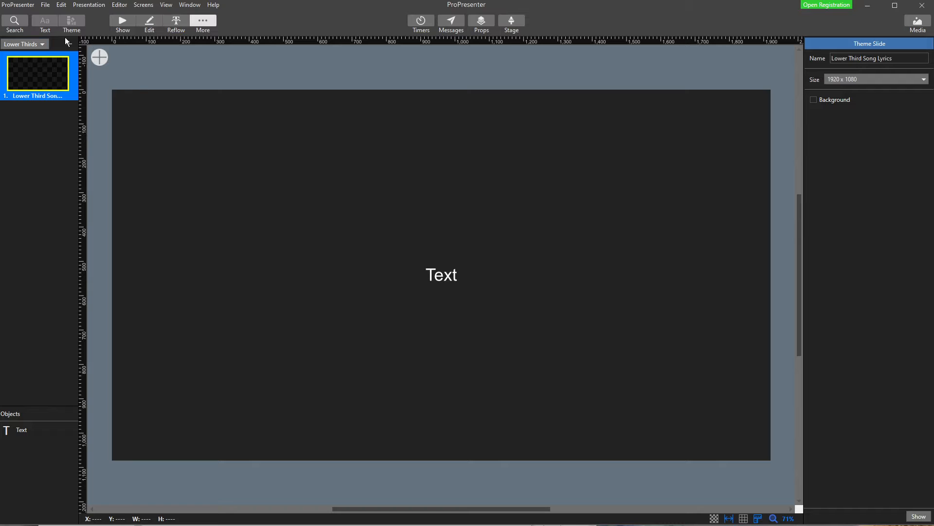
{"action": "mouse_move", "coordinate": [521, 275]}
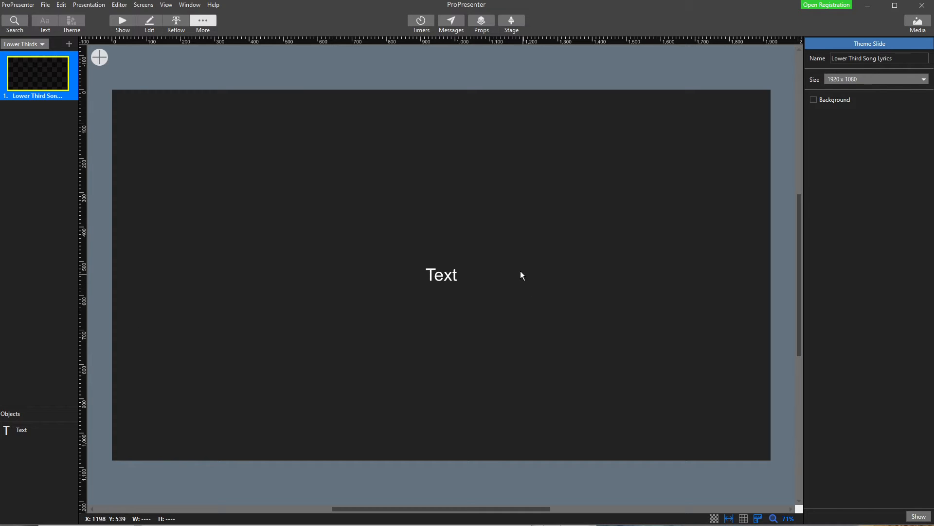
{"action": "mouse_move", "coordinate": [441, 141]}
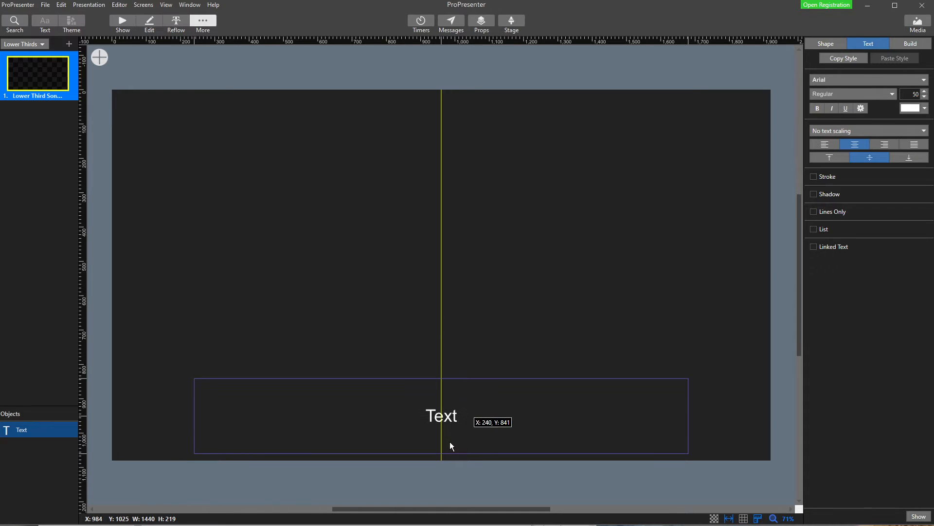
Place the 1440×219 Text box along the bottom edge of the template
{"action": "left_click", "coordinate": [451, 446]}
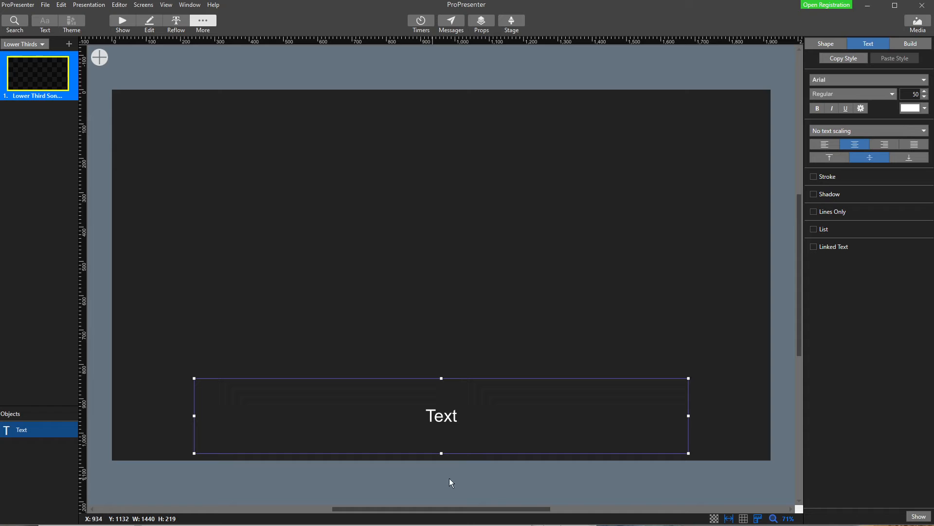
{"action": "mouse_move", "coordinate": [492, 475]}
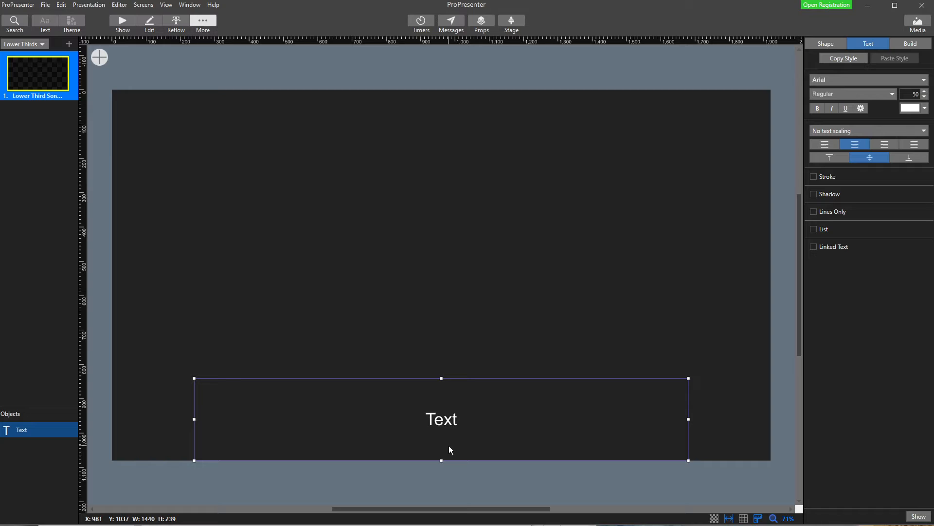
{"action": "mouse_move", "coordinate": [422, 459]}
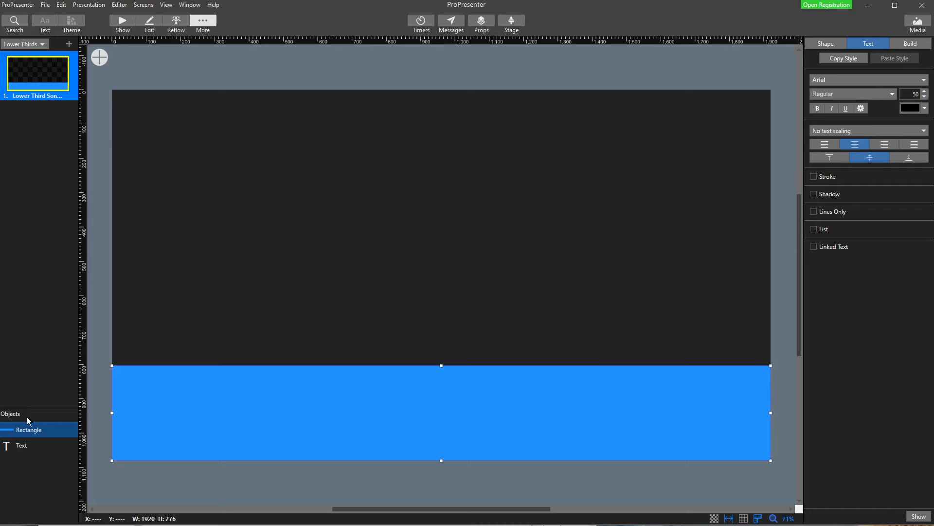
Change the placeholder text colour to white
{"action": "left_click", "coordinate": [21, 430]}
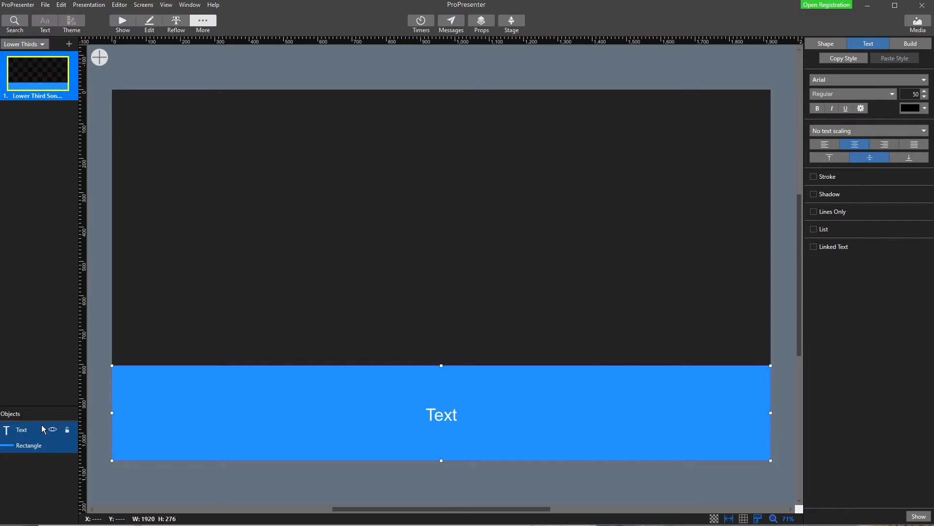
{"action": "left_click", "coordinate": [21, 430]}
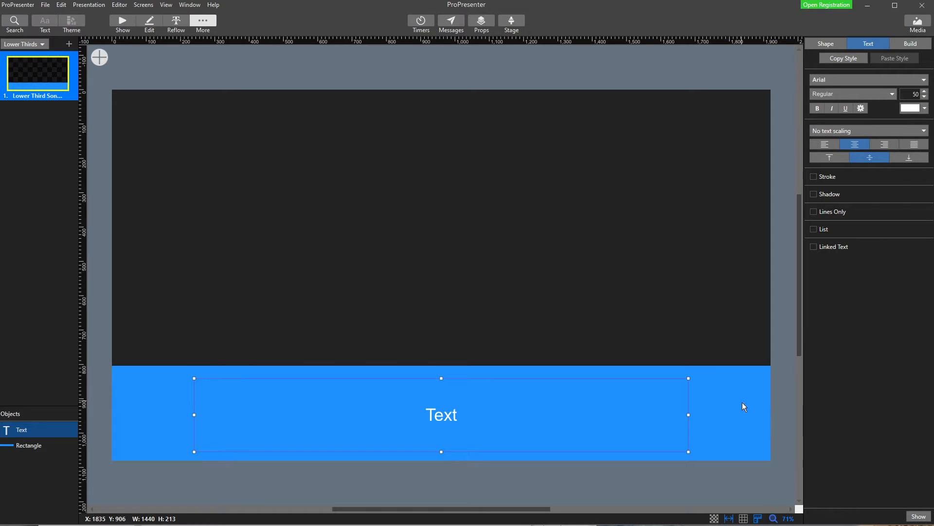
Fill the lower-third rectangle with white for a translucent grey band
{"action": "left_click", "coordinate": [29, 445]}
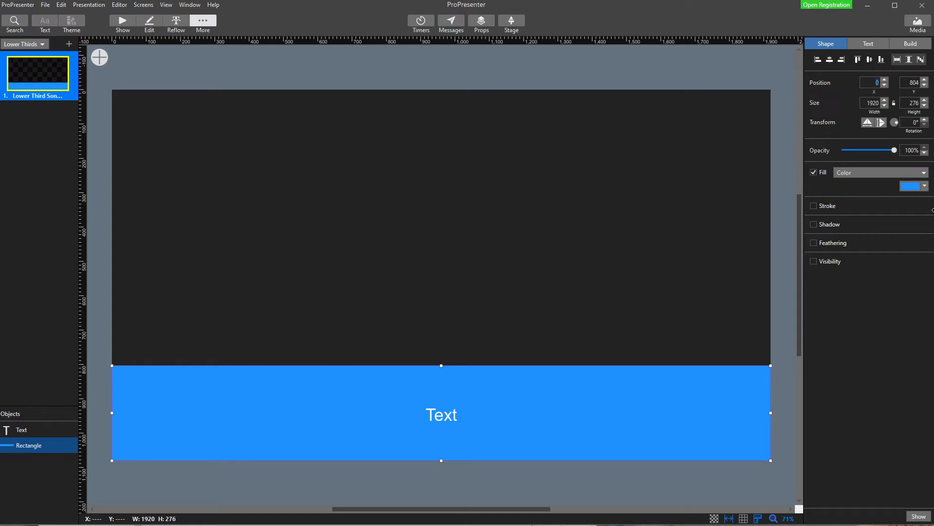
{"action": "left_click", "coordinate": [924, 186]}
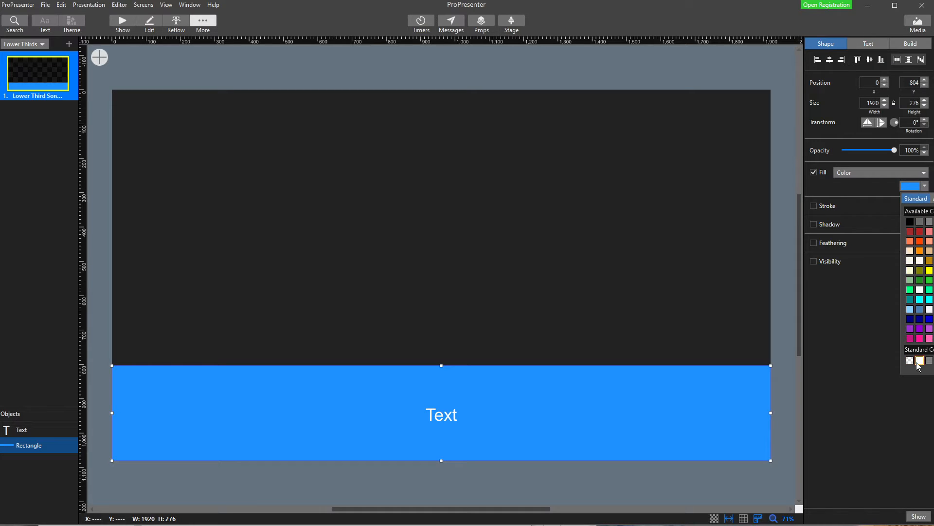
{"action": "left_click", "coordinate": [909, 361]}
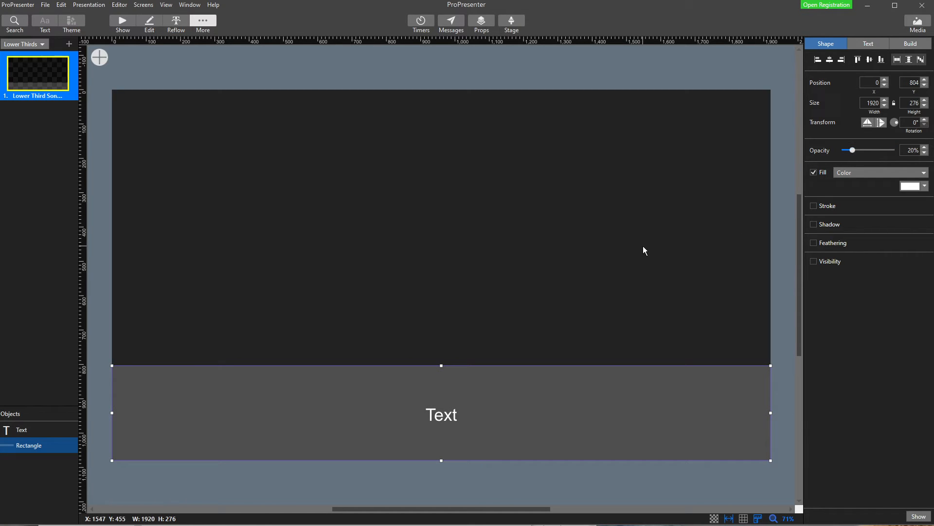
{"action": "mouse_move", "coordinate": [176, 127]}
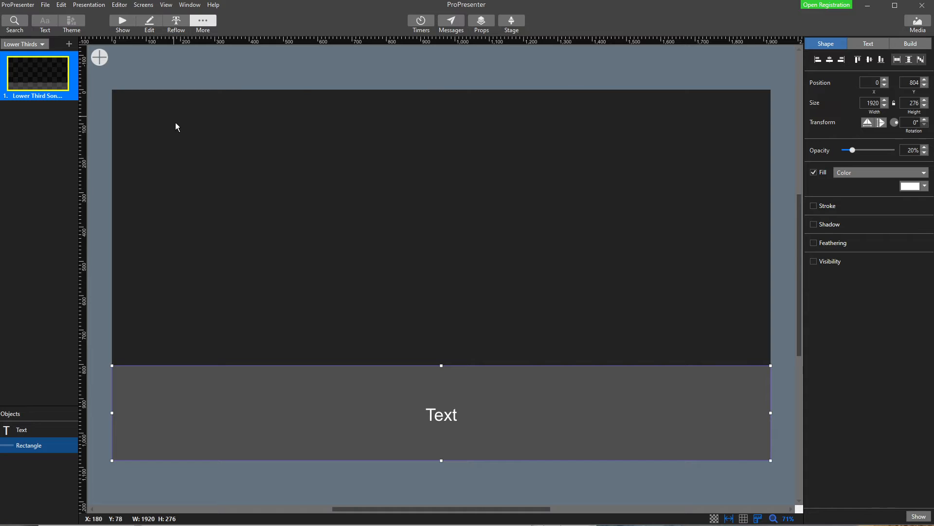
{"action": "mouse_move", "coordinate": [553, 178]}
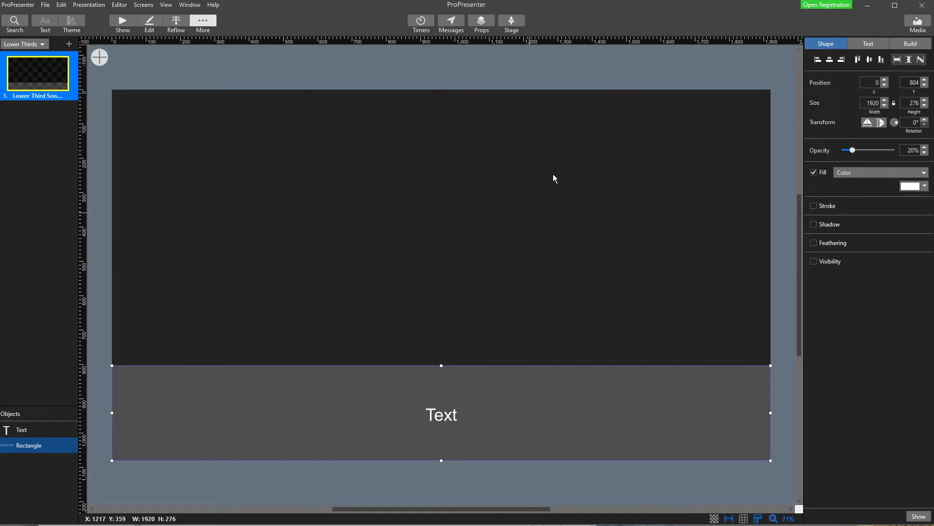
{"action": "mouse_move", "coordinate": [182, 408]}
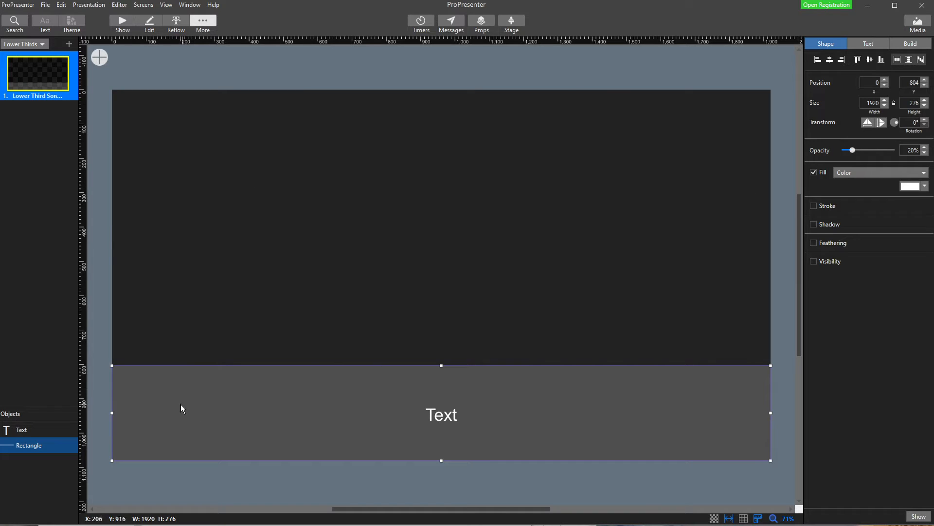
{"action": "mouse_move", "coordinate": [390, 518]}
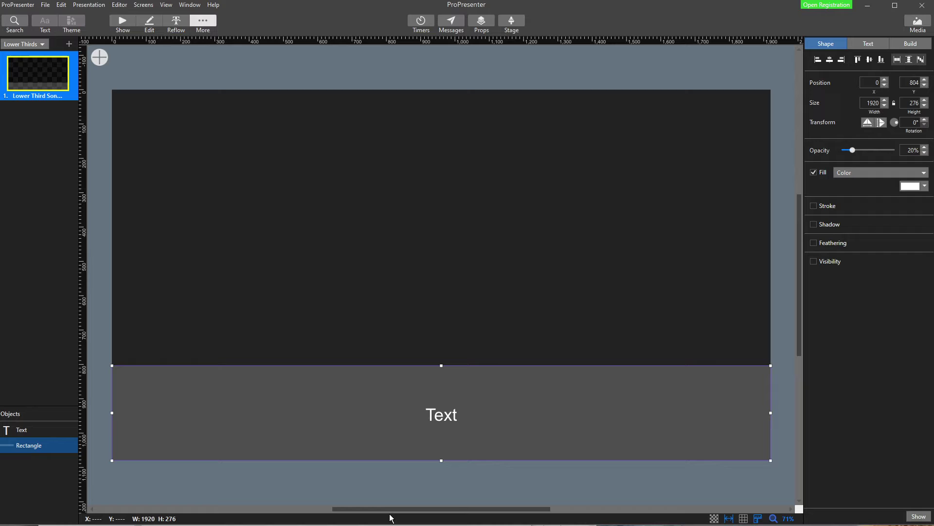
{"action": "mouse_move", "coordinate": [276, 394]}
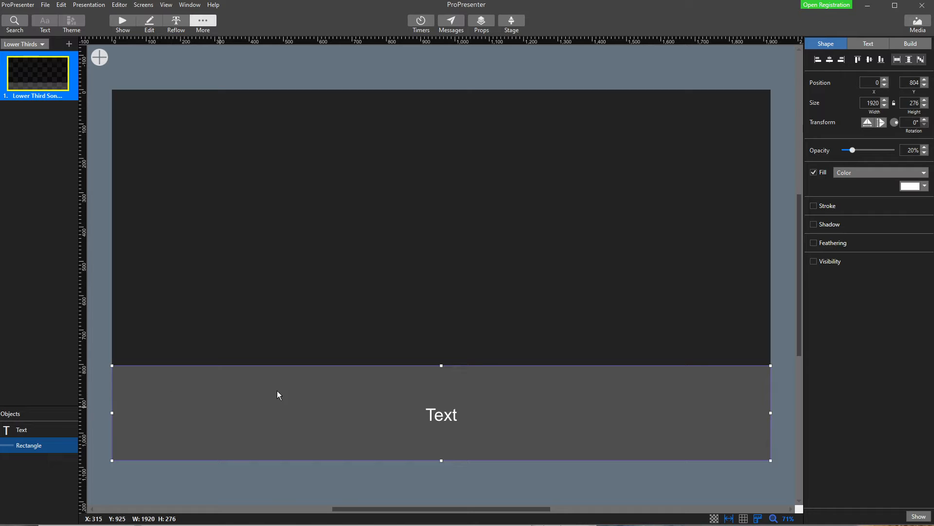
{"action": "mouse_move", "coordinate": [641, 369]}
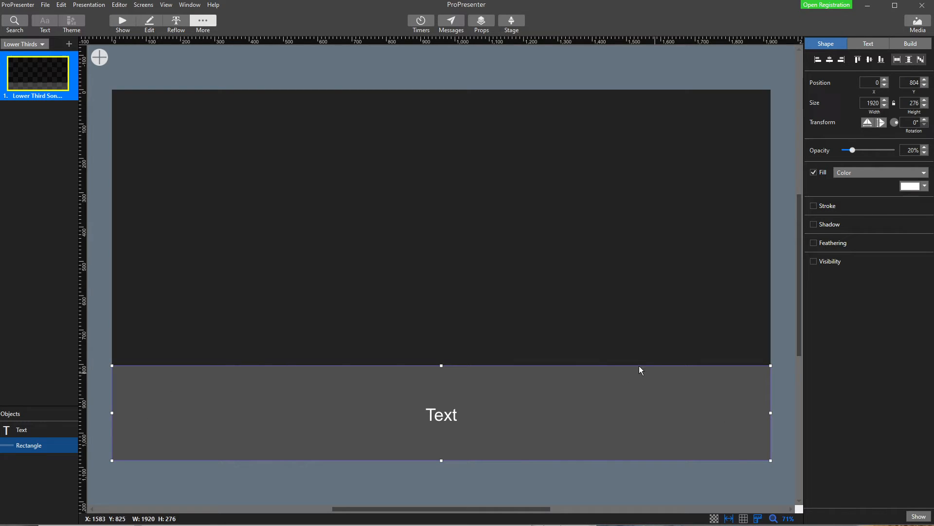
{"action": "mouse_move", "coordinate": [577, 389]}
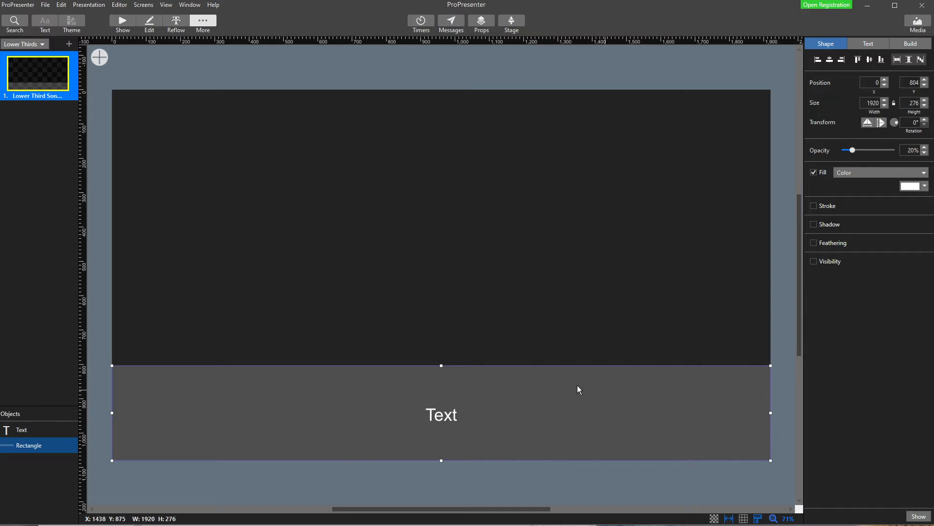
{"action": "mouse_move", "coordinate": [514, 432]}
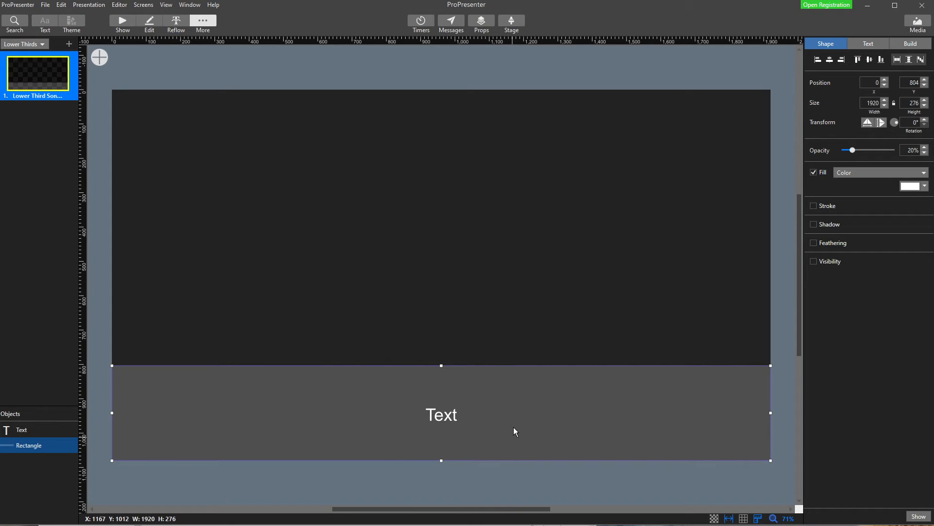
{"action": "mouse_move", "coordinate": [481, 410]}
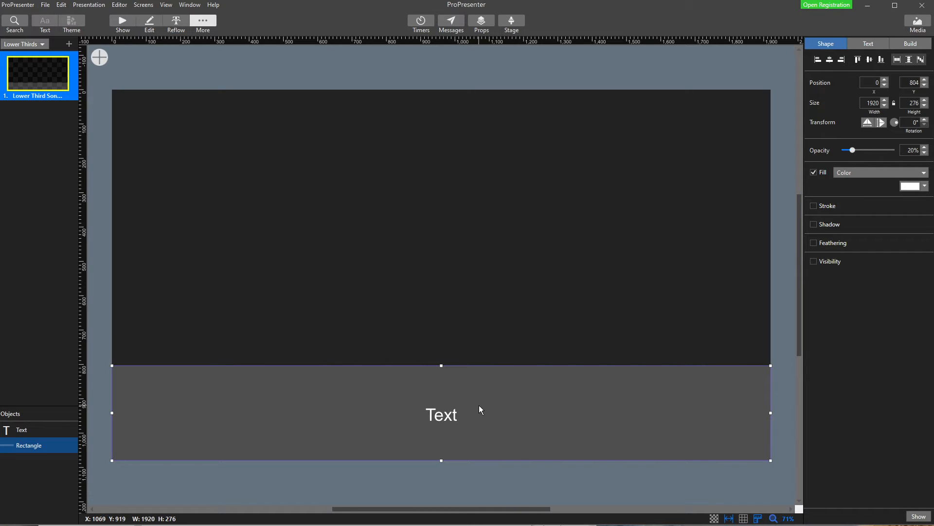
{"action": "mouse_move", "coordinate": [479, 410]}
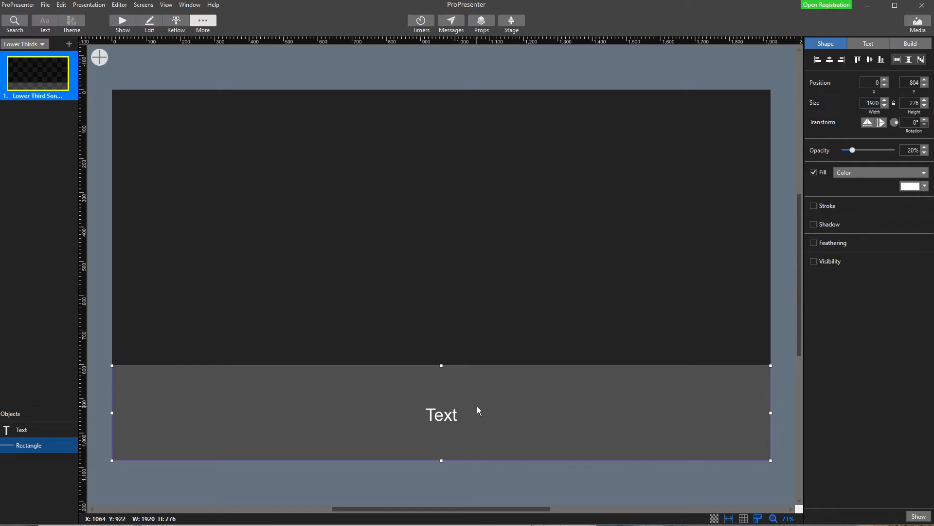
{"action": "mouse_move", "coordinate": [645, 373]}
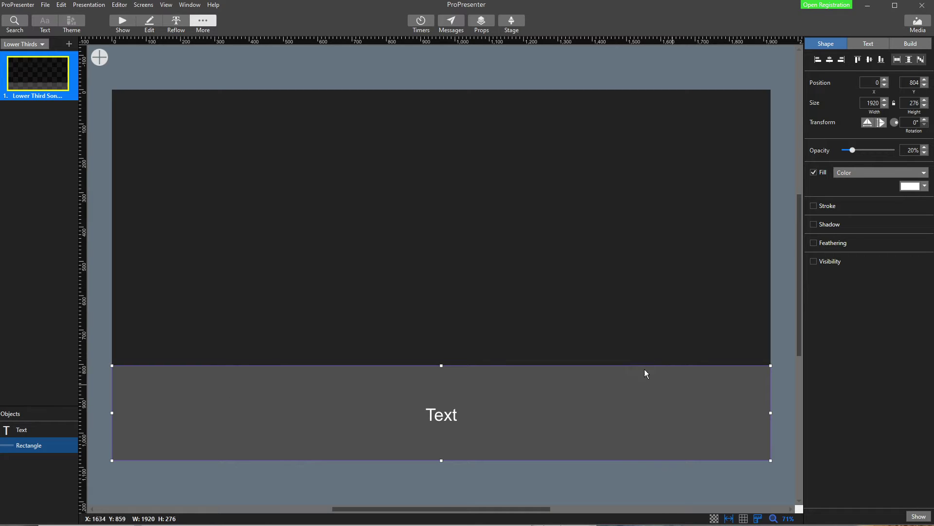
{"action": "mouse_move", "coordinate": [475, 285]}
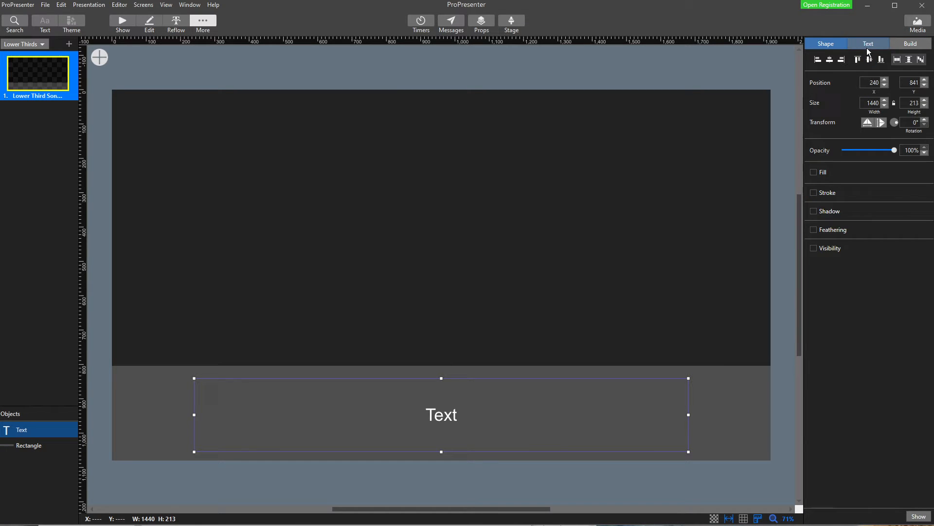
Set the lyric Text box to 'Scale text down to fit container'
{"action": "left_click", "coordinate": [868, 43]}
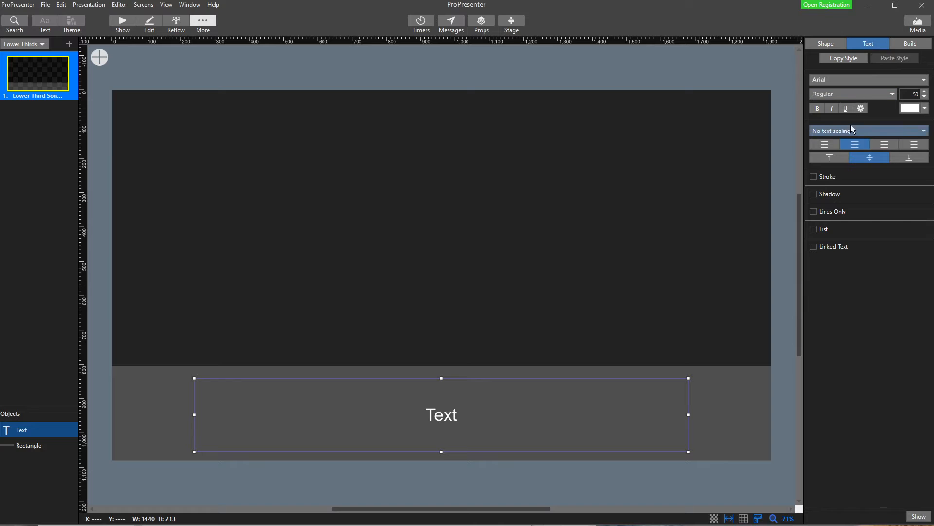
{"action": "left_click", "coordinate": [868, 131]}
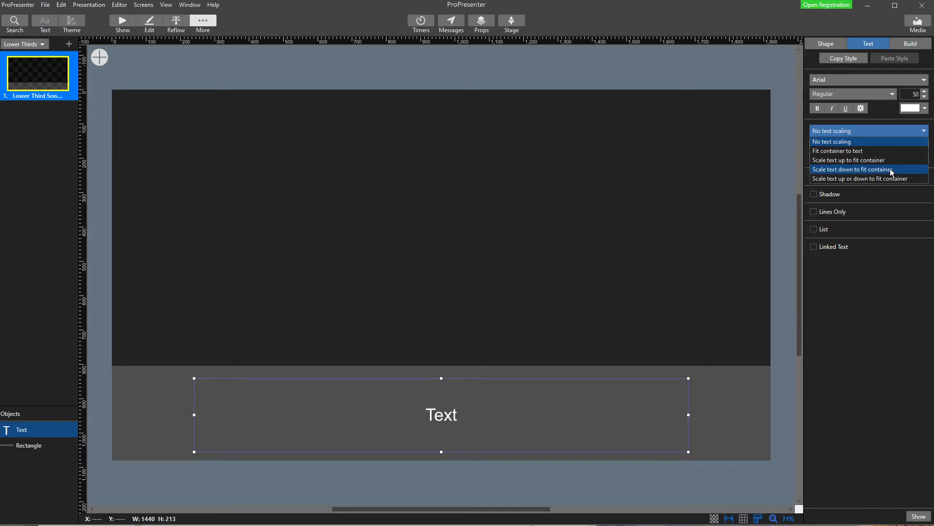
{"action": "left_click", "coordinate": [852, 170]}
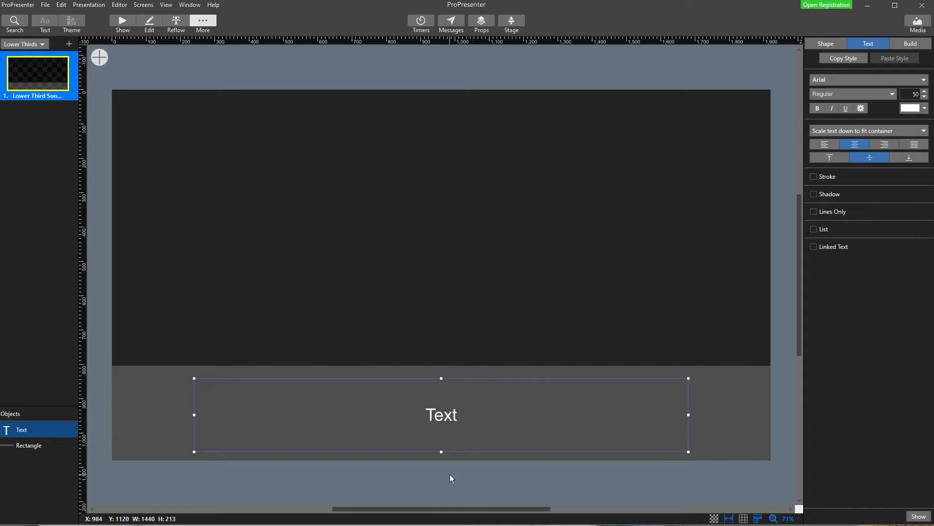
{"action": "mouse_move", "coordinate": [404, 402]}
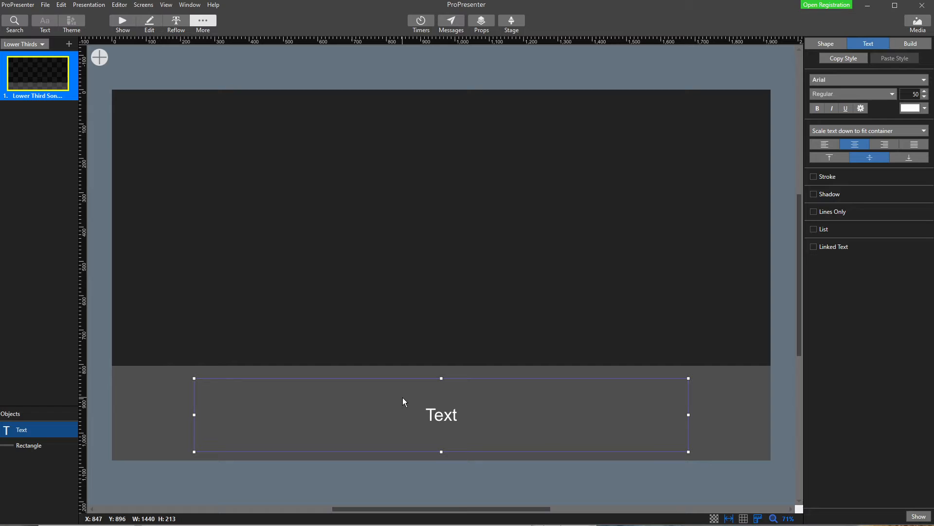
{"action": "mouse_move", "coordinate": [527, 394]}
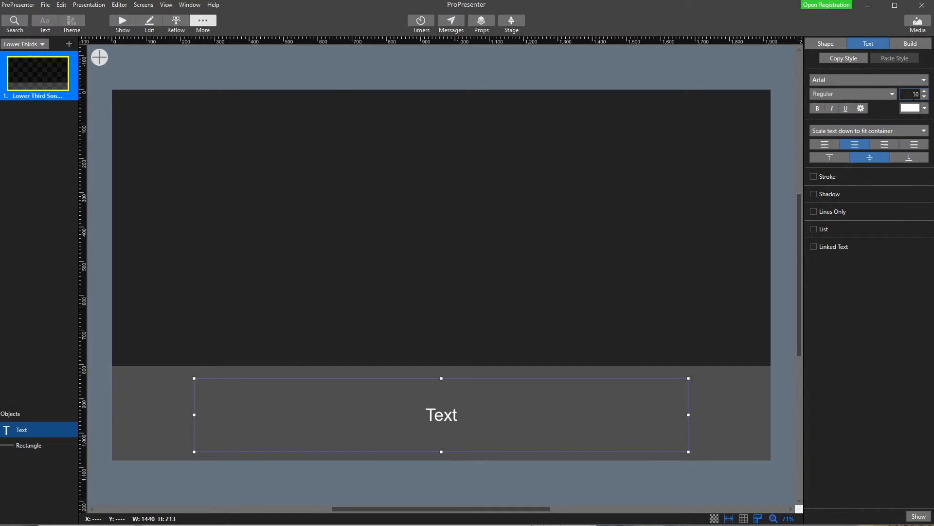
{"action": "mouse_move", "coordinate": [560, 385]}
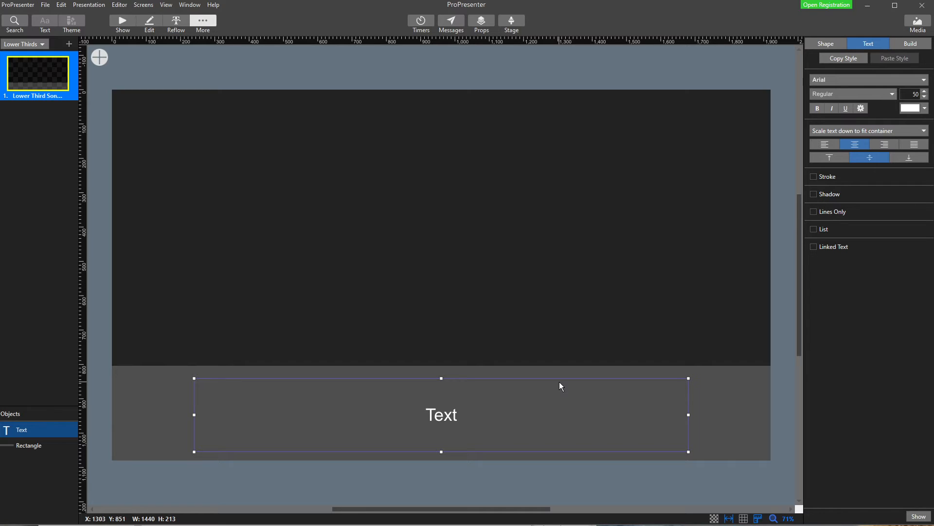
{"action": "mouse_move", "coordinate": [626, 444]}
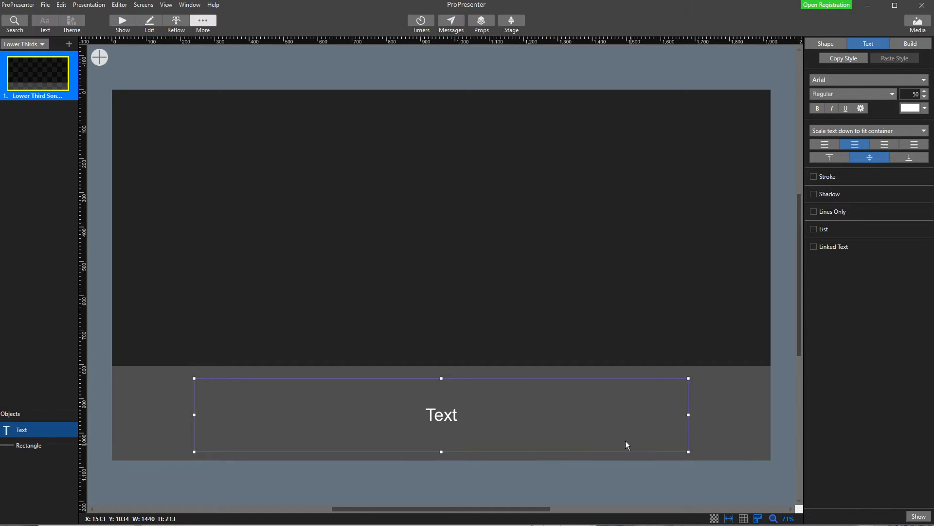
{"action": "mouse_move", "coordinate": [510, 438]}
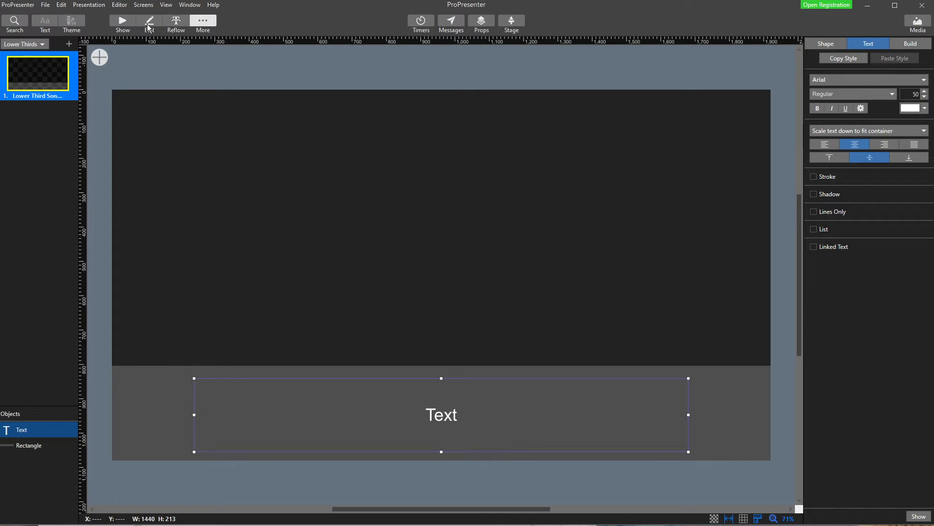
{"action": "mouse_move", "coordinate": [175, 21]}
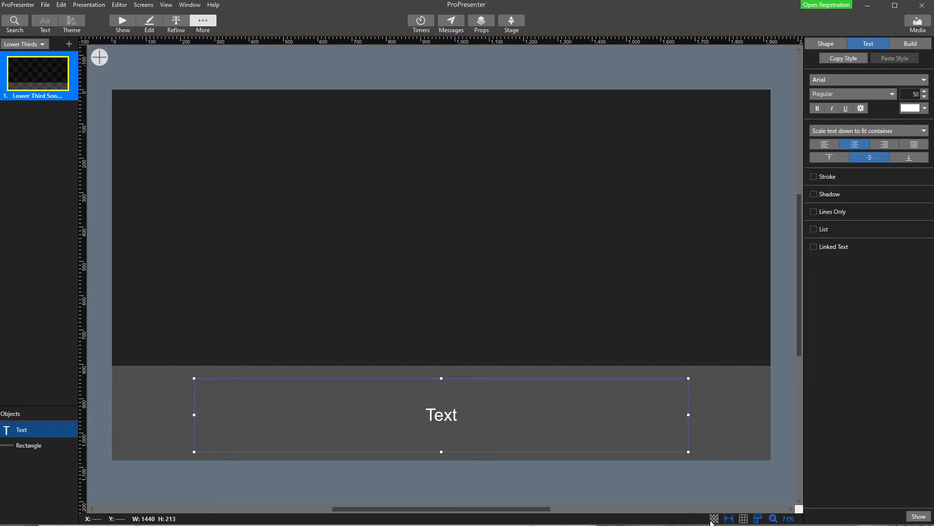
{"action": "mouse_move", "coordinate": [348, 363]}
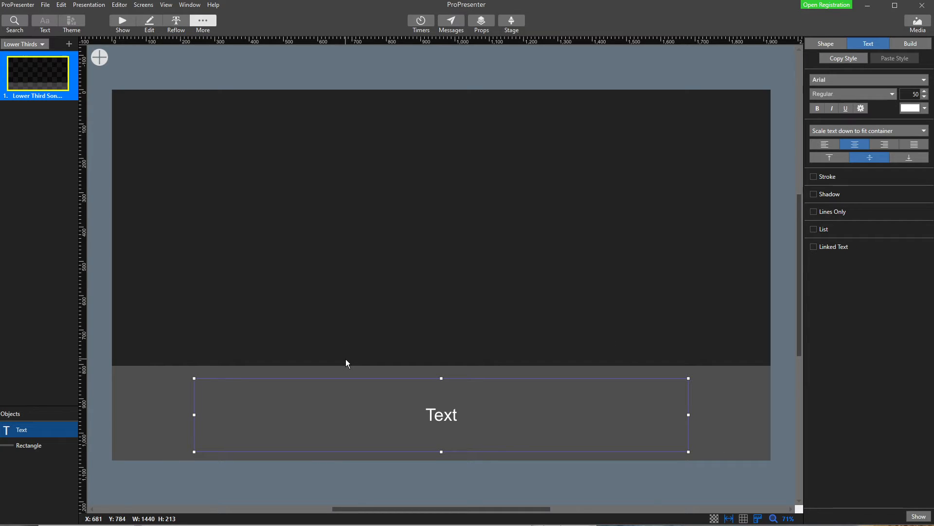
{"action": "mouse_move", "coordinate": [450, 320]}
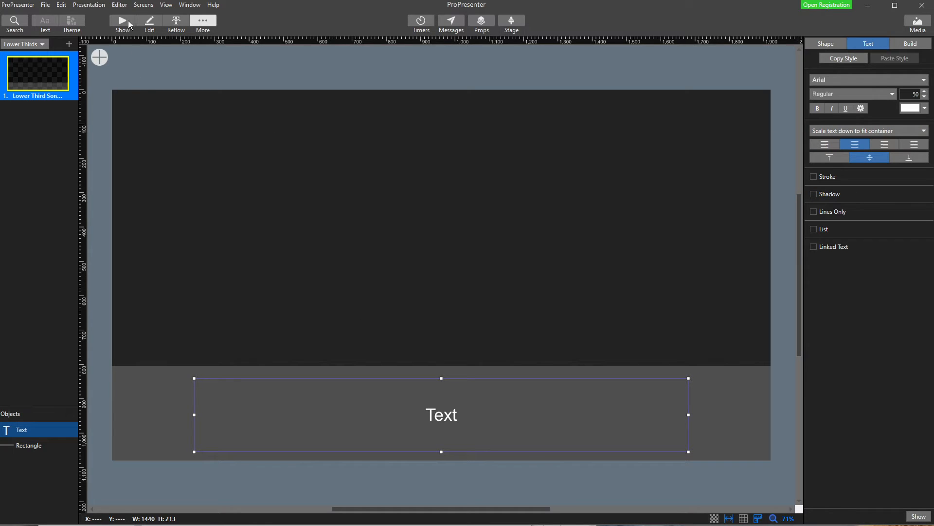
Deselect objects to show the template's slide settings
{"action": "left_click", "coordinate": [276, 214]}
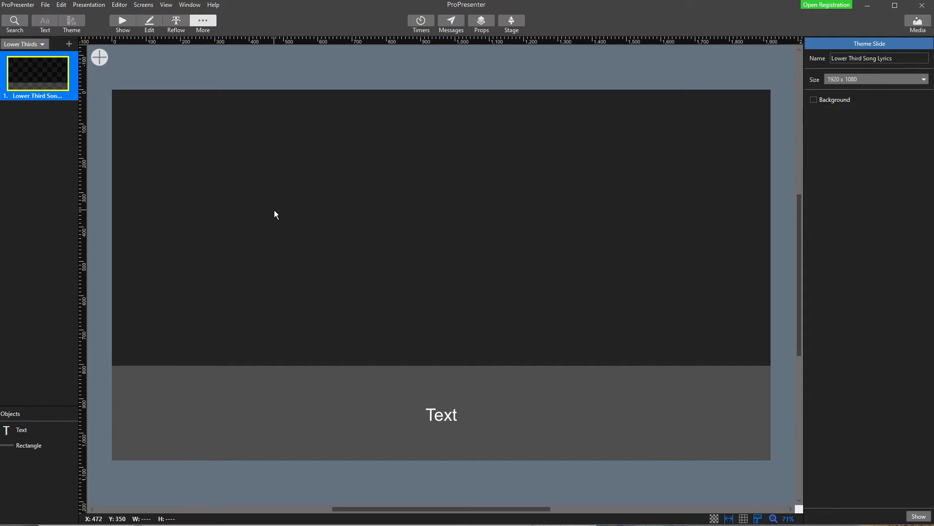
{"action": "mouse_move", "coordinate": [400, 358]}
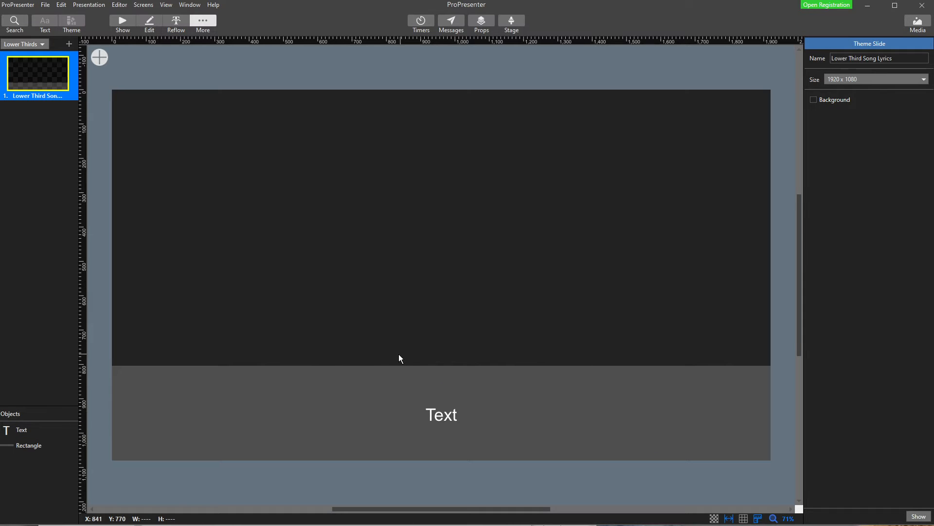
{"action": "mouse_move", "coordinate": [122, 24]}
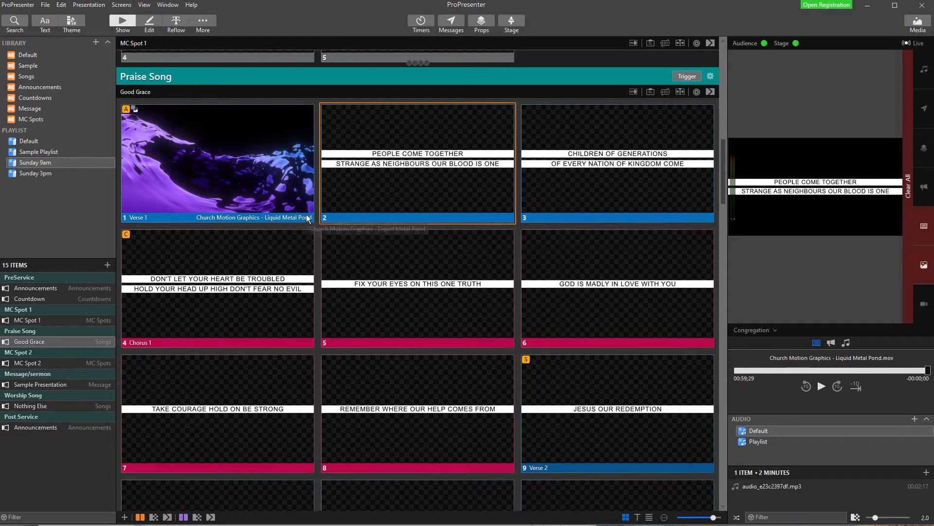
{"action": "mouse_move", "coordinate": [309, 217]}
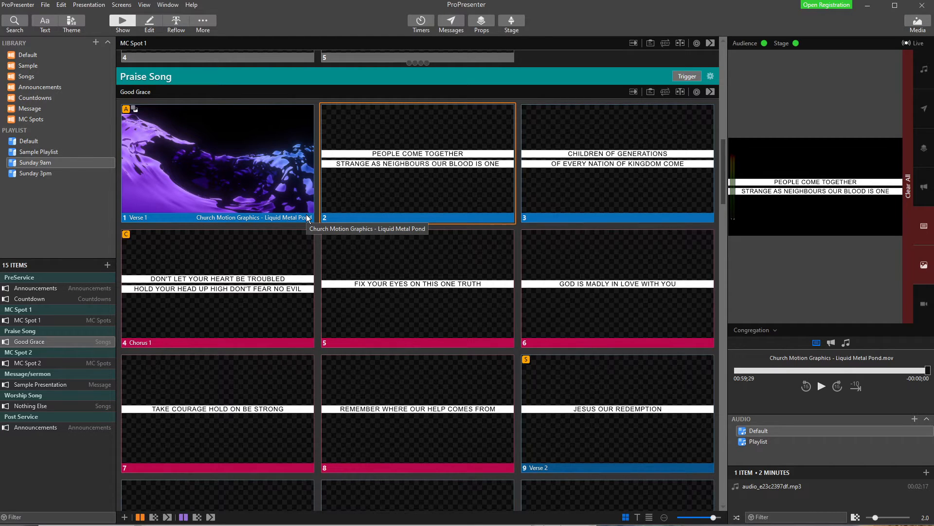
{"action": "mouse_move", "coordinate": [122, 4]}
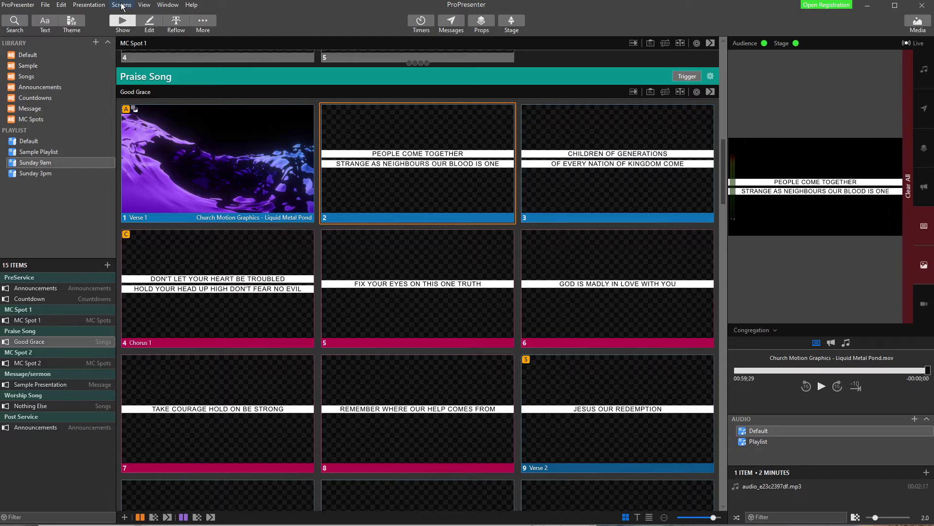
Open Screens > Configure Screens and show the options for adding an audience screen
{"action": "left_click", "coordinate": [121, 5]}
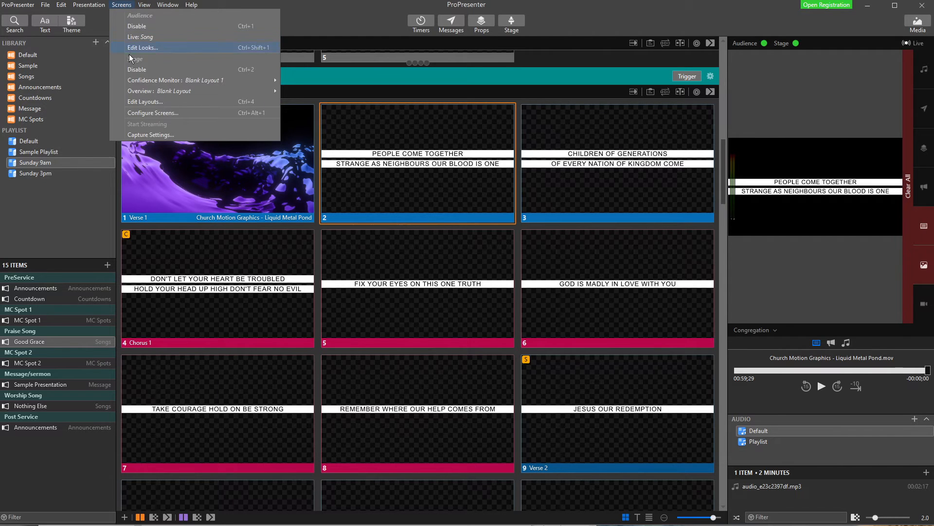
{"action": "mouse_move", "coordinate": [152, 113]}
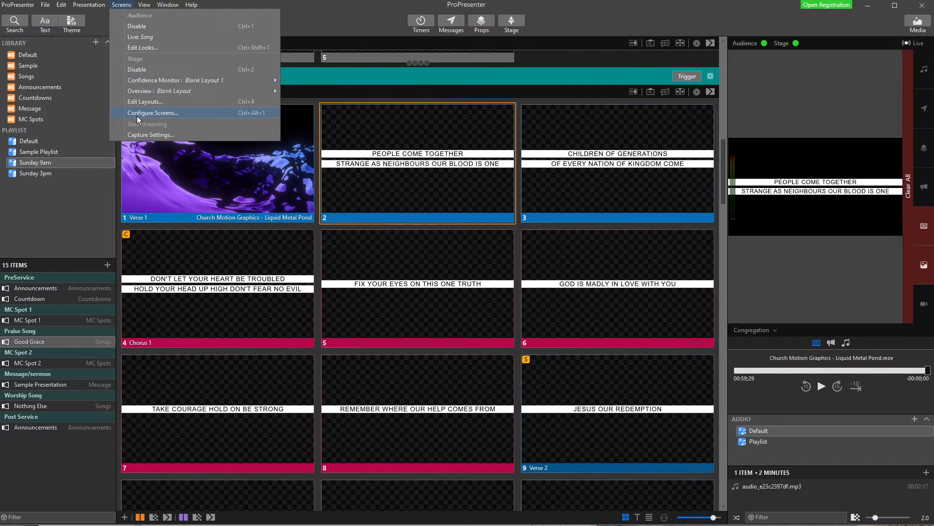
{"action": "left_click", "coordinate": [153, 112]}
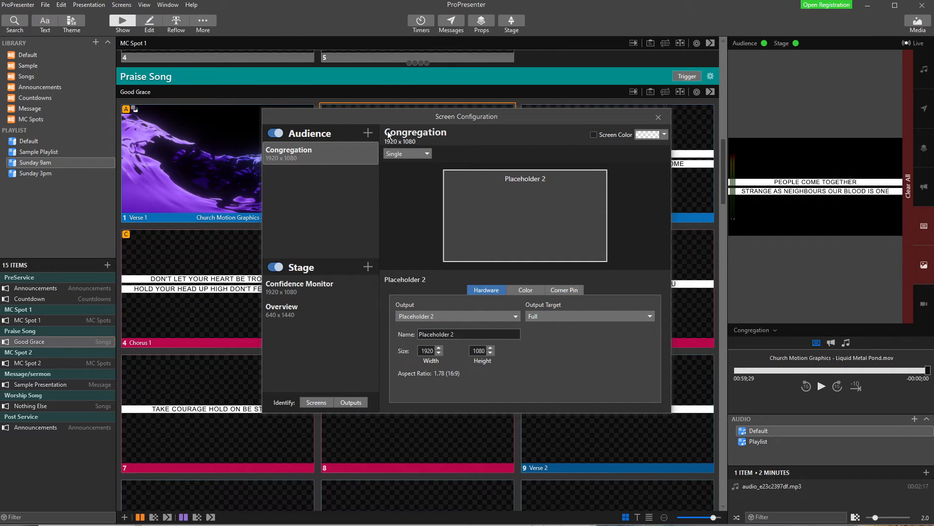
{"action": "mouse_move", "coordinate": [338, 230]}
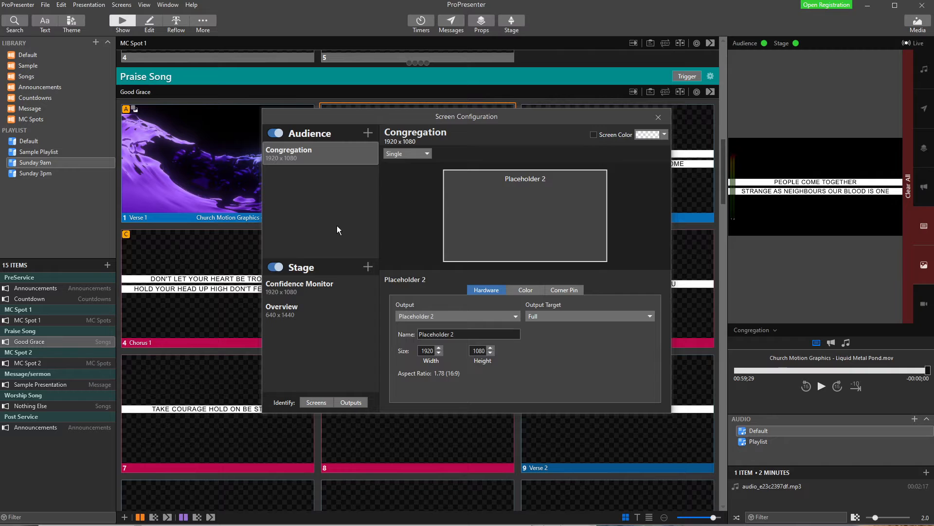
{"action": "left_click", "coordinate": [369, 133]}
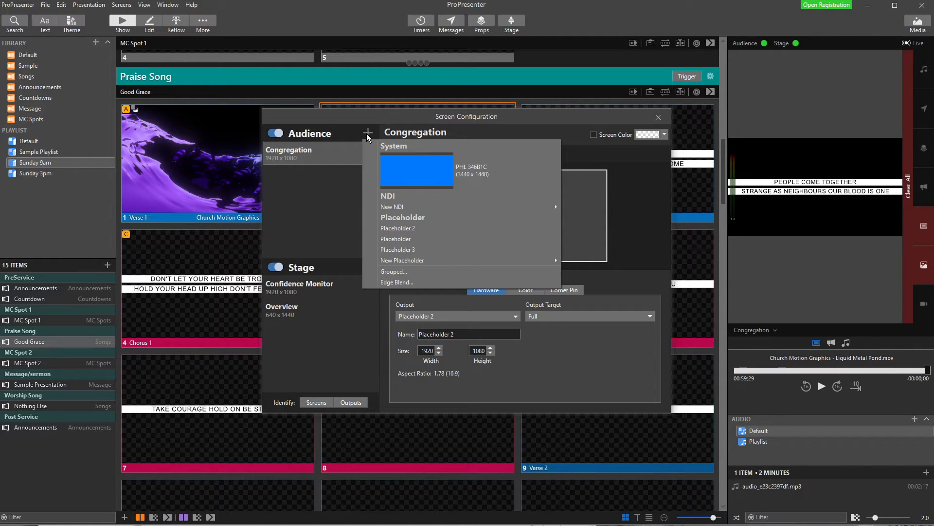
{"action": "mouse_move", "coordinate": [417, 206]}
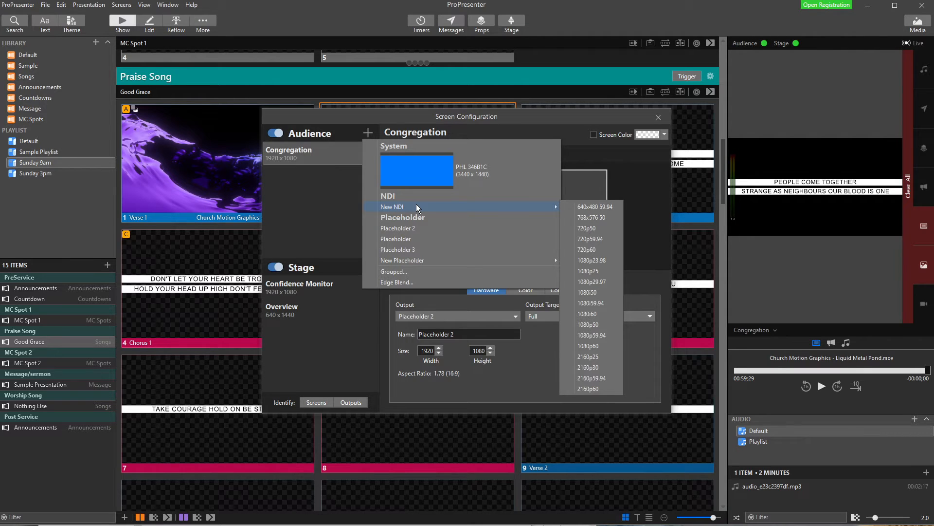
{"action": "mouse_move", "coordinate": [402, 260]}
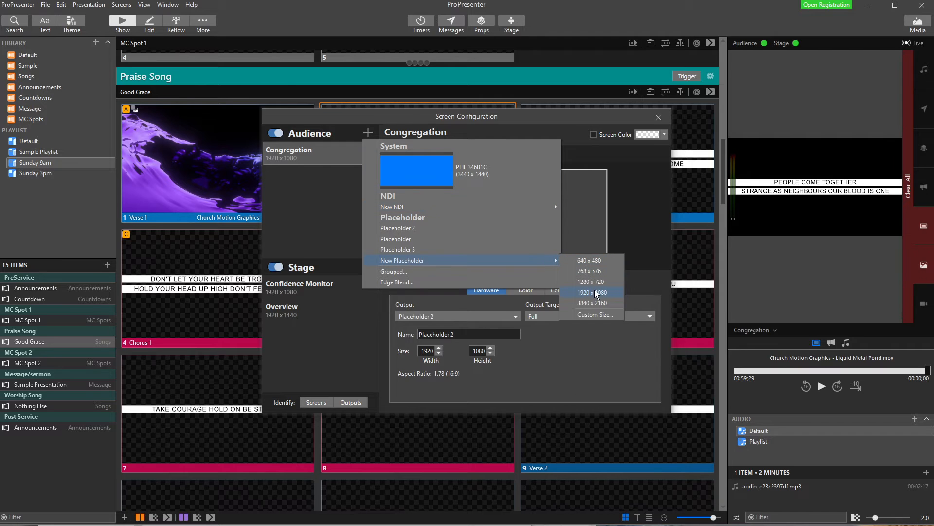
Add a 1920×1080 placeholder audience screen and name it Livestream
{"action": "left_click", "coordinate": [591, 292]}
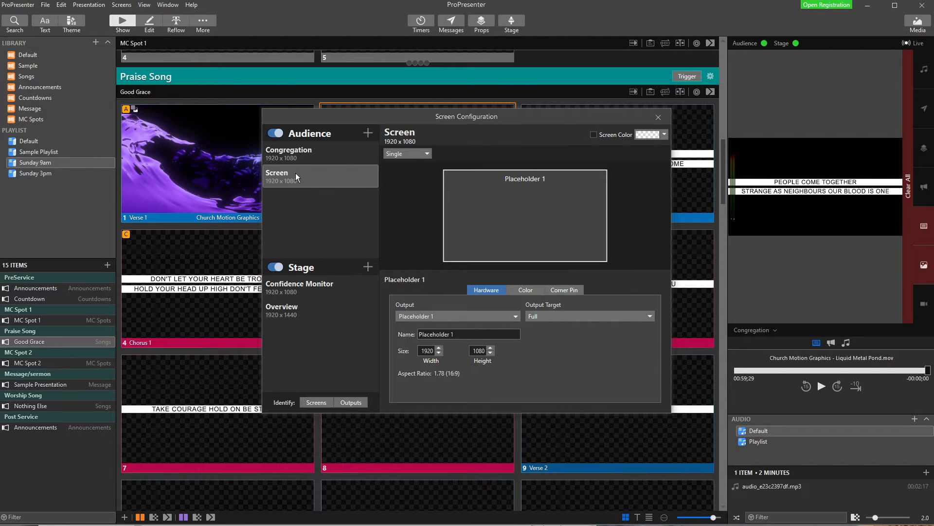
{"action": "double_click", "coordinate": [400, 132]}
{"action": "type", "text": "Livestre"}
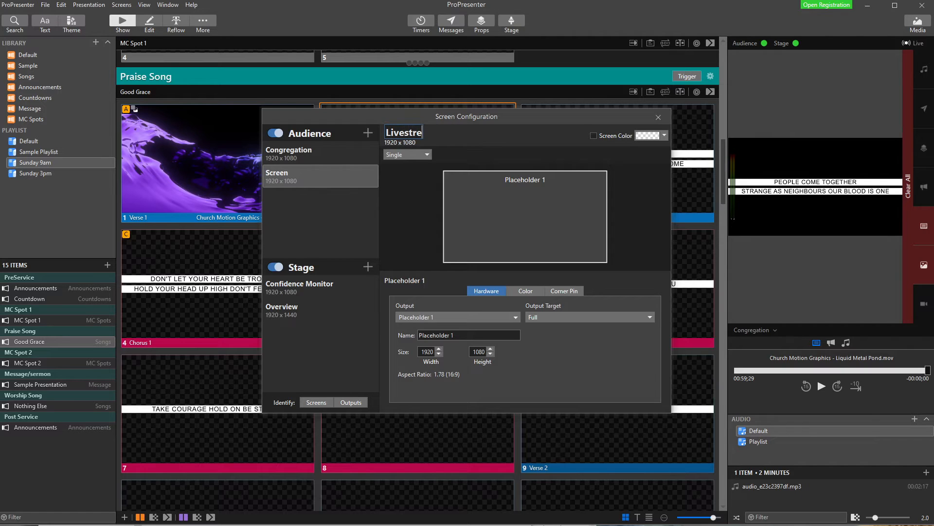
{"action": "type", "text": "am"}
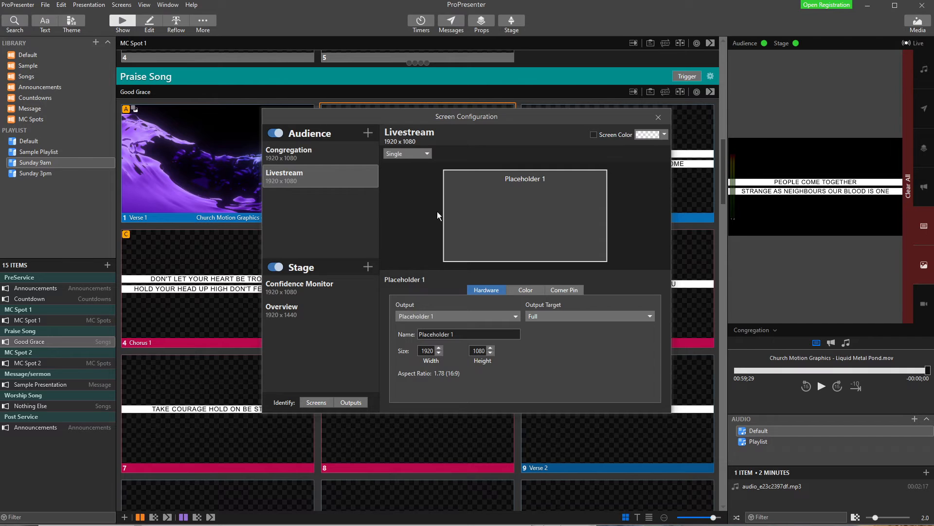
{"action": "left_click", "coordinate": [658, 117]}
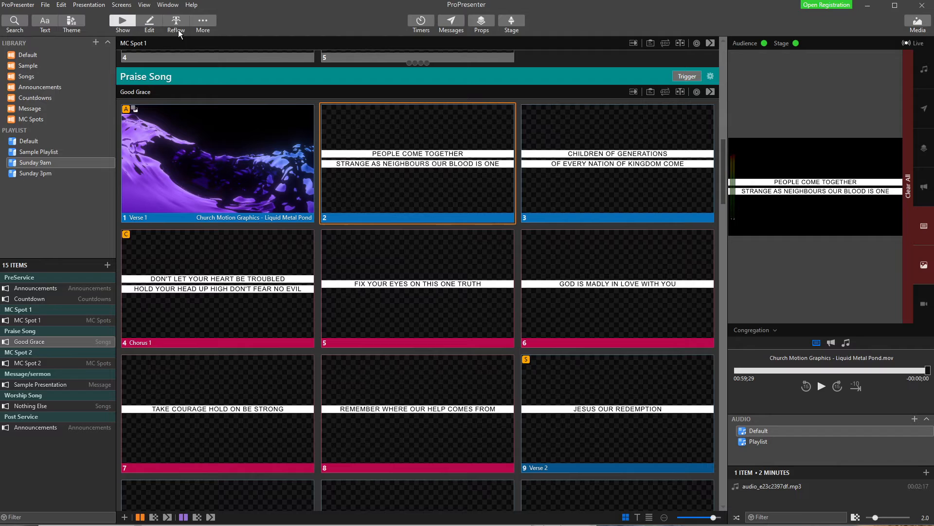
{"action": "mouse_move", "coordinate": [247, 90]}
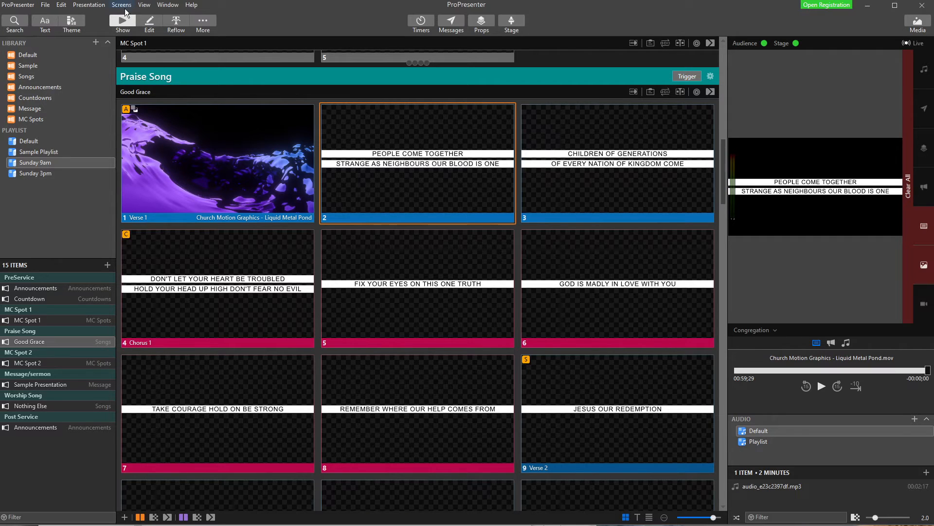
Open the Screens menu after closing Screen Configuration
{"action": "left_click", "coordinate": [121, 5]}
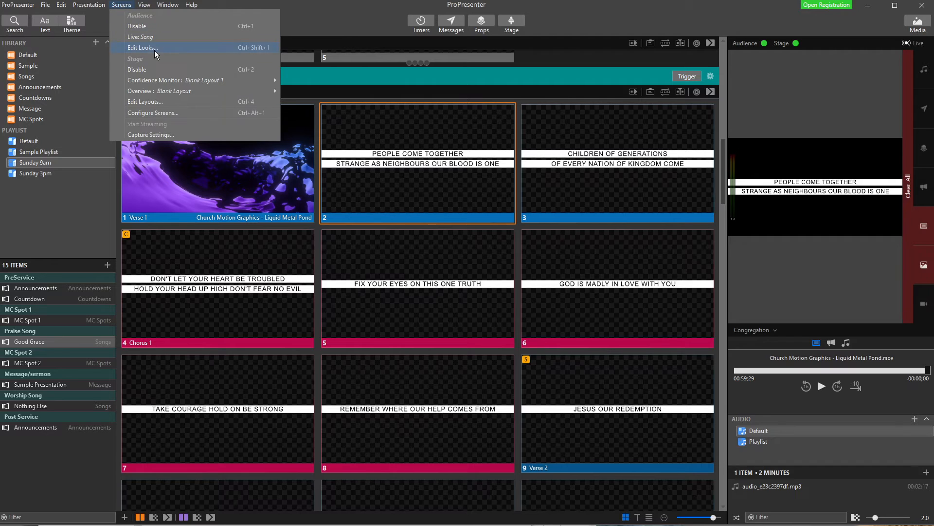
Choose Edit Looks… to show the Song look's Congregation and Livestream layers
{"action": "left_click", "coordinate": [142, 47]}
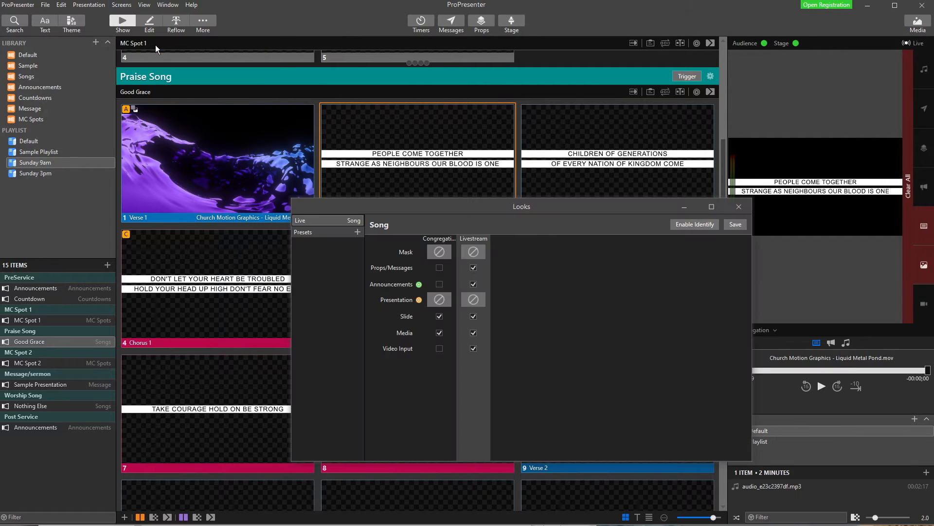
{"action": "mouse_move", "coordinate": [383, 280]}
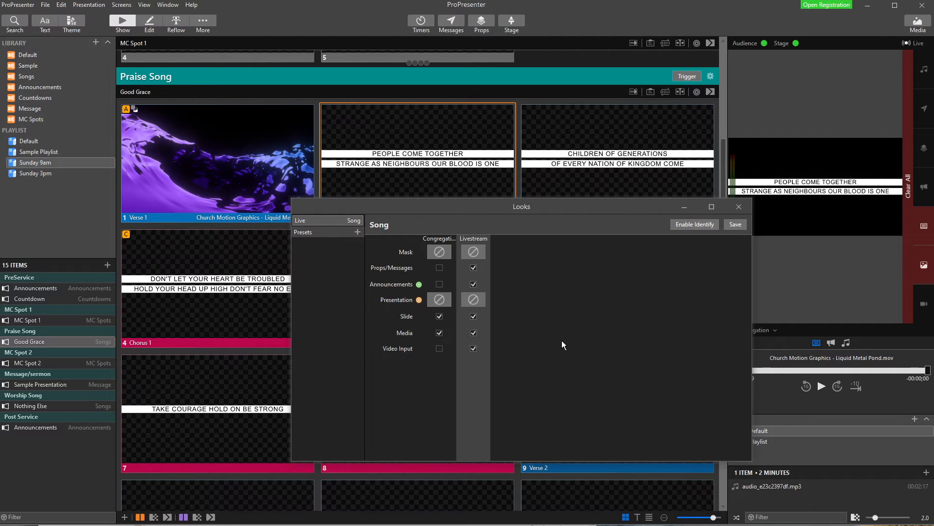
{"action": "mouse_move", "coordinate": [527, 364]}
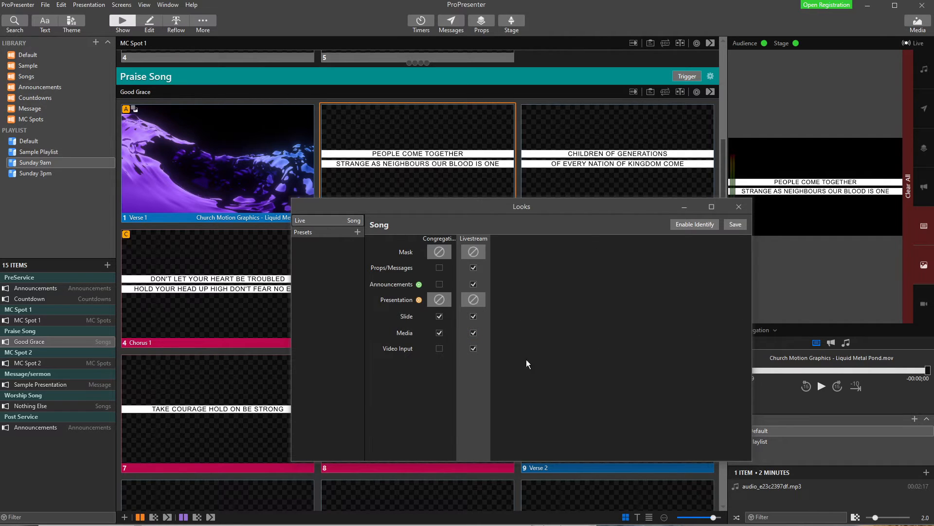
{"action": "mouse_move", "coordinate": [608, 326]}
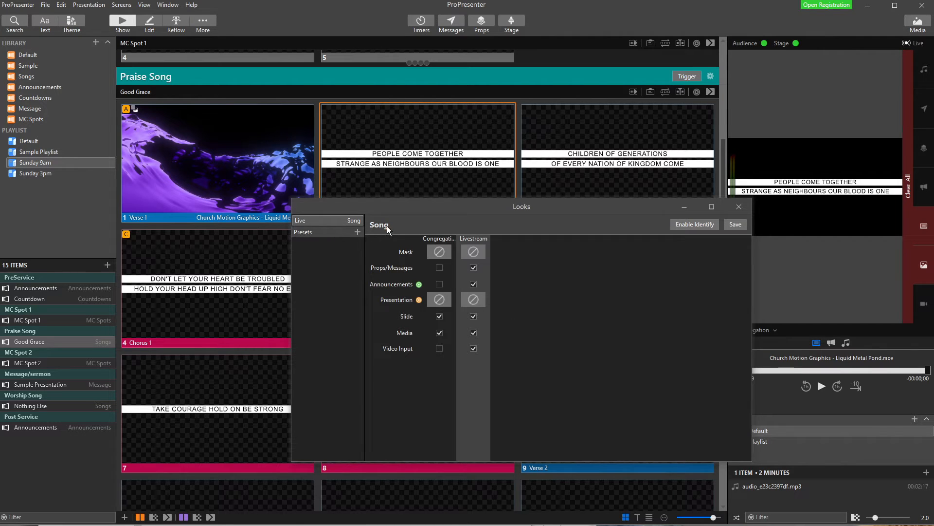
{"action": "mouse_move", "coordinate": [309, 237]}
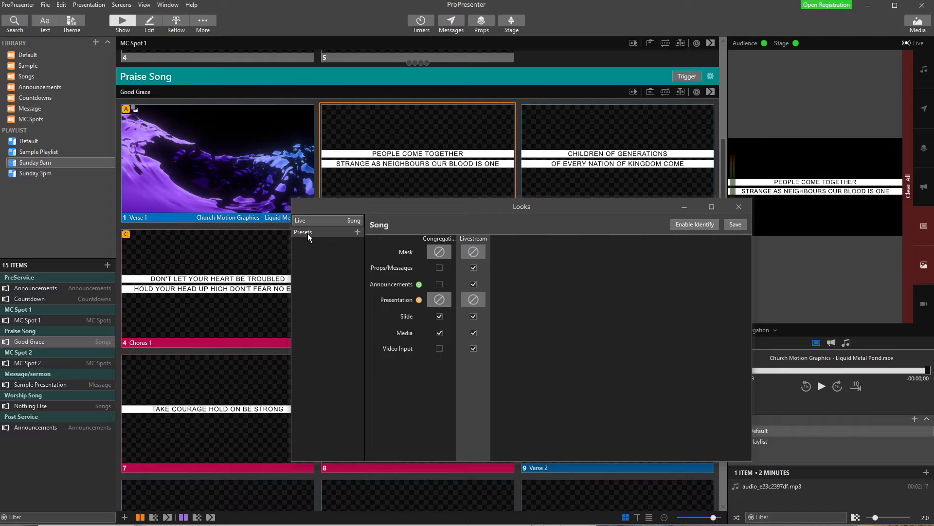
{"action": "mouse_move", "coordinate": [357, 232]}
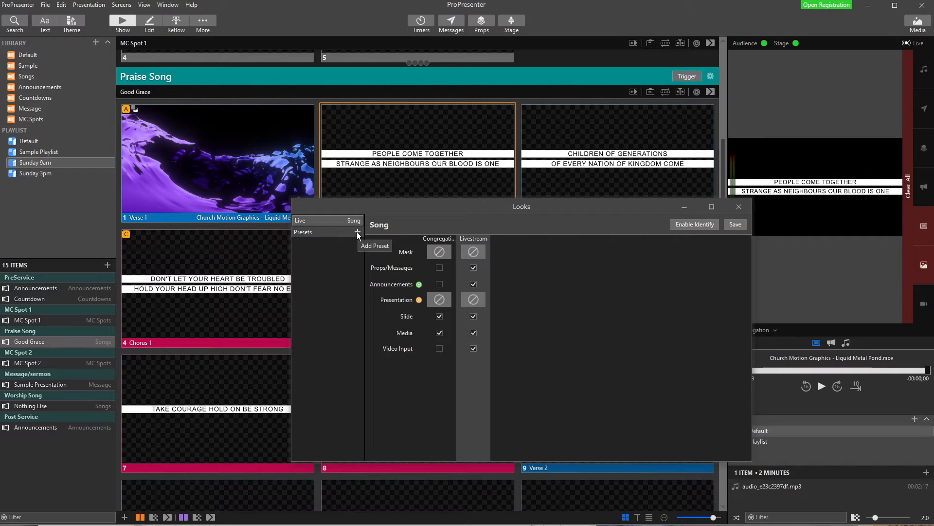
Add a new look preset named Lower Third Songs
{"action": "left_click", "coordinate": [358, 232]}
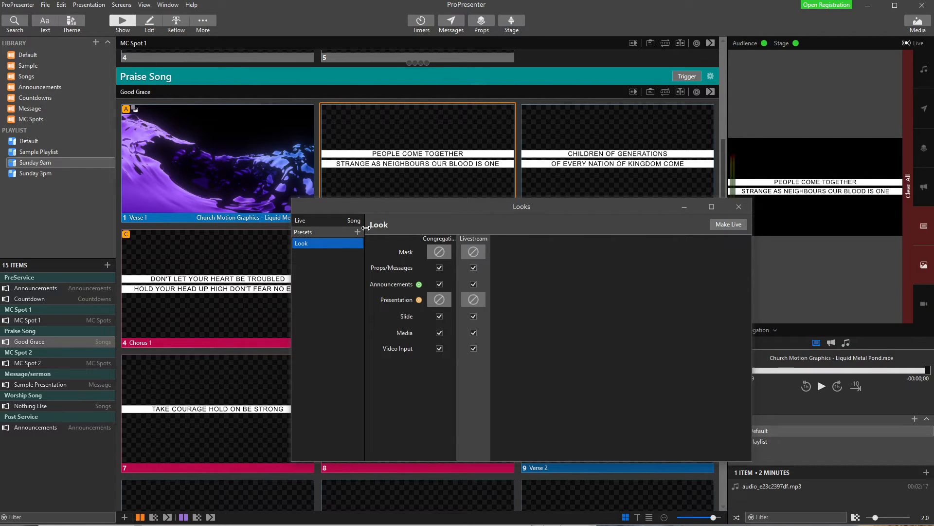
{"action": "double_click", "coordinate": [379, 226]}
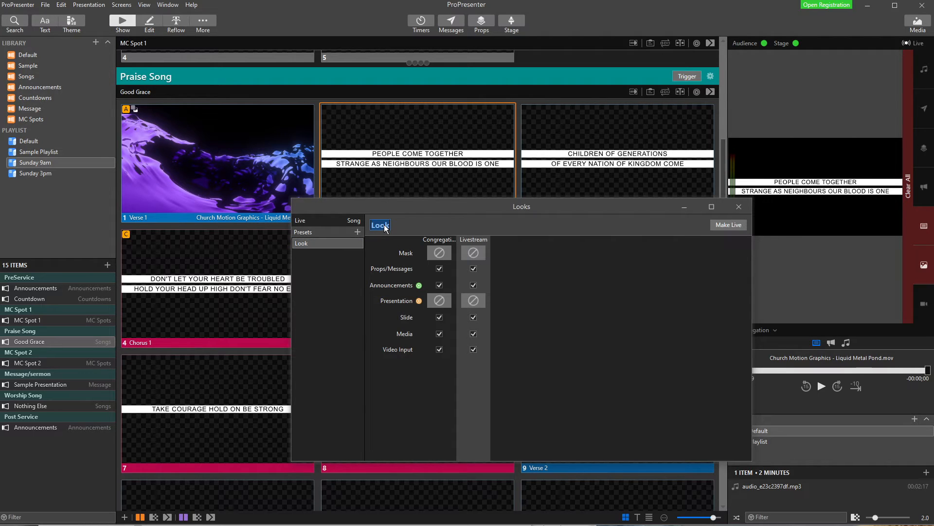
{"action": "type", "text": "Lower Thi"}
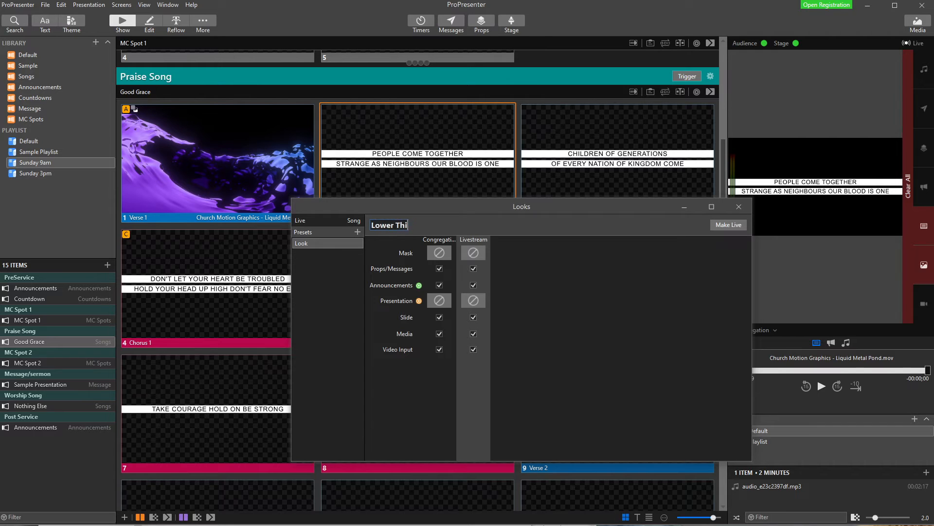
{"action": "type", "text": "rd Songs"}
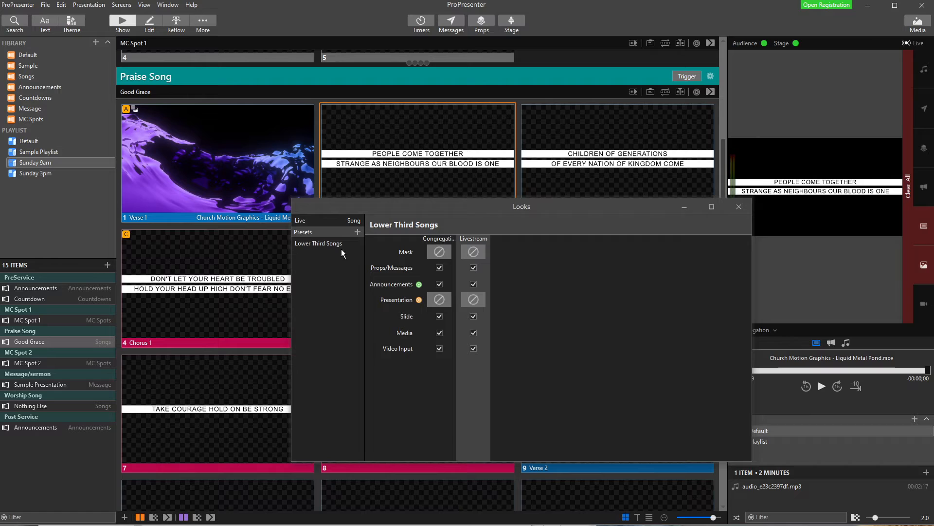
{"action": "mouse_move", "coordinate": [316, 251]}
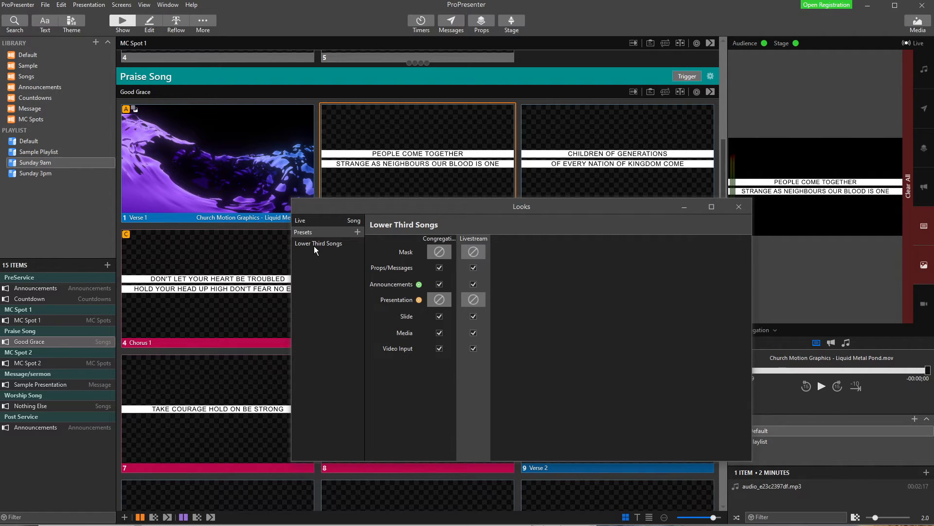
{"action": "mouse_move", "coordinate": [351, 276]}
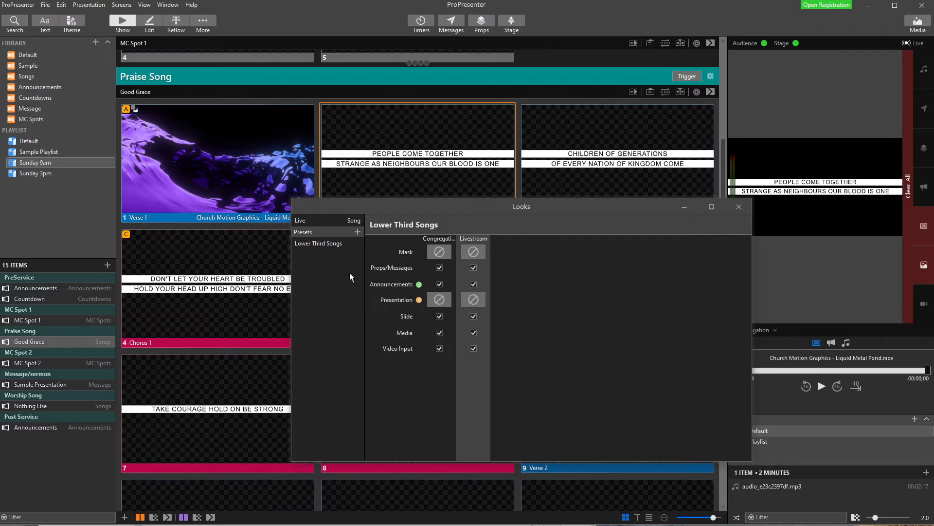
{"action": "mouse_move", "coordinate": [434, 228]}
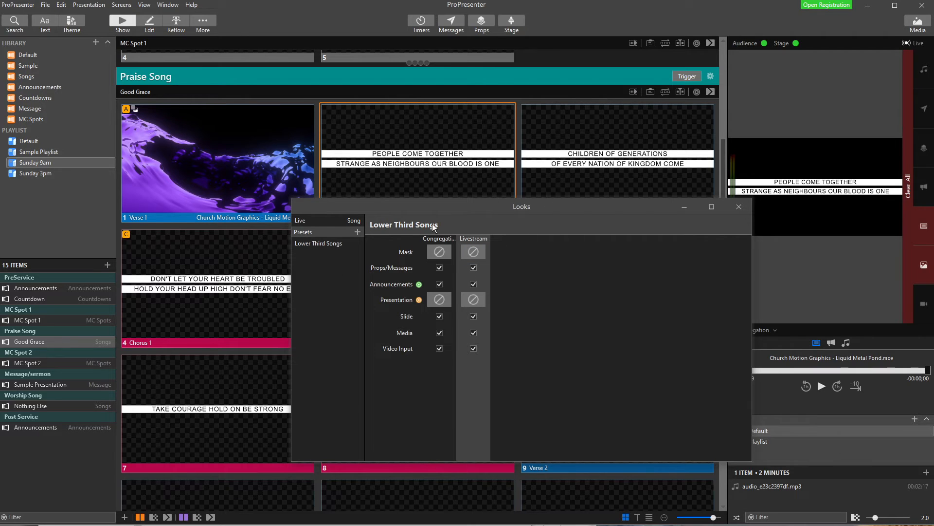
{"action": "mouse_move", "coordinate": [473, 366]}
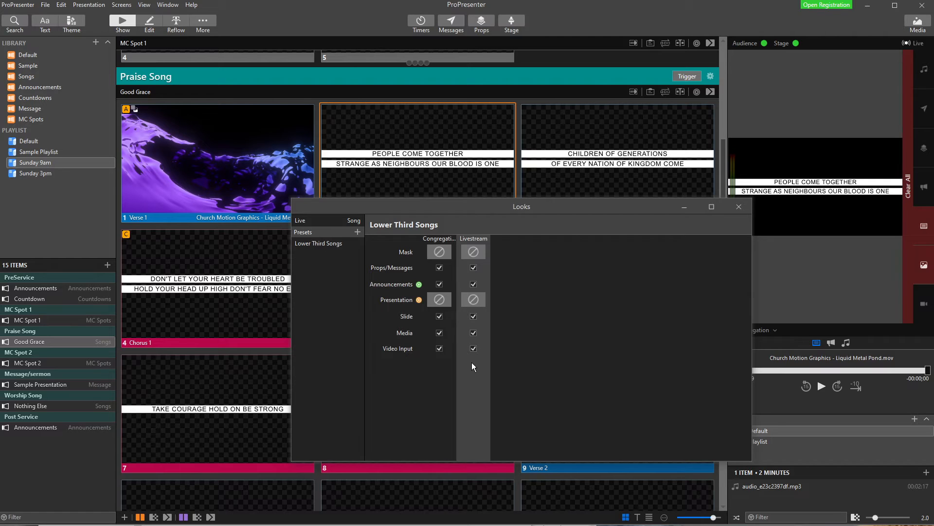
{"action": "mouse_move", "coordinate": [331, 263]}
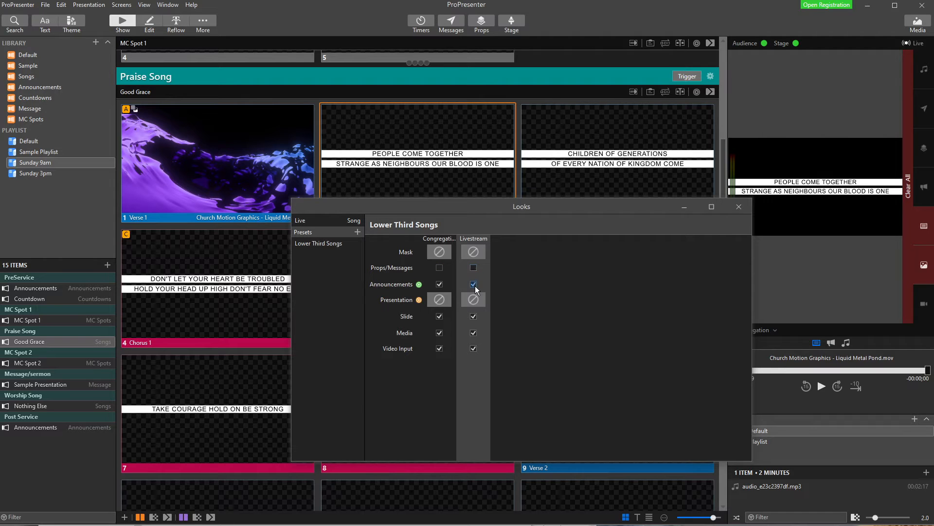
Turn off announcements and video input on Congregation and Livestream
{"action": "left_click", "coordinate": [473, 283]}
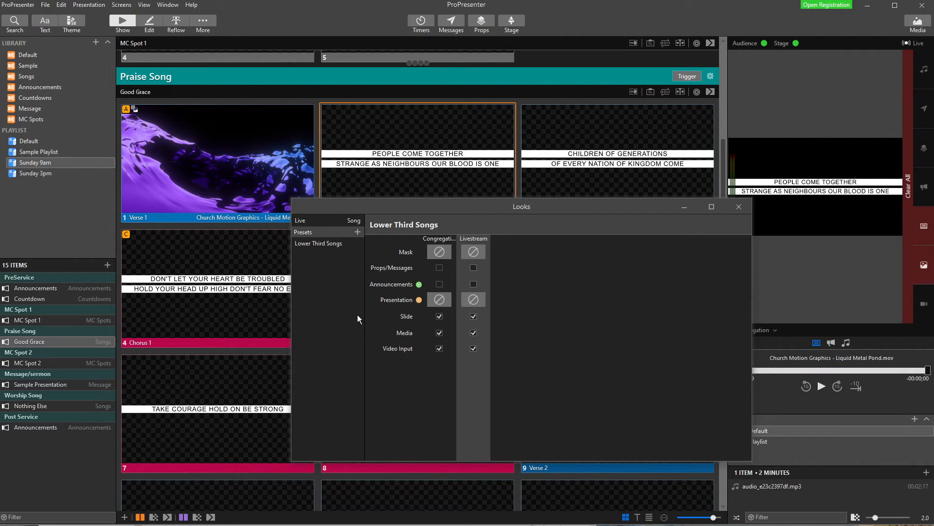
{"action": "left_click", "coordinate": [439, 348]}
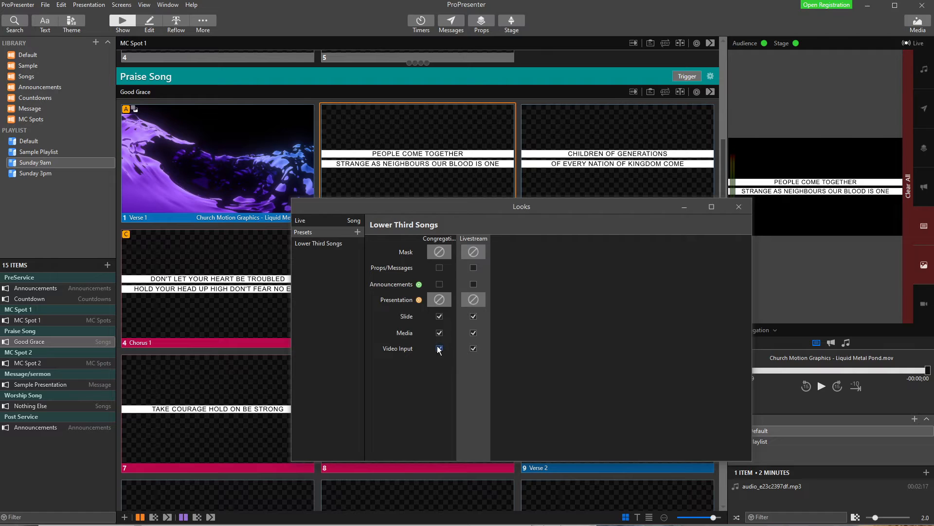
{"action": "left_click", "coordinate": [439, 347]}
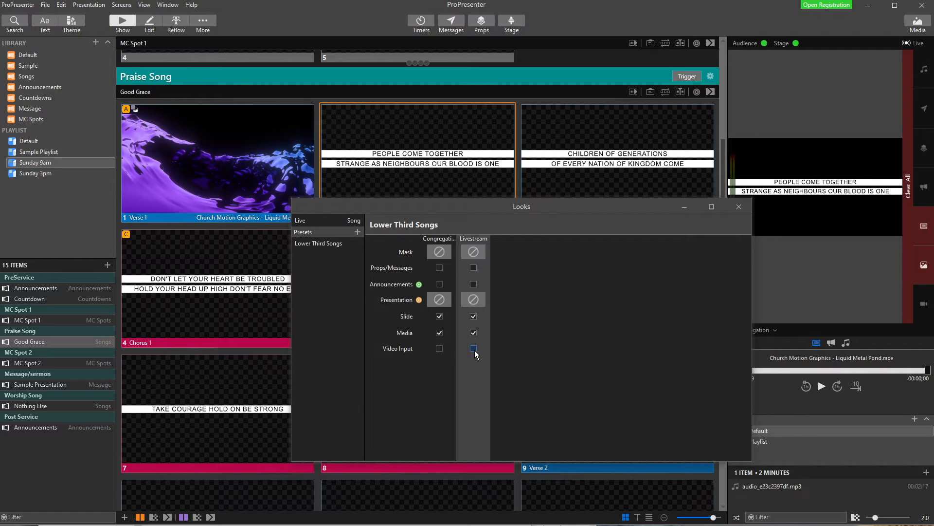
{"action": "left_click", "coordinate": [473, 348]}
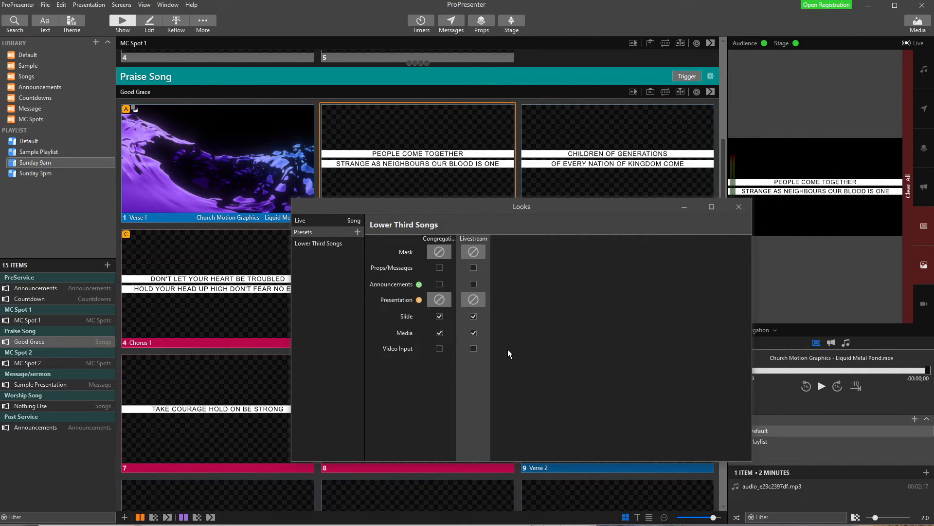
{"action": "mouse_move", "coordinate": [423, 323]}
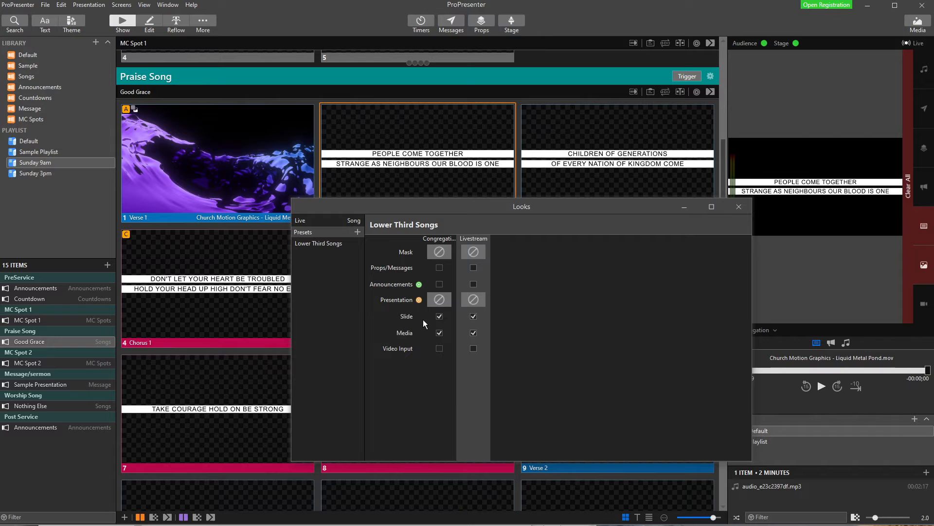
{"action": "mouse_move", "coordinate": [459, 326]}
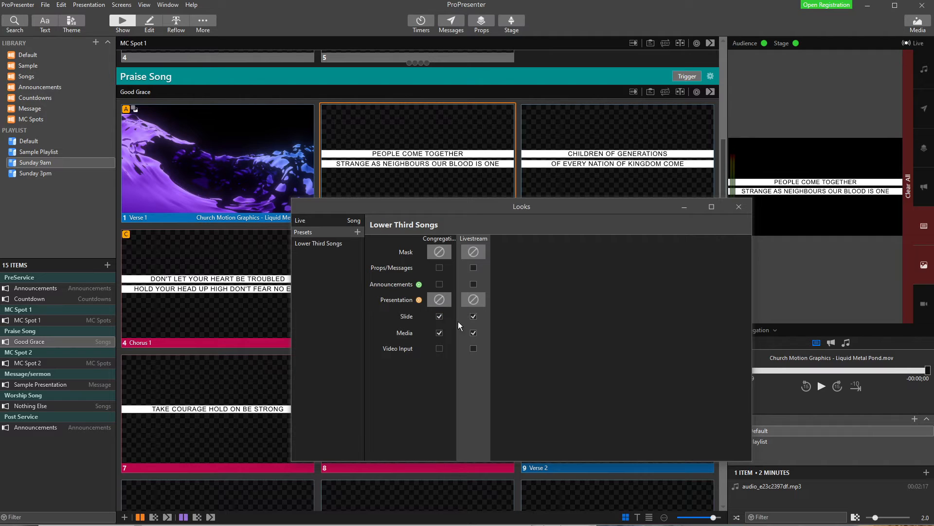
{"action": "mouse_move", "coordinate": [448, 310]}
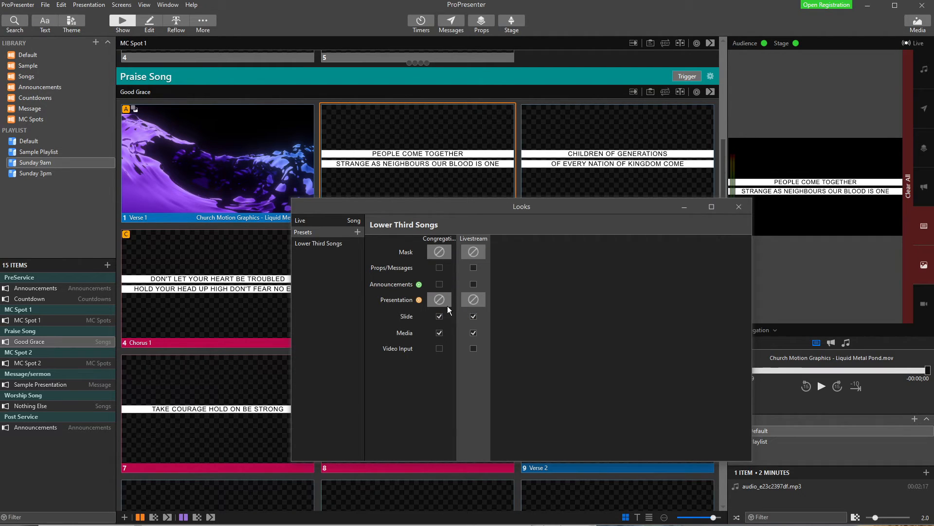
{"action": "mouse_move", "coordinate": [473, 173]}
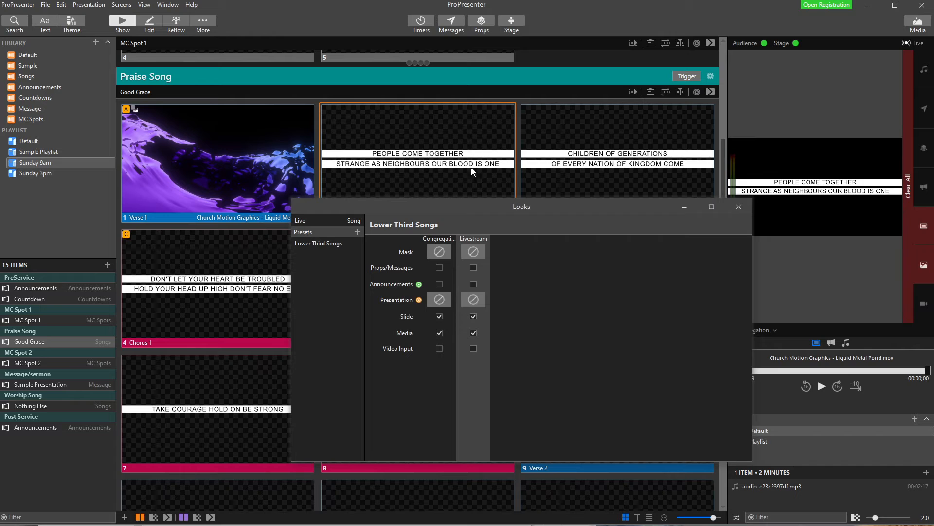
{"action": "mouse_move", "coordinate": [420, 158]}
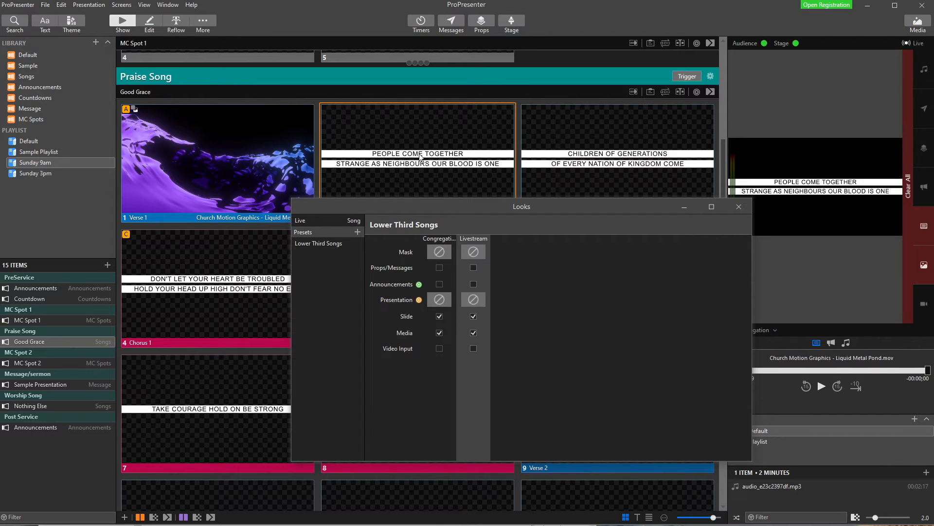
{"action": "mouse_move", "coordinate": [414, 316]}
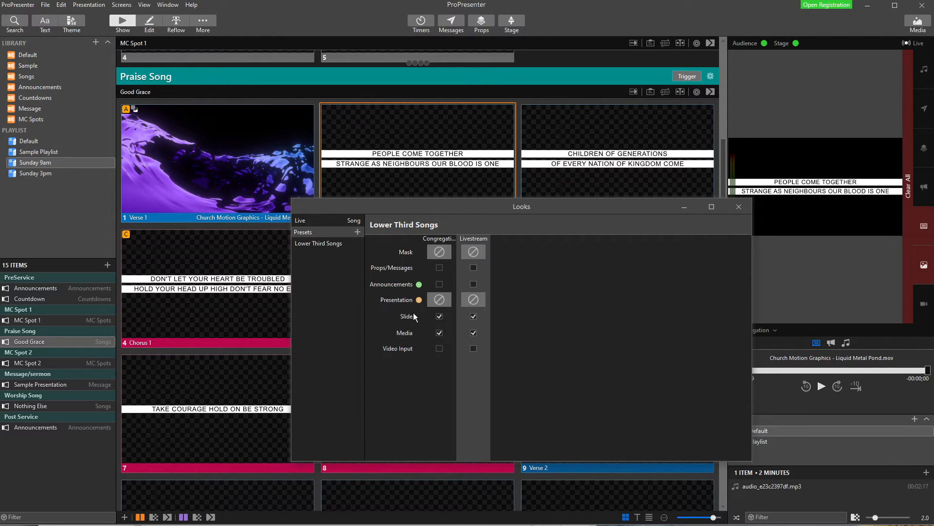
{"action": "mouse_move", "coordinate": [464, 316]}
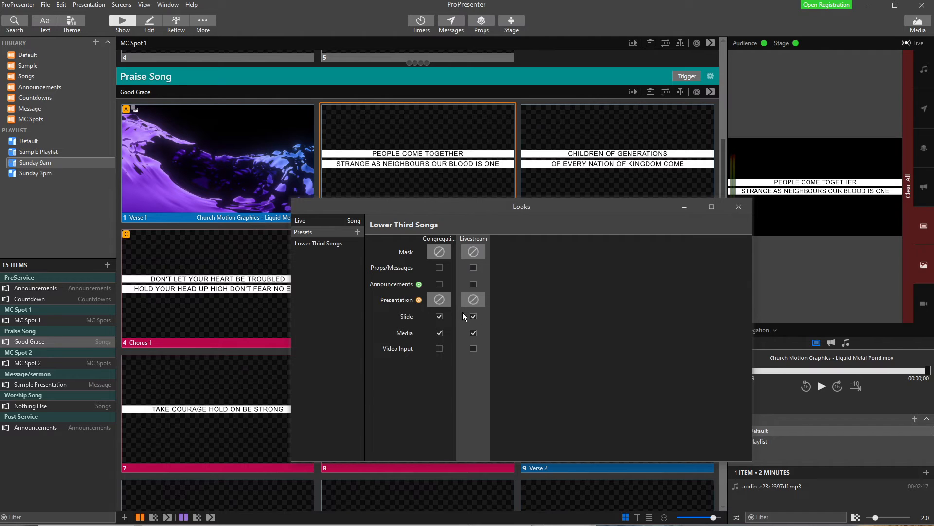
{"action": "mouse_move", "coordinate": [505, 346]}
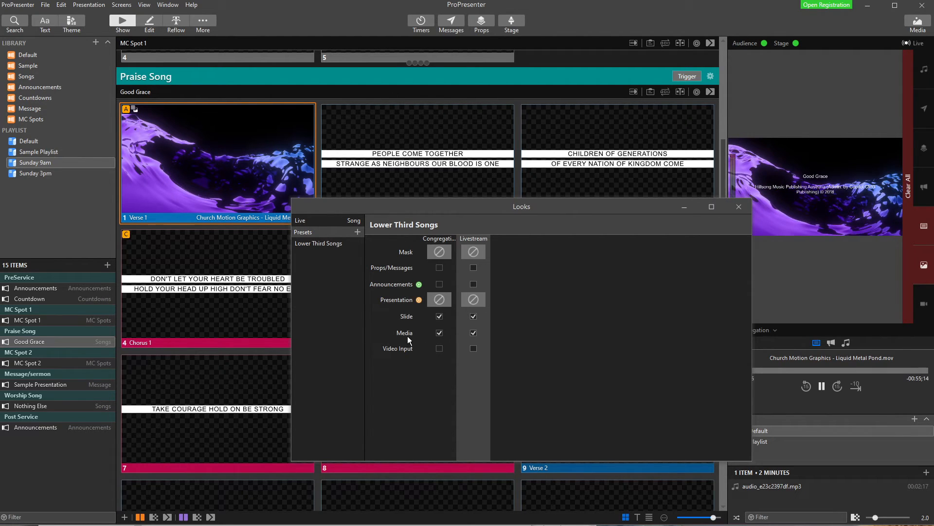
{"action": "mouse_move", "coordinate": [481, 238]}
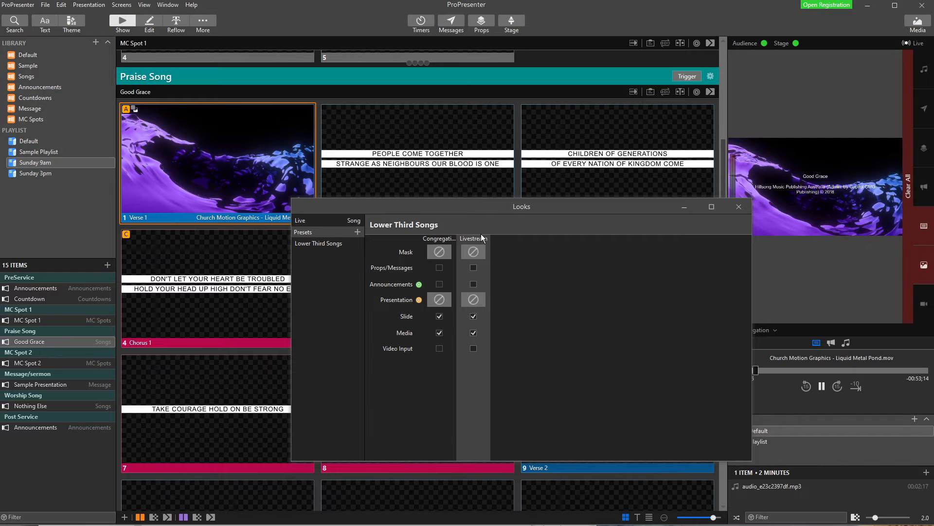
Uncheck Media in the Livestream column of Lower Third Songs
{"action": "left_click", "coordinate": [473, 332]}
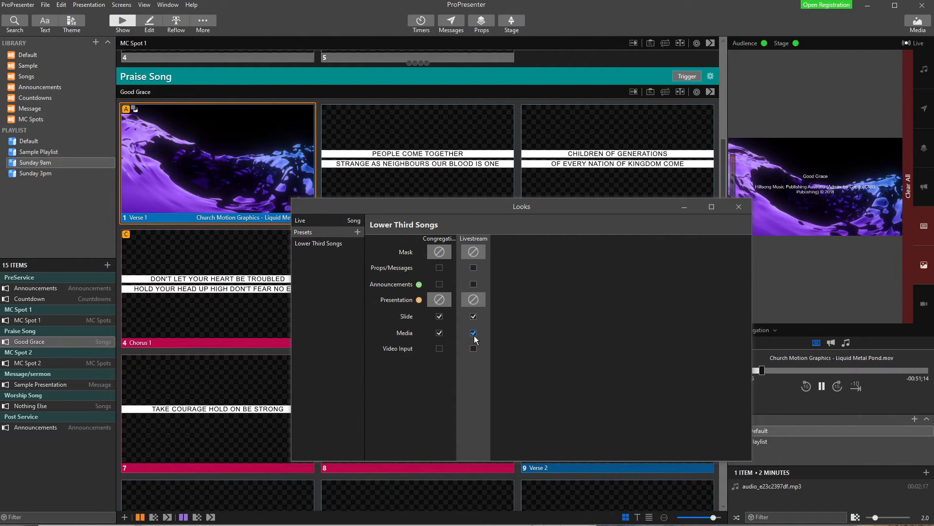
{"action": "left_click", "coordinate": [472, 332]}
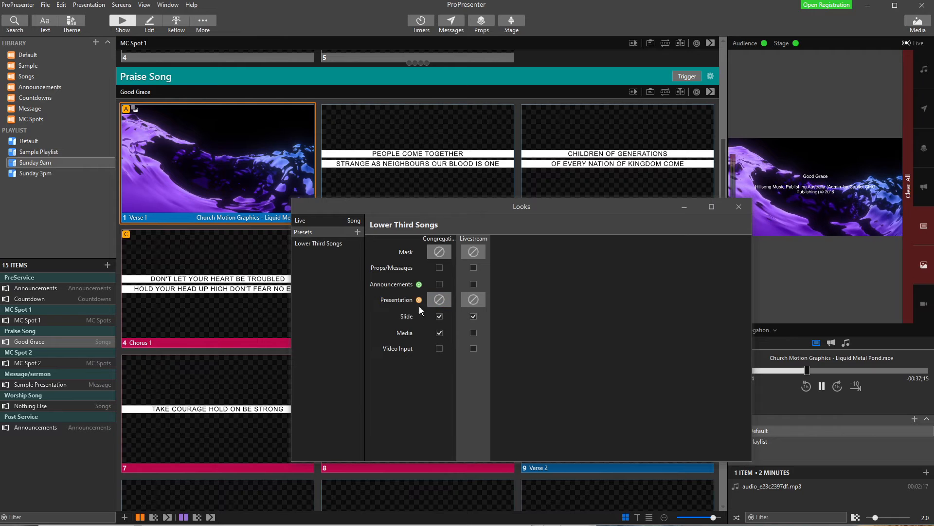
Set Livestream lyrics to the Lower Third Song Lyrics theme and close the Looks window
{"action": "left_click", "coordinate": [439, 299]}
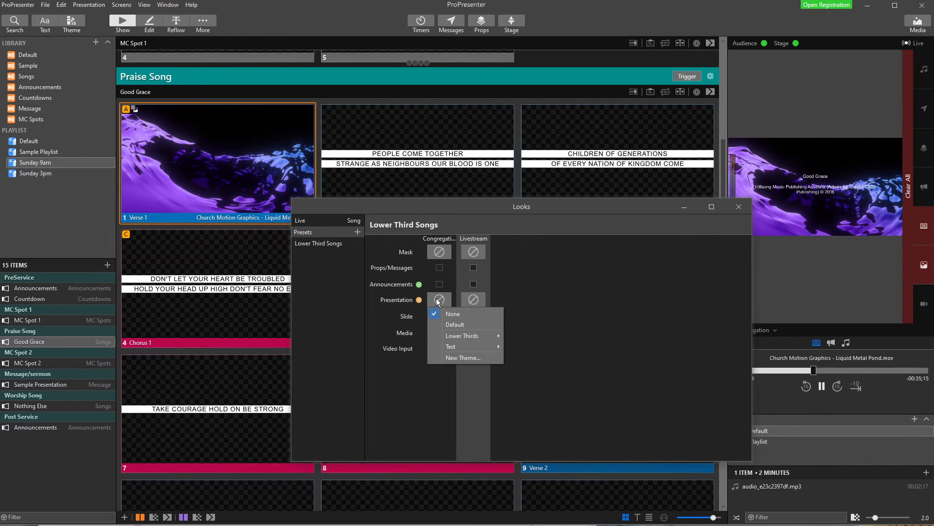
{"action": "mouse_move", "coordinate": [451, 346]}
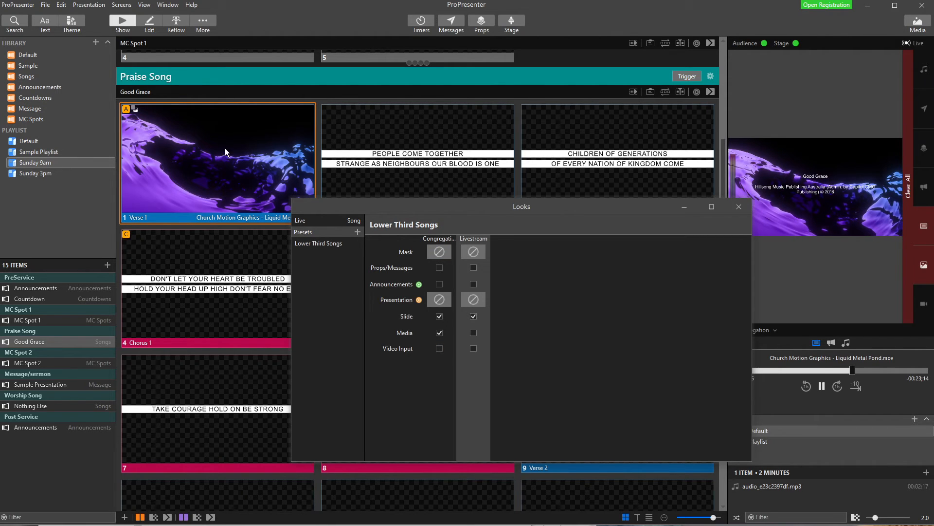
{"action": "left_click", "coordinate": [417, 149]}
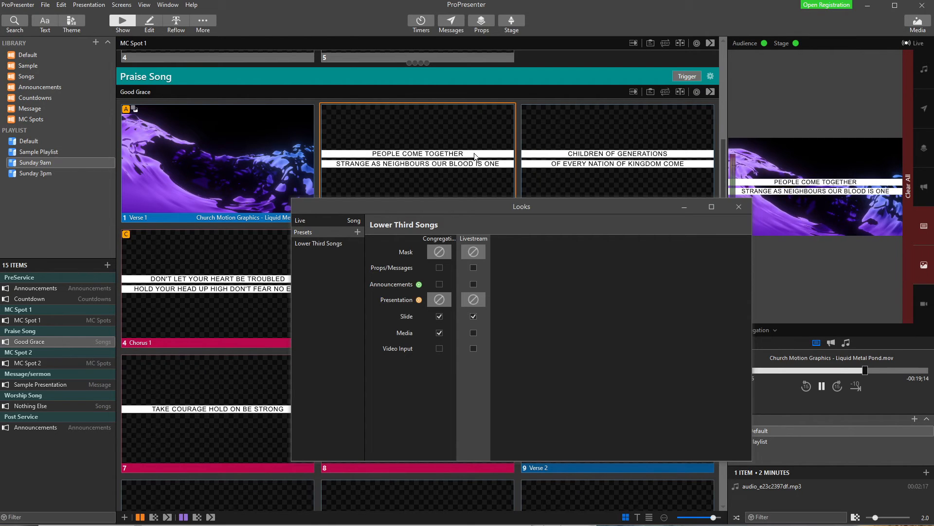
{"action": "mouse_move", "coordinate": [480, 234]}
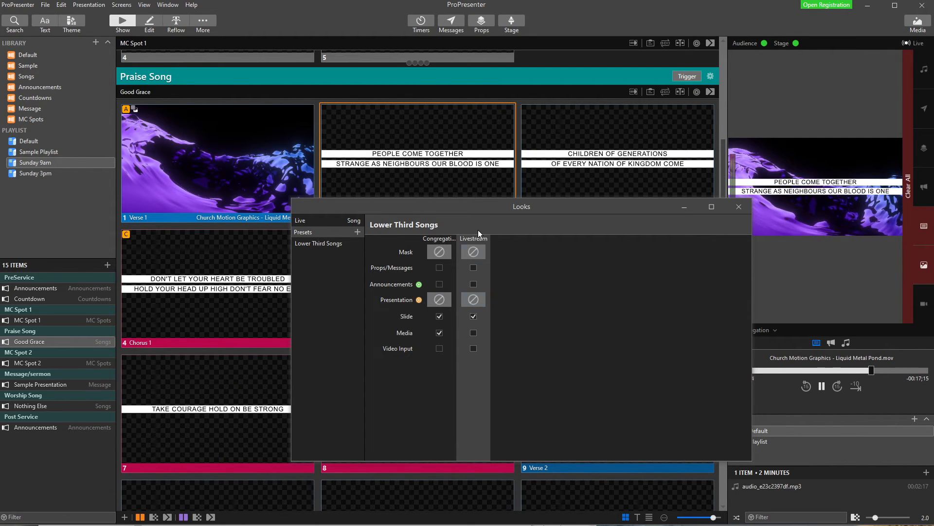
{"action": "left_click", "coordinate": [472, 300]}
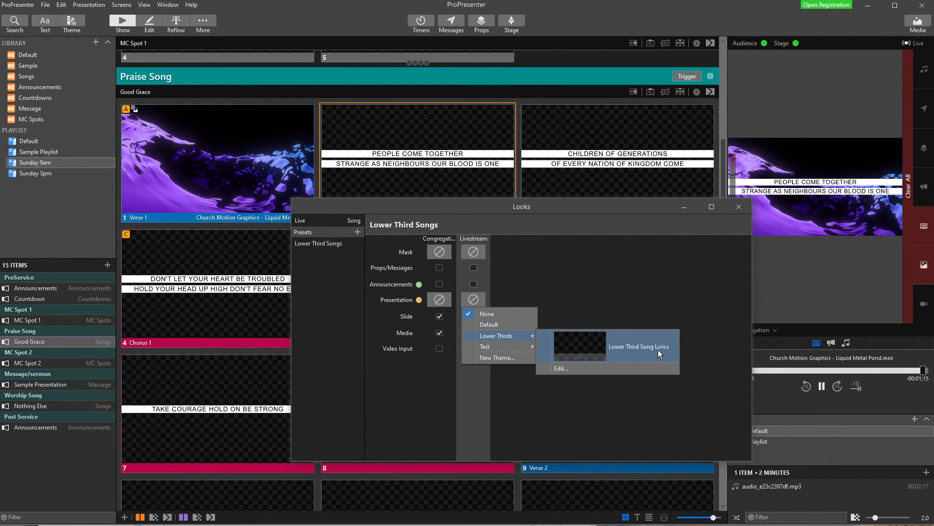
{"action": "left_click", "coordinate": [820, 385]}
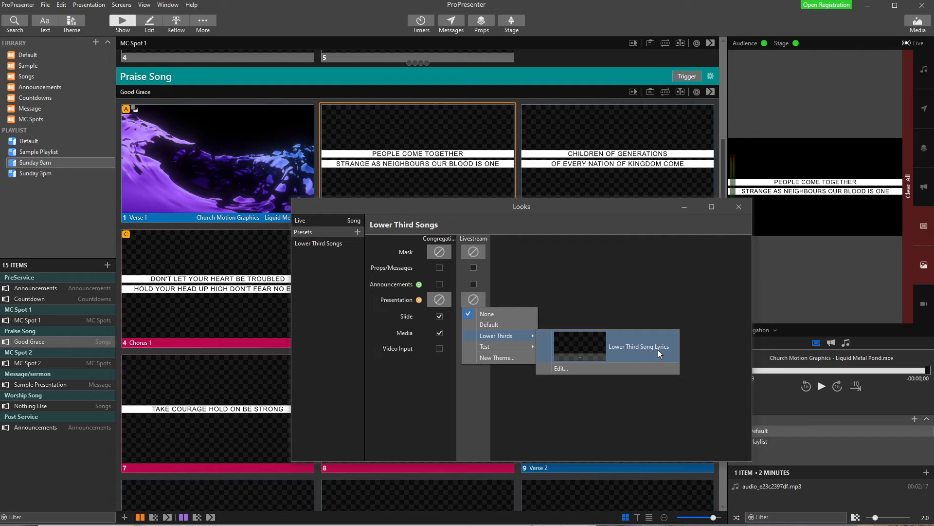
{"action": "mouse_move", "coordinate": [629, 343]}
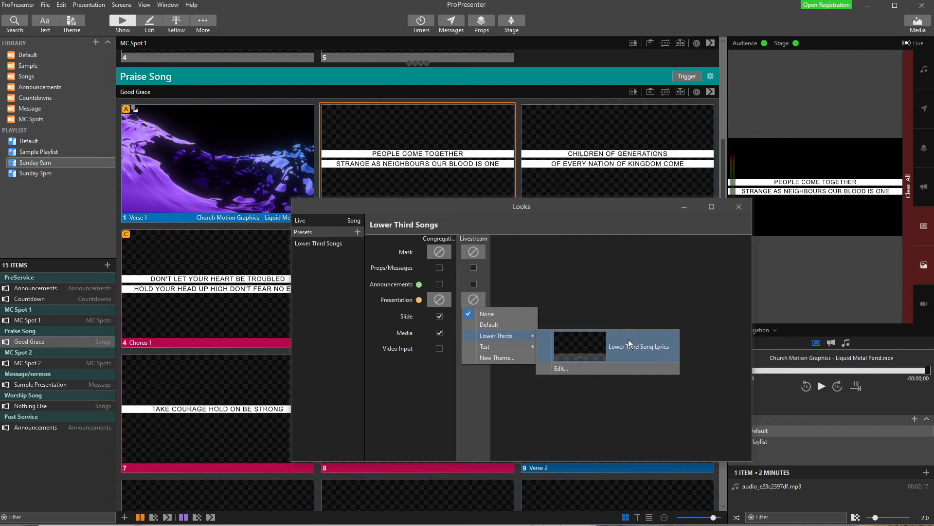
{"action": "left_click", "coordinate": [638, 346]}
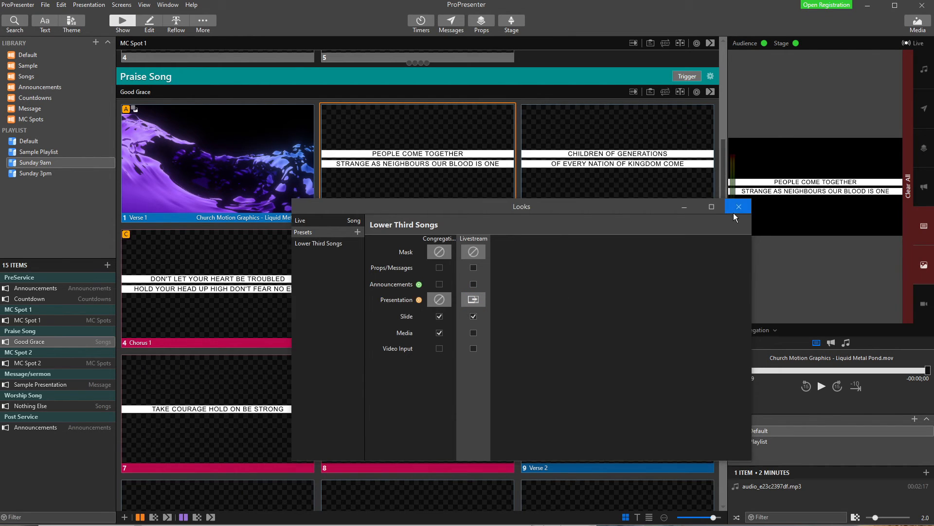
{"action": "left_click", "coordinate": [738, 206]}
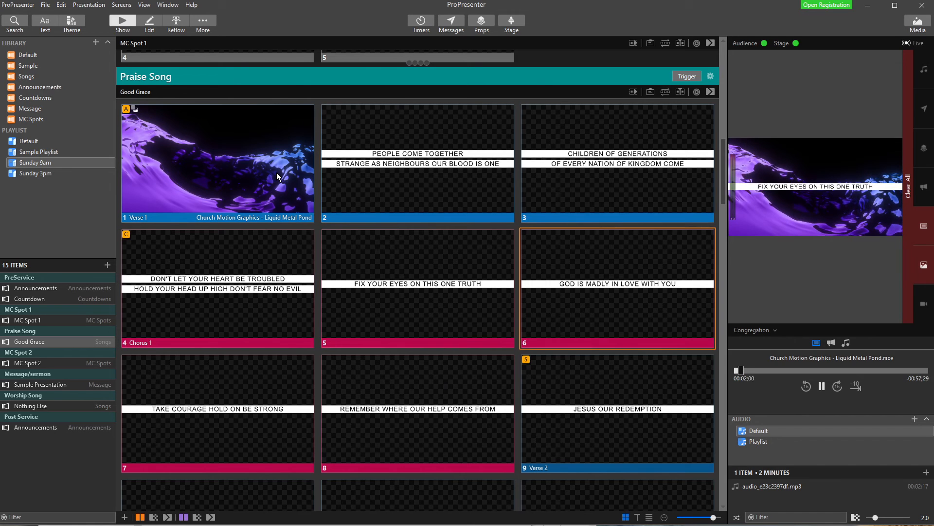
Switch the output preview to Livestream, then close the Looks window
{"action": "left_click", "coordinate": [753, 330]}
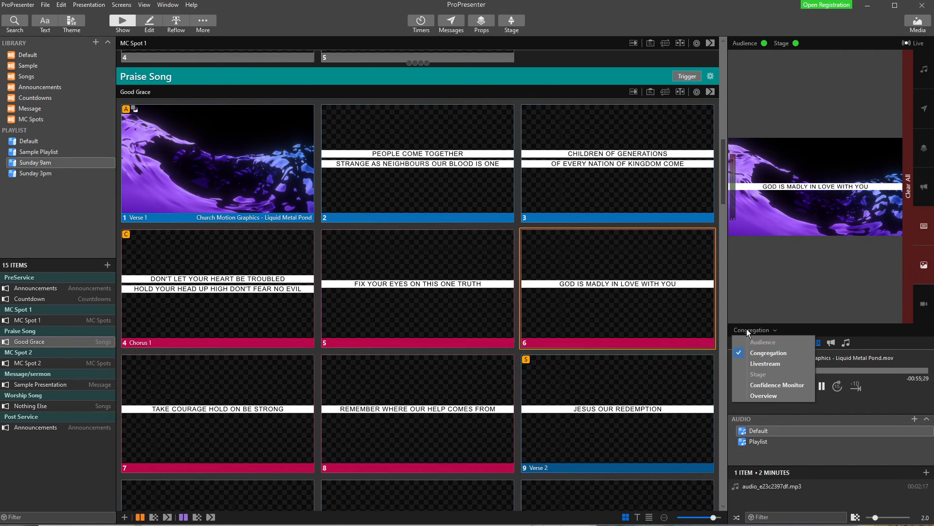
{"action": "mouse_move", "coordinate": [768, 363]}
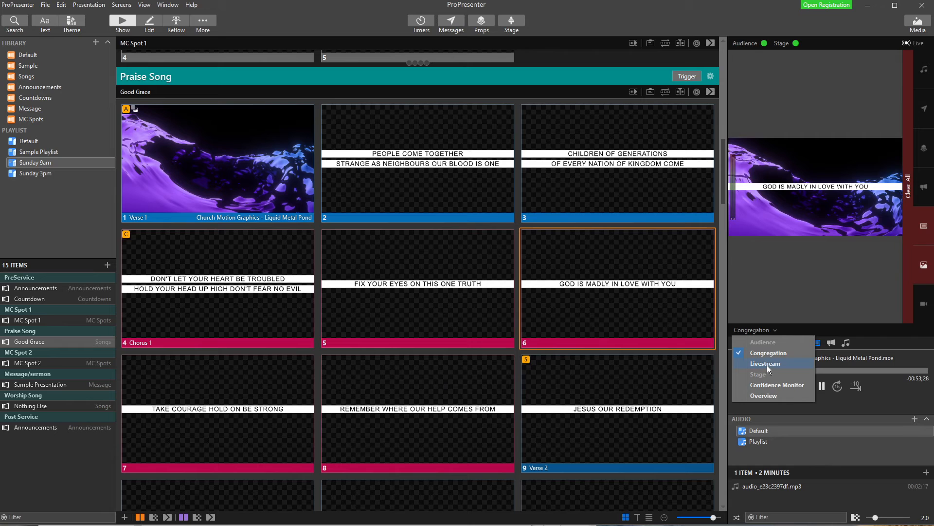
{"action": "left_click", "coordinate": [765, 363]}
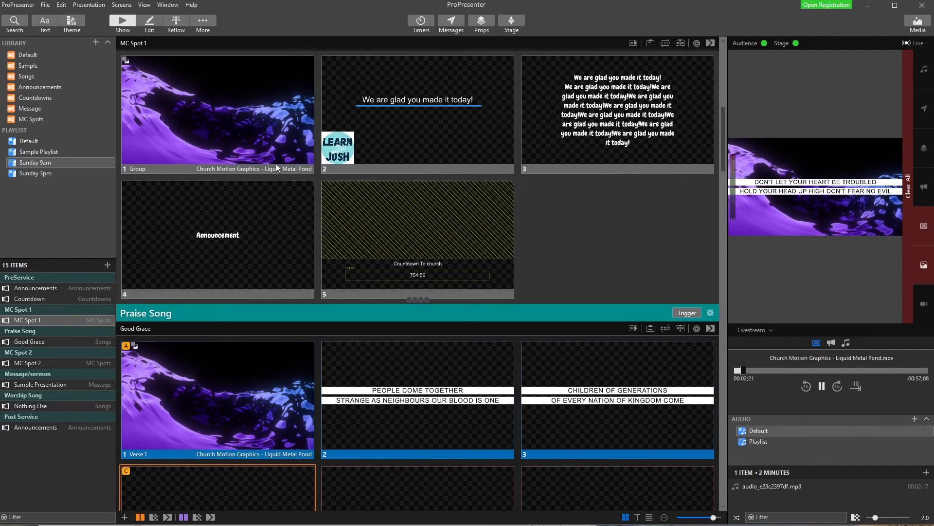
{"action": "left_click", "coordinate": [217, 396]}
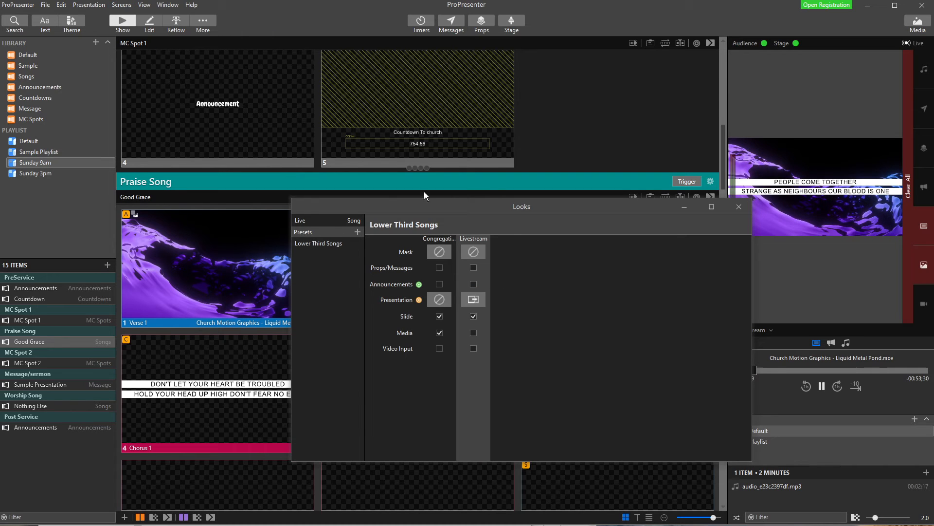
{"action": "mouse_move", "coordinate": [698, 223]}
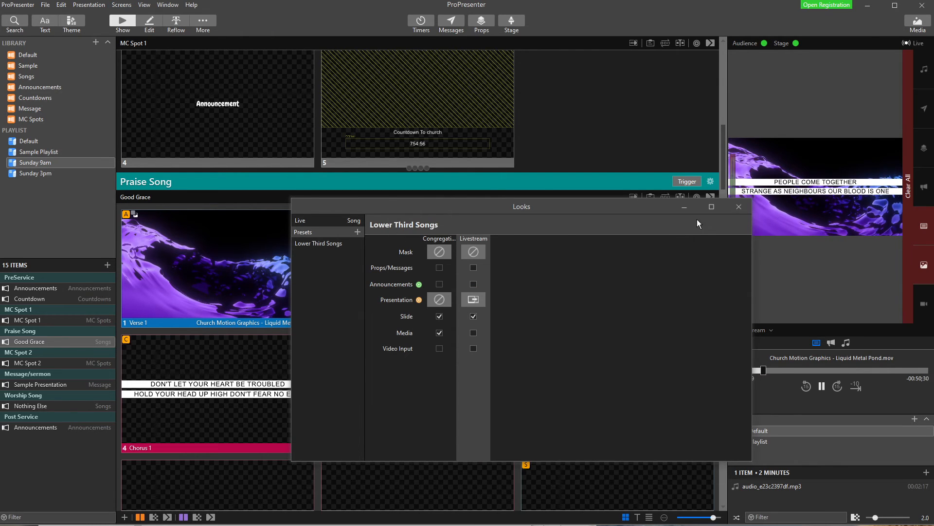
{"action": "left_click", "coordinate": [738, 206]}
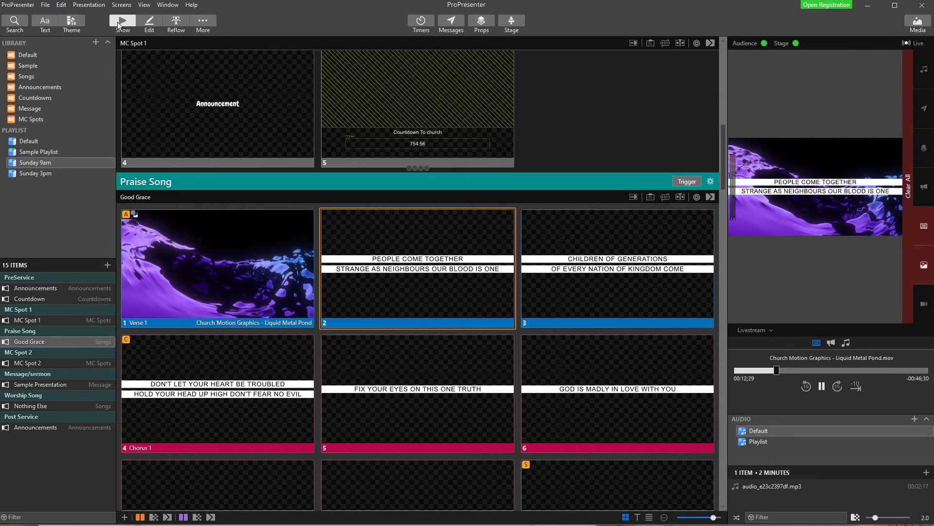
Drag an Audience Look action from the Action Palette onto the Verse 1 slide
{"action": "left_click", "coordinate": [121, 5]}
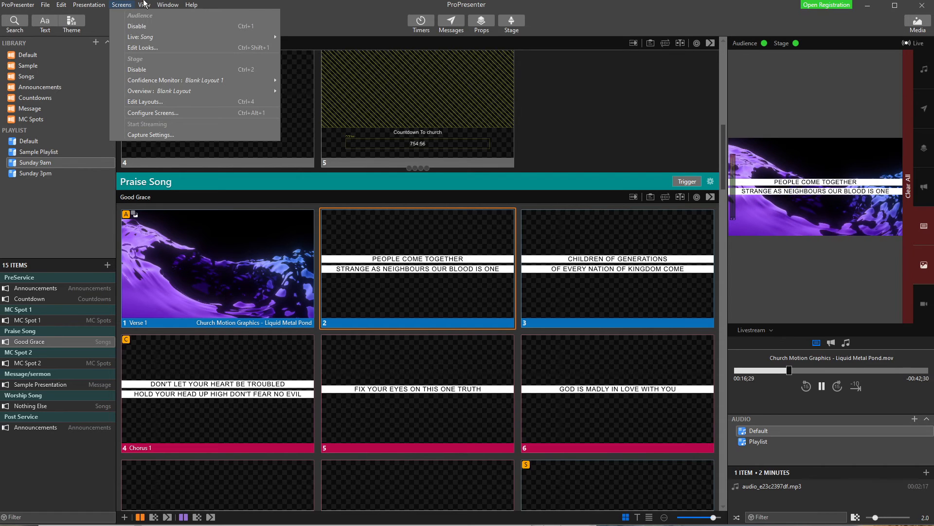
{"action": "left_click", "coordinate": [144, 5]}
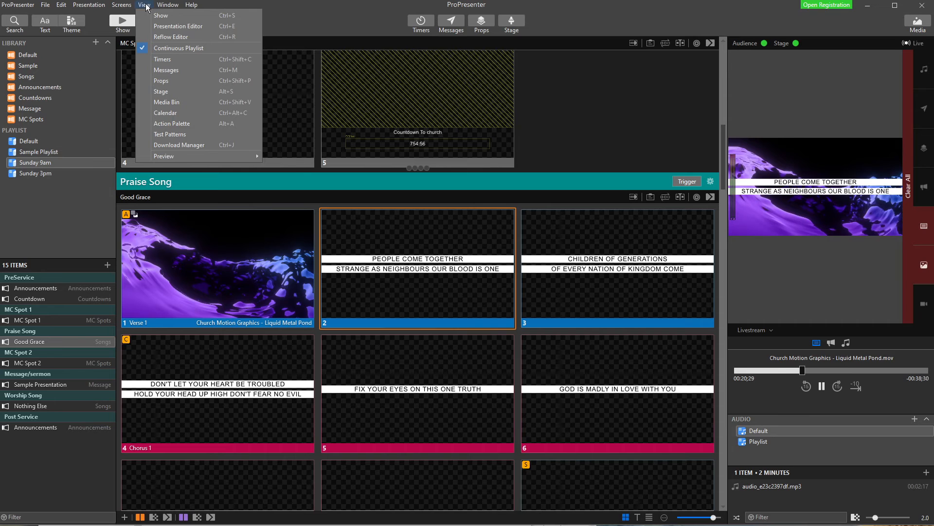
{"action": "mouse_move", "coordinate": [172, 123]}
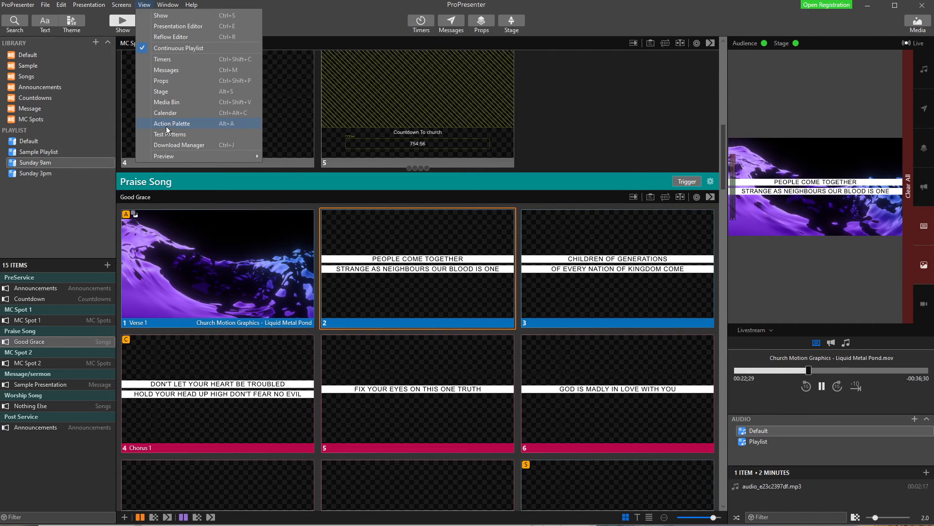
{"action": "left_click", "coordinate": [173, 123]}
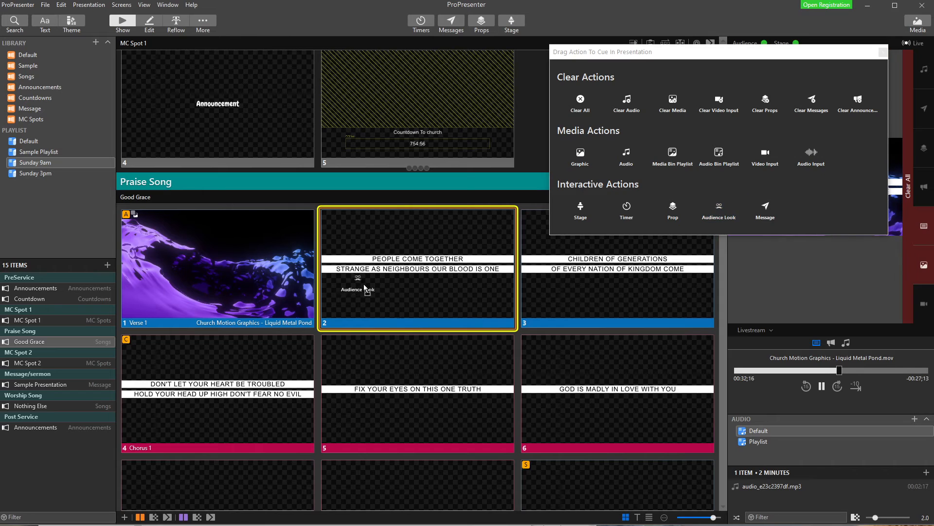
{"action": "left_click", "coordinate": [217, 265]}
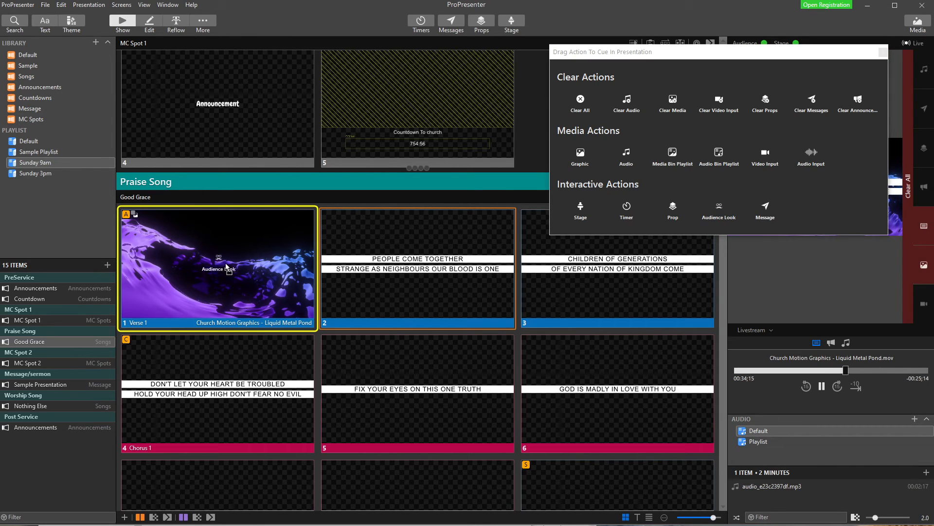
{"action": "mouse_move", "coordinate": [191, 273]}
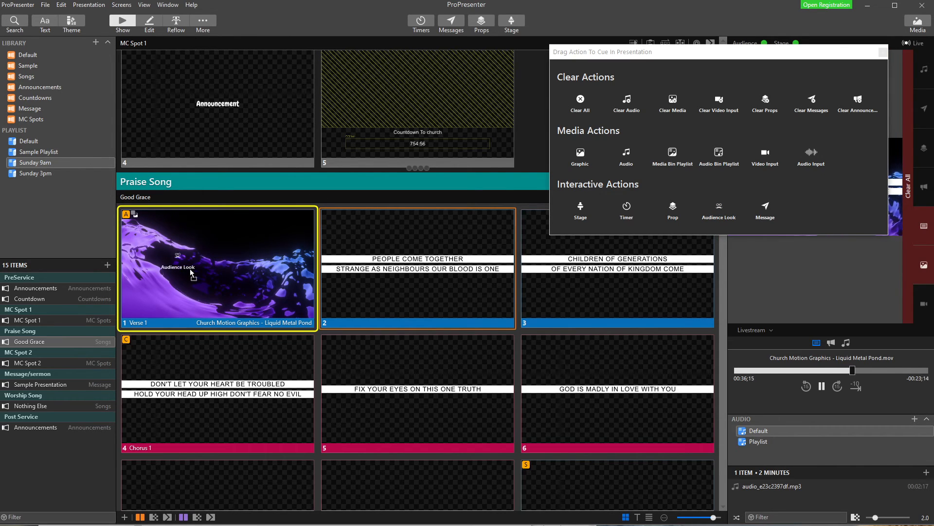
{"action": "left_click", "coordinate": [142, 214]}
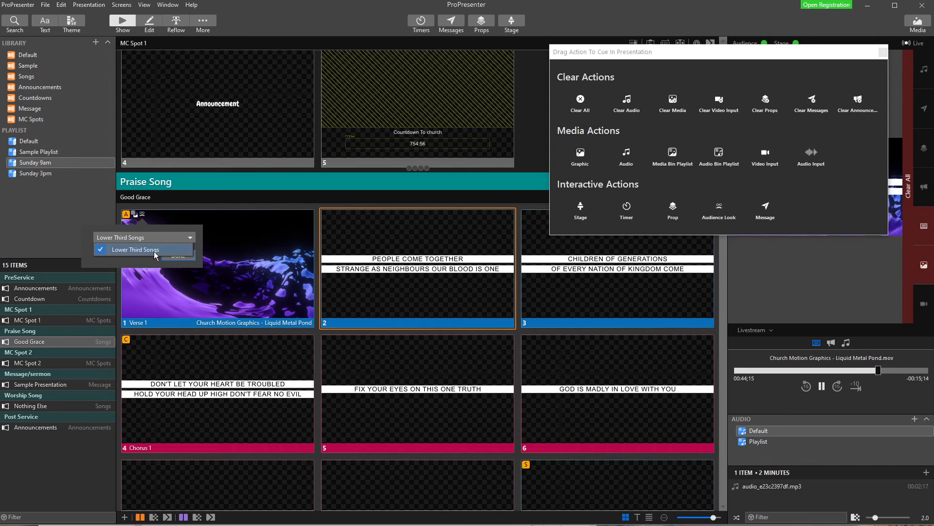
Set the slide action's look to Lower Third Songs, then preview the Congregation output
{"action": "left_click", "coordinate": [136, 249]}
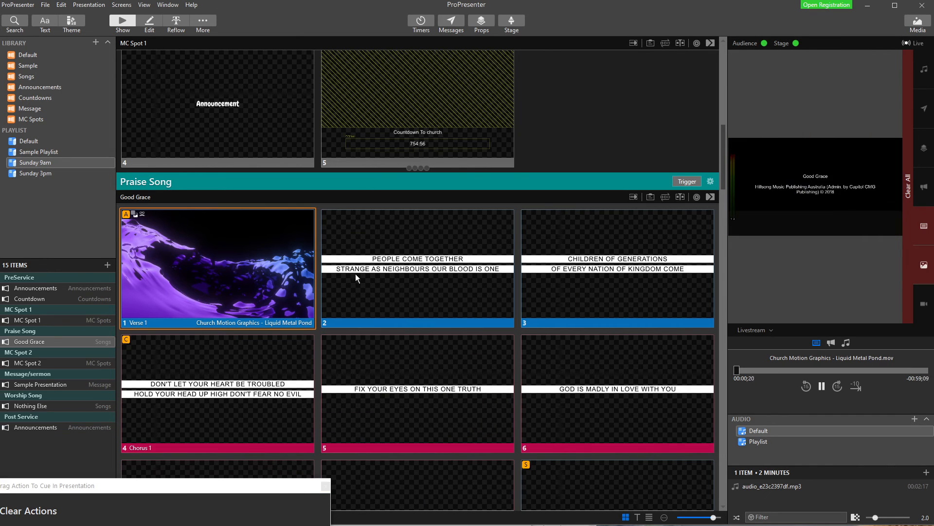
{"action": "mouse_move", "coordinate": [765, 239]}
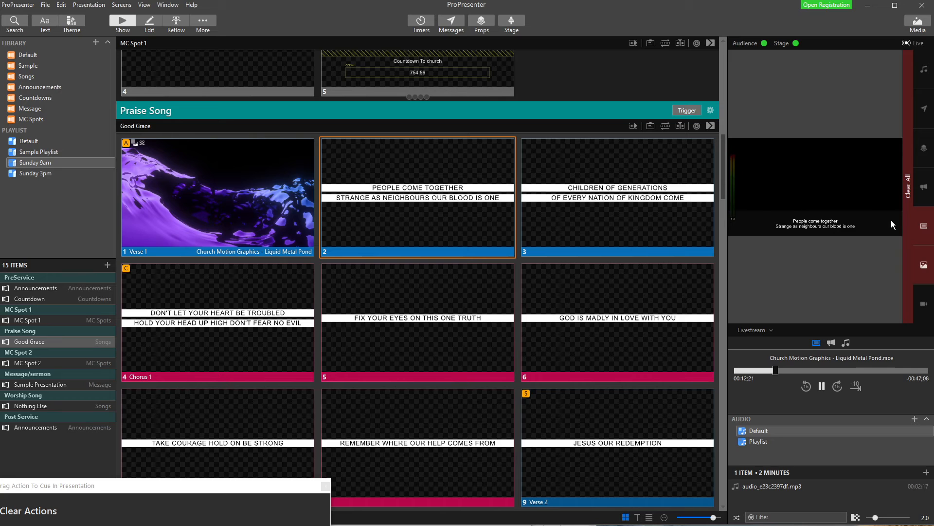
{"action": "mouse_move", "coordinate": [823, 241]}
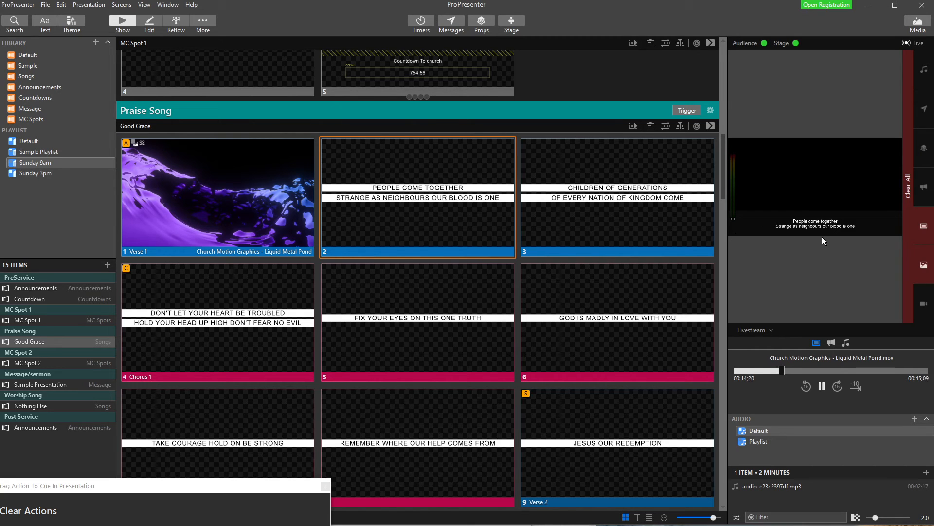
{"action": "mouse_move", "coordinate": [889, 212]}
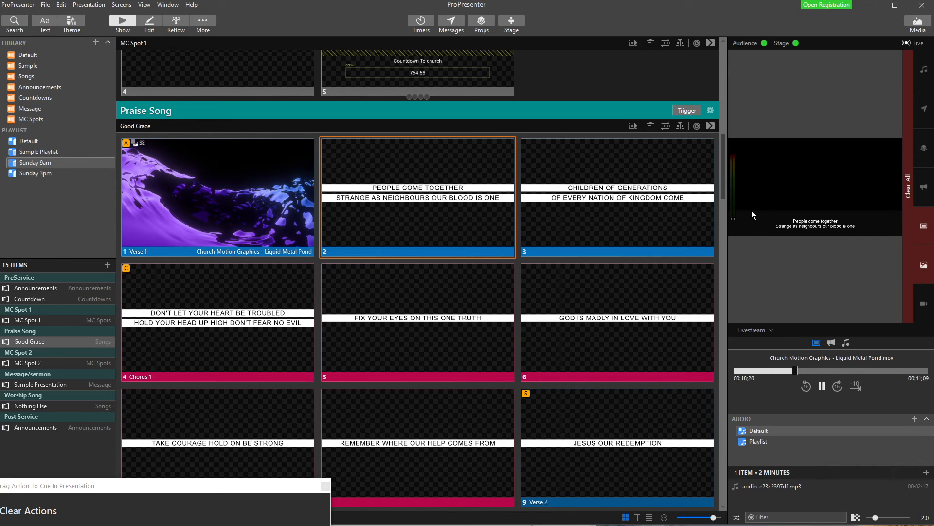
{"action": "left_click", "coordinate": [616, 197]}
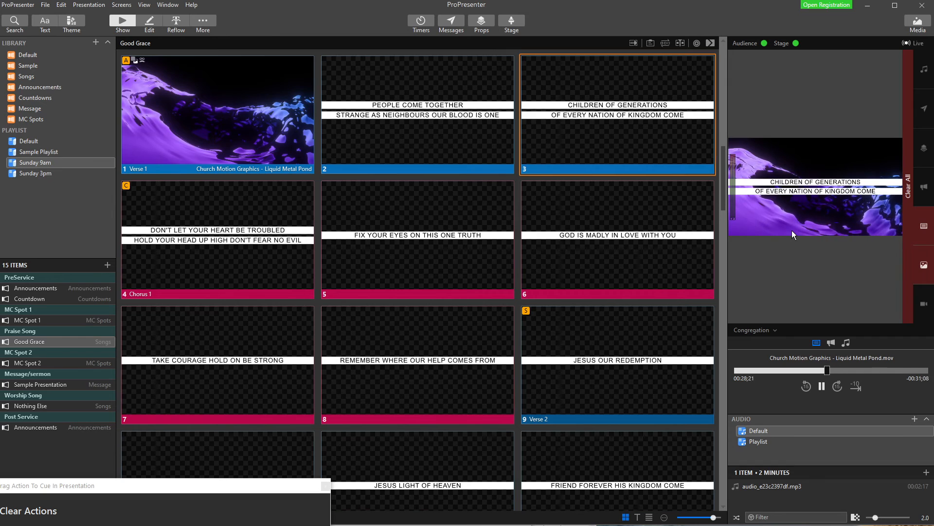
{"action": "left_click", "coordinate": [754, 330]}
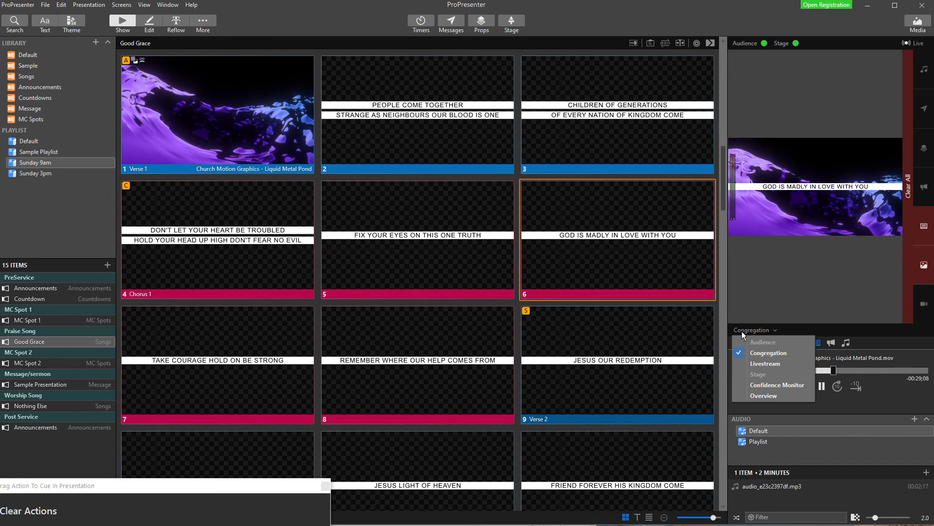
{"action": "left_click", "coordinate": [766, 364]}
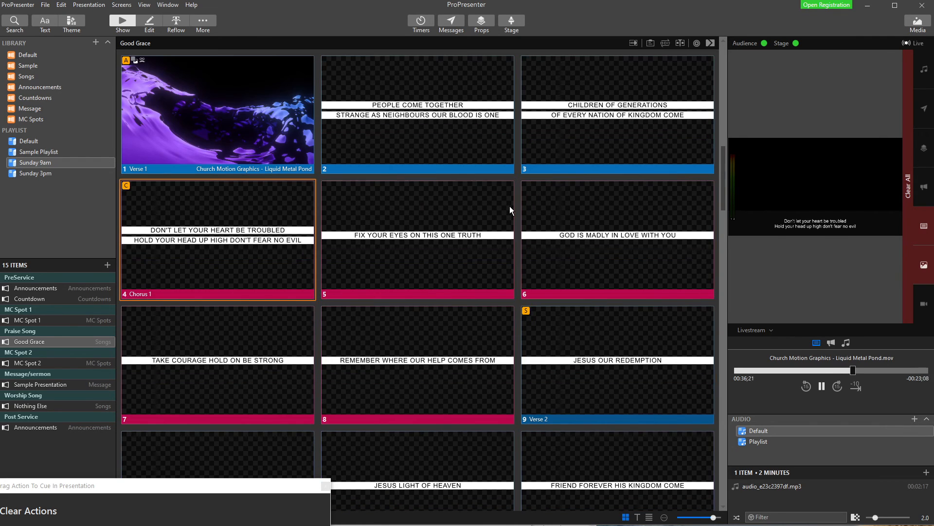
{"action": "left_click", "coordinate": [754, 330]}
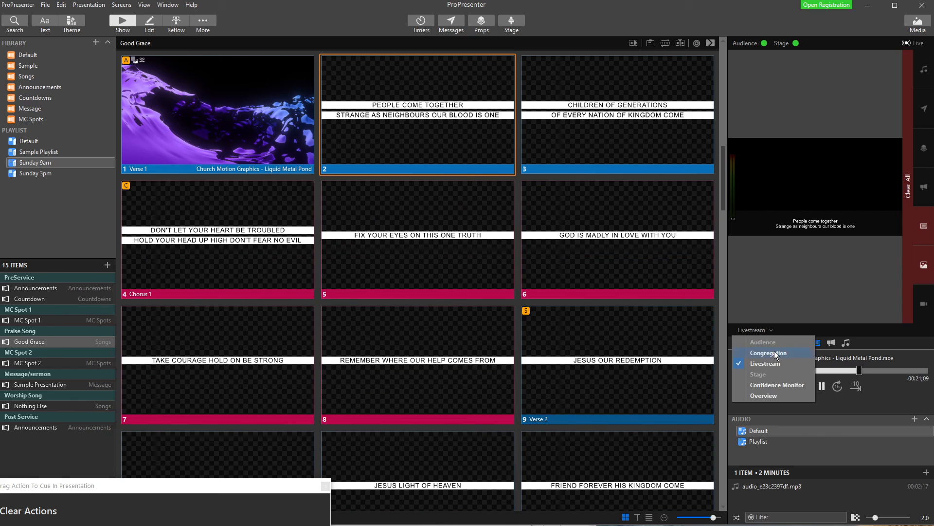
{"action": "left_click", "coordinate": [767, 353]}
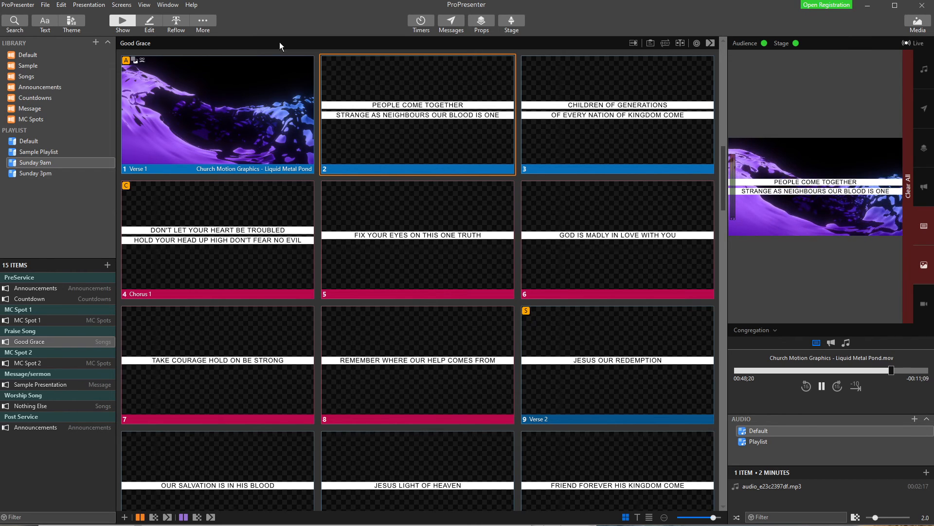
Open the Theme Editor and add three new theme slides
{"action": "left_click", "coordinate": [203, 21]}
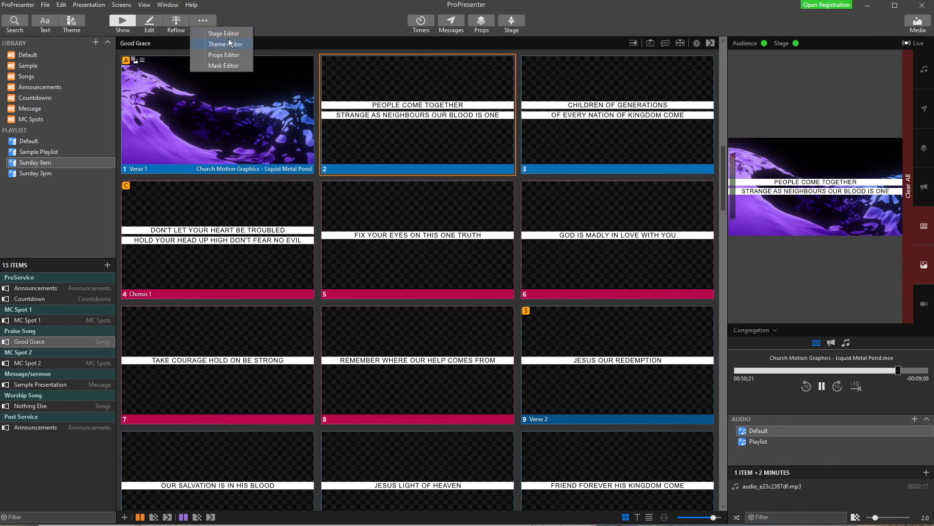
{"action": "left_click", "coordinate": [225, 44]}
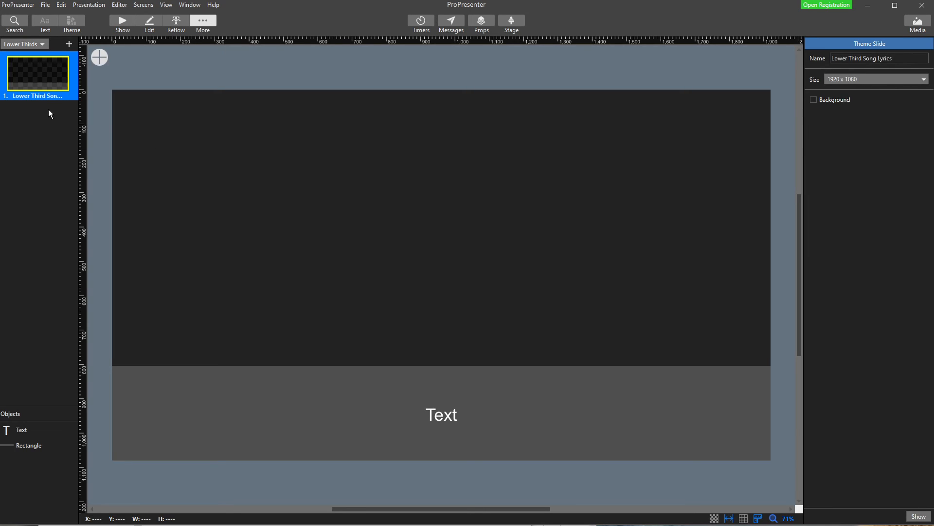
{"action": "left_click", "coordinate": [69, 44]}
{"action": "type", "text": "Message Slides"}
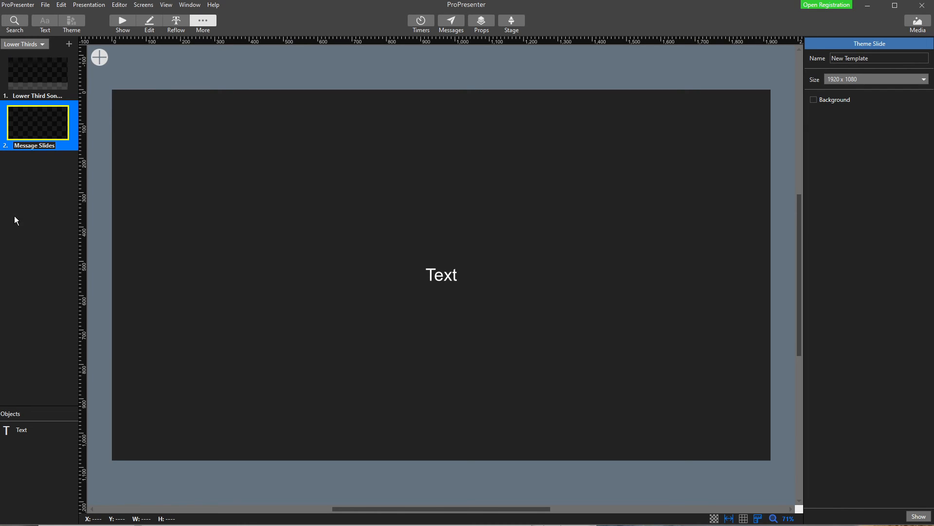
{"action": "left_click", "coordinate": [68, 45]}
{"action": "type", "text": "Videos"}
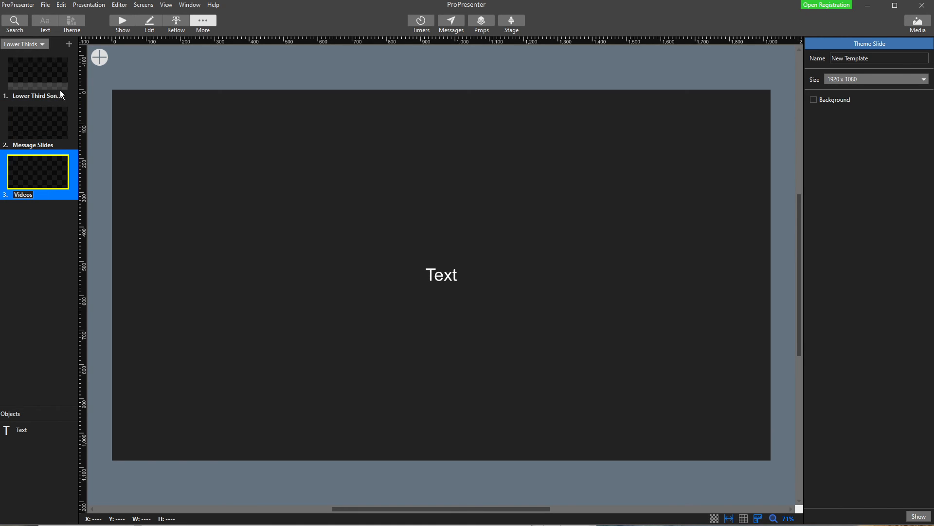
{"action": "left_click", "coordinate": [68, 45]}
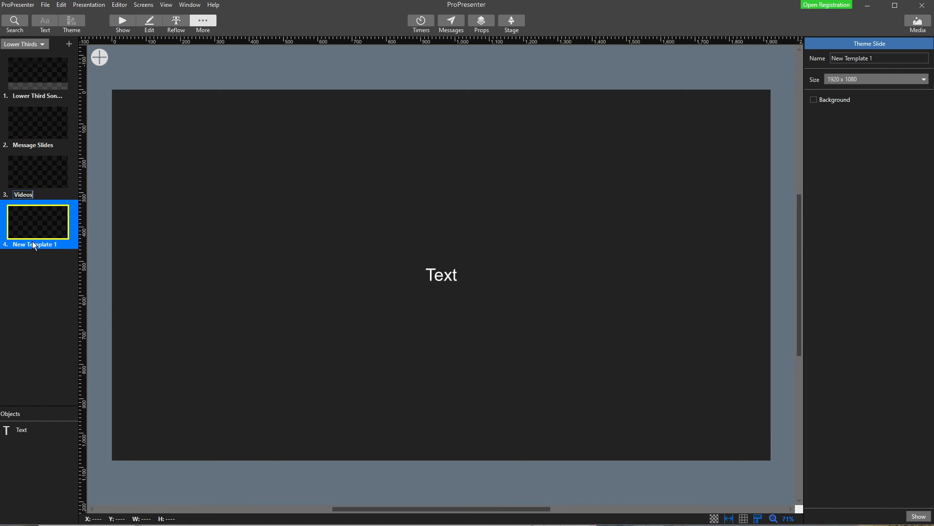
Rename the new theme slide to Pictures
{"action": "right_click", "coordinate": [37, 222]}
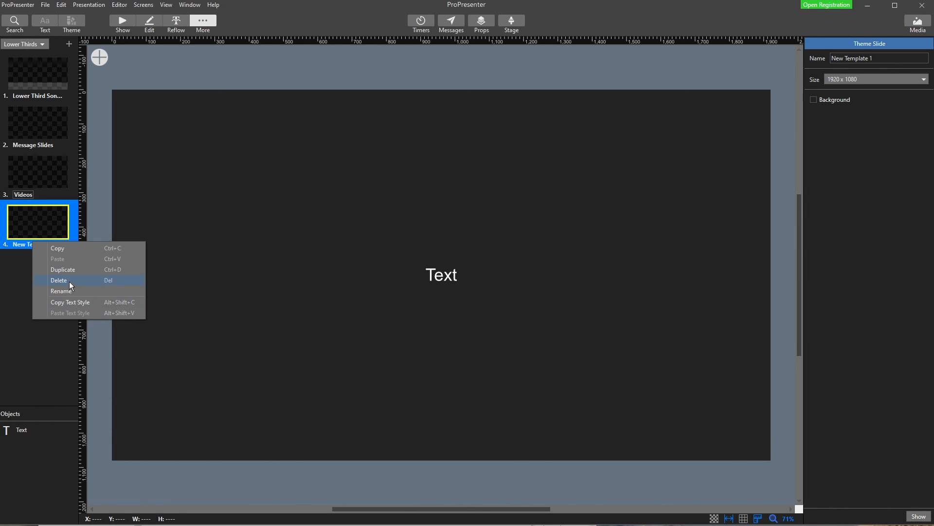
{"action": "left_click", "coordinate": [61, 291]}
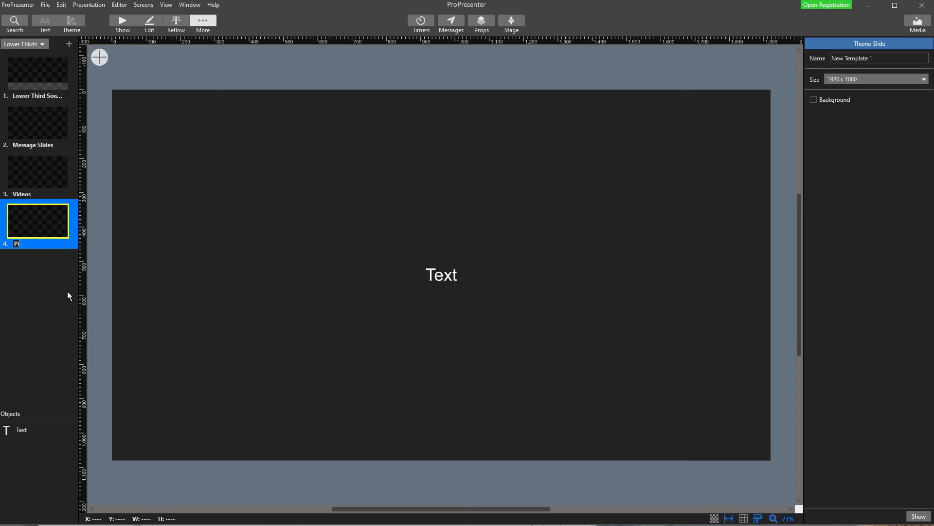
{"action": "type", "text": "Pictures"}
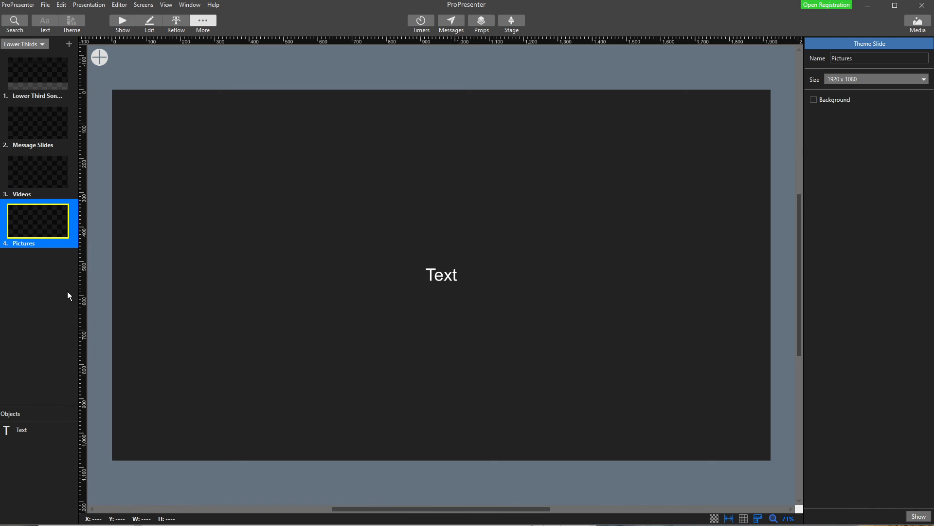
{"action": "mouse_move", "coordinate": [119, 5]}
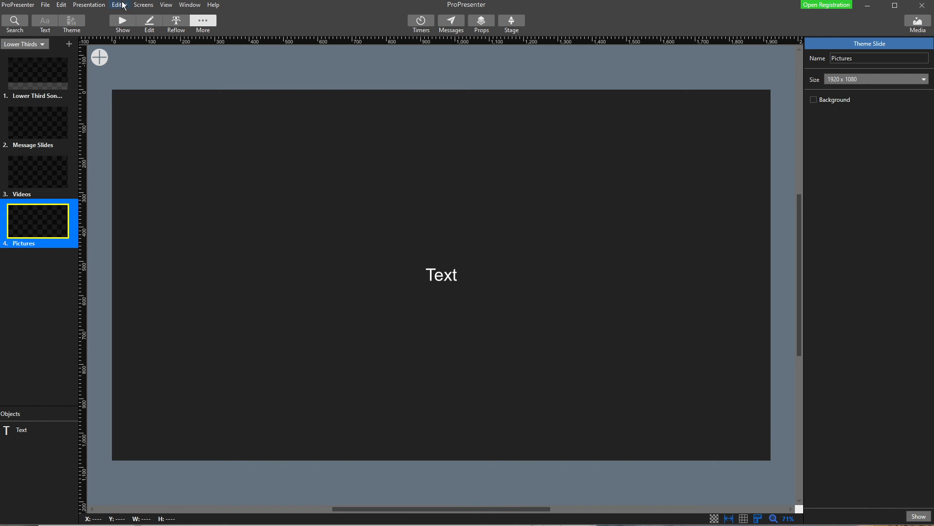
Add a new look preset named Video in the Looks editor
{"action": "left_click", "coordinate": [143, 4]}
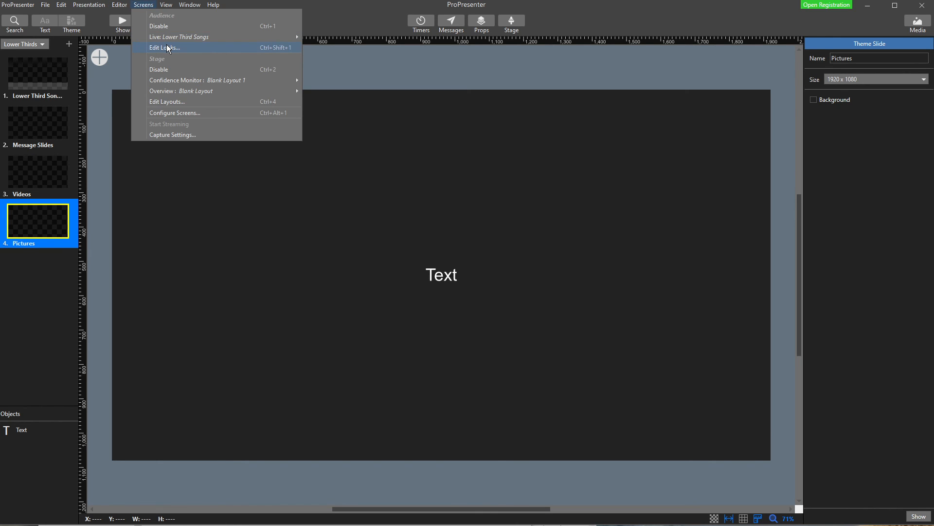
{"action": "left_click", "coordinate": [165, 48]}
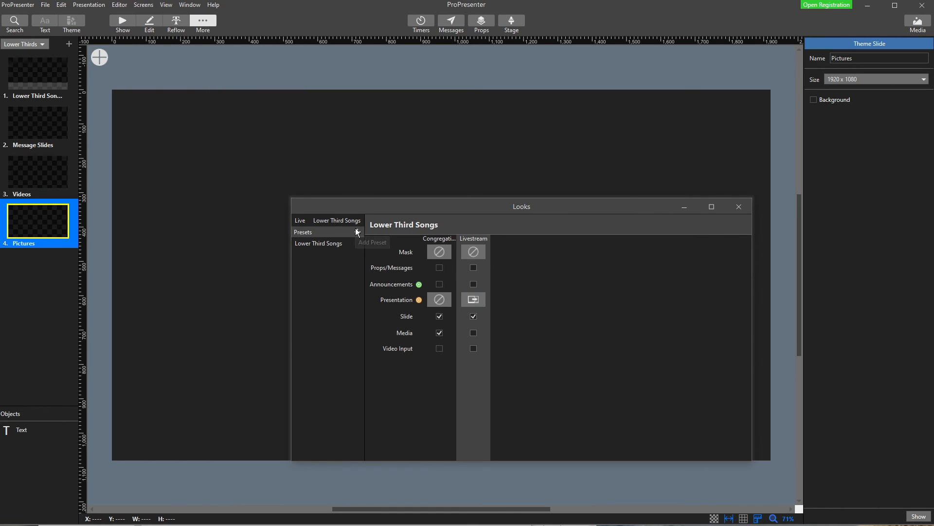
{"action": "left_click", "coordinate": [318, 243]}
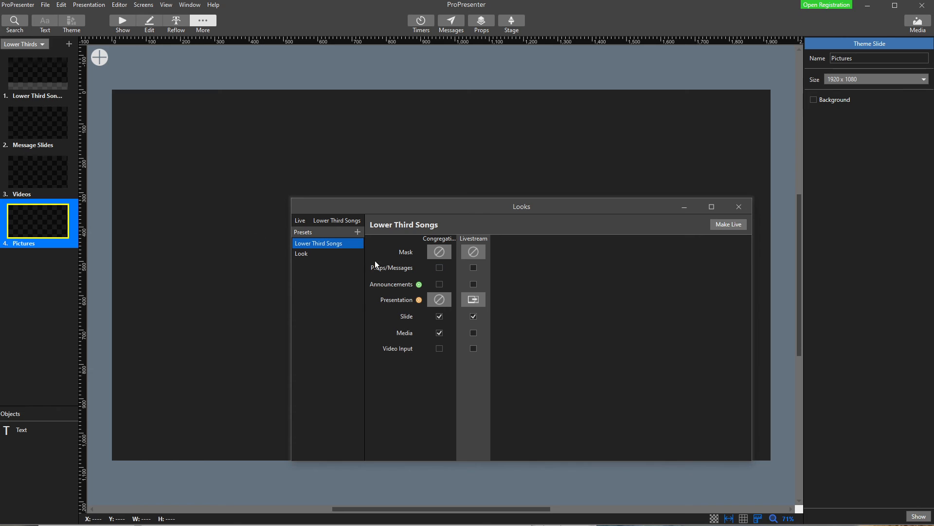
{"action": "mouse_move", "coordinate": [326, 297]}
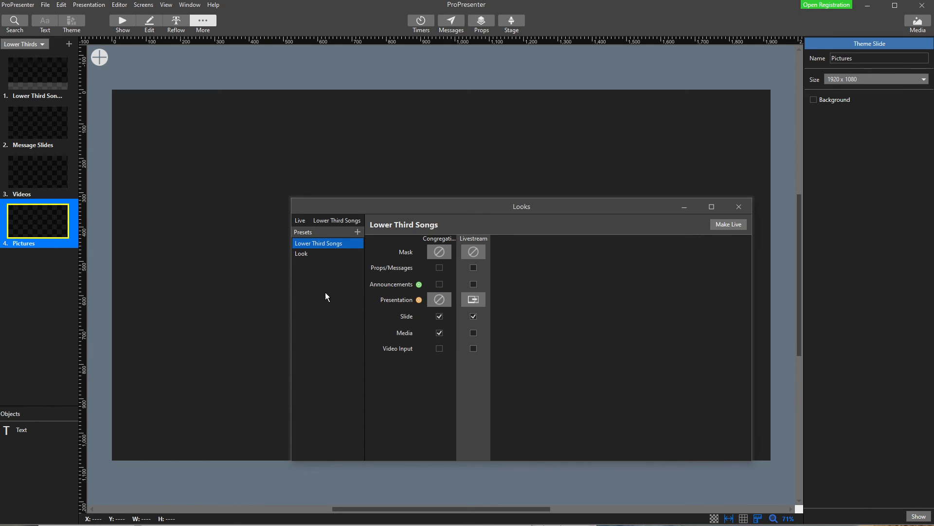
{"action": "left_click", "coordinate": [302, 253]}
{"action": "type", "text": "Video"}
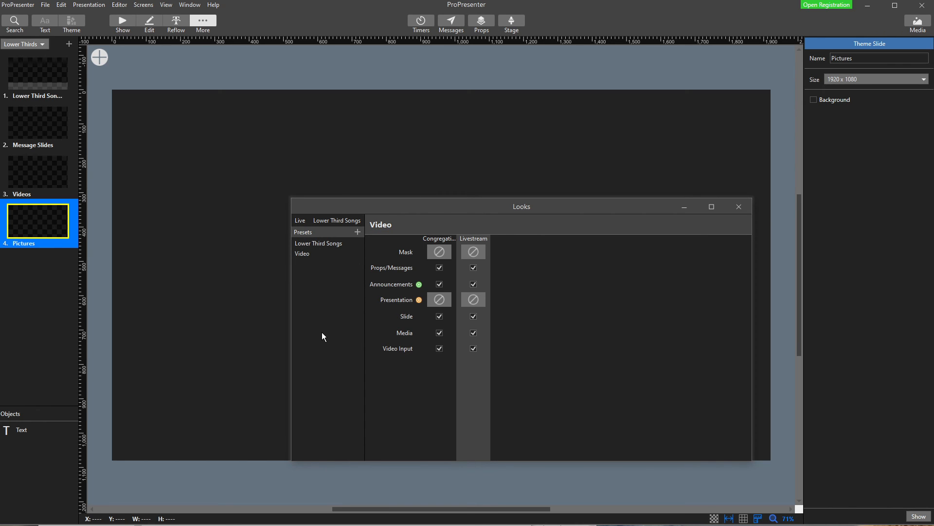
Turn off props/messages, announcements and video input for the Video look
{"action": "left_click", "coordinate": [439, 268]}
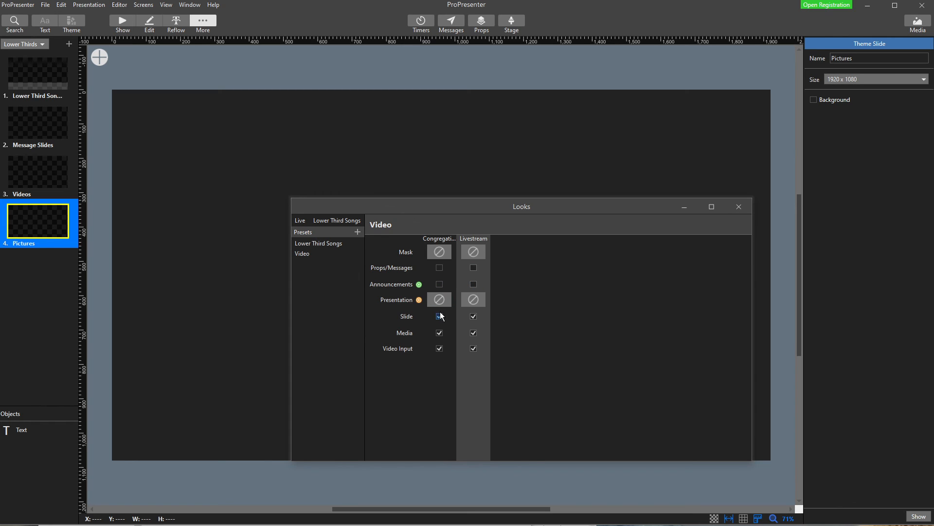
{"action": "left_click", "coordinate": [439, 315]}
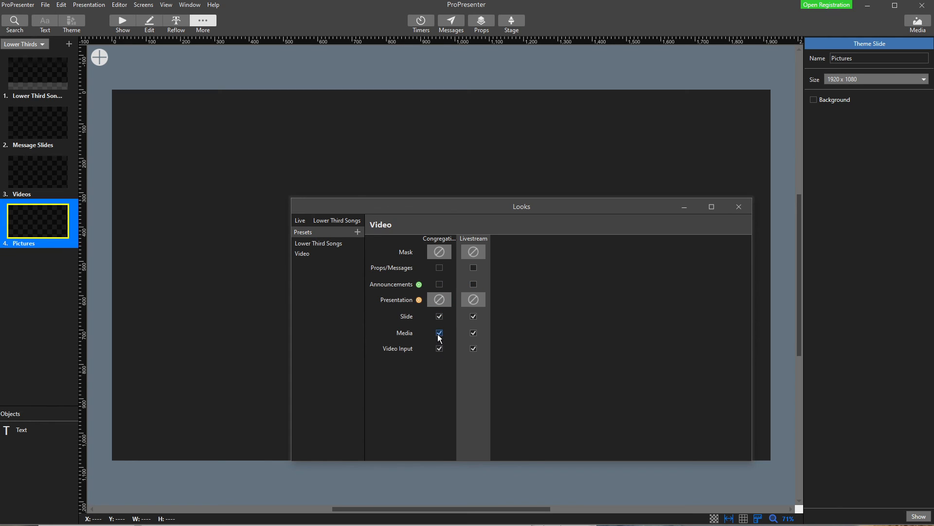
{"action": "left_click", "coordinate": [438, 348]}
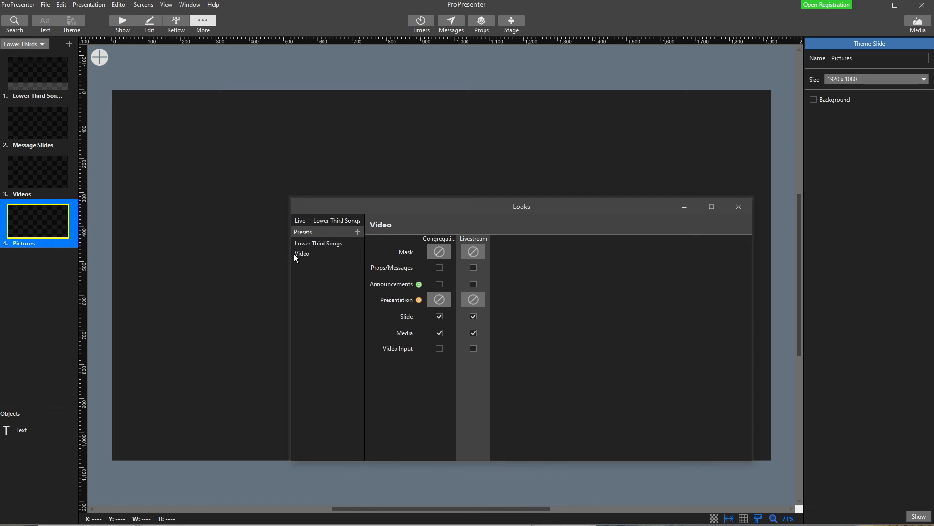
{"action": "left_click", "coordinate": [327, 253]}
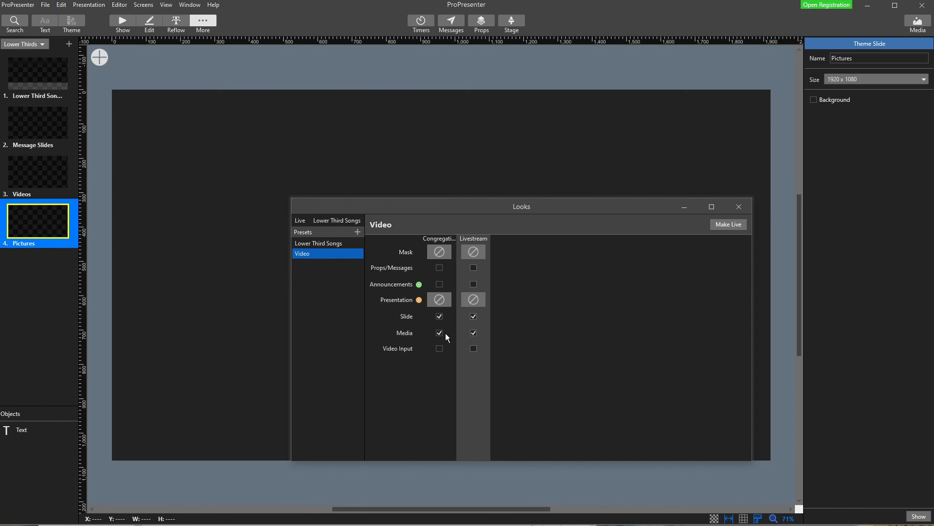
{"action": "mouse_move", "coordinate": [396, 334]}
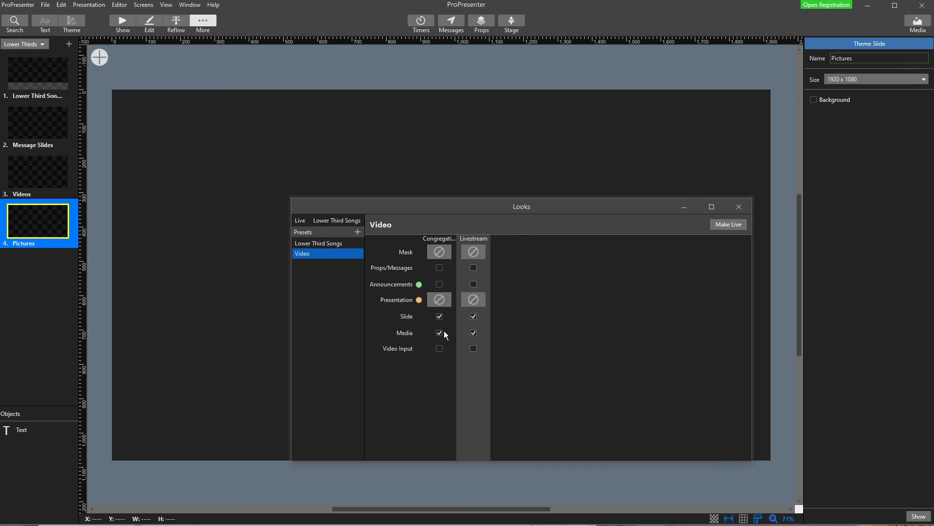
{"action": "left_click", "coordinate": [439, 333]}
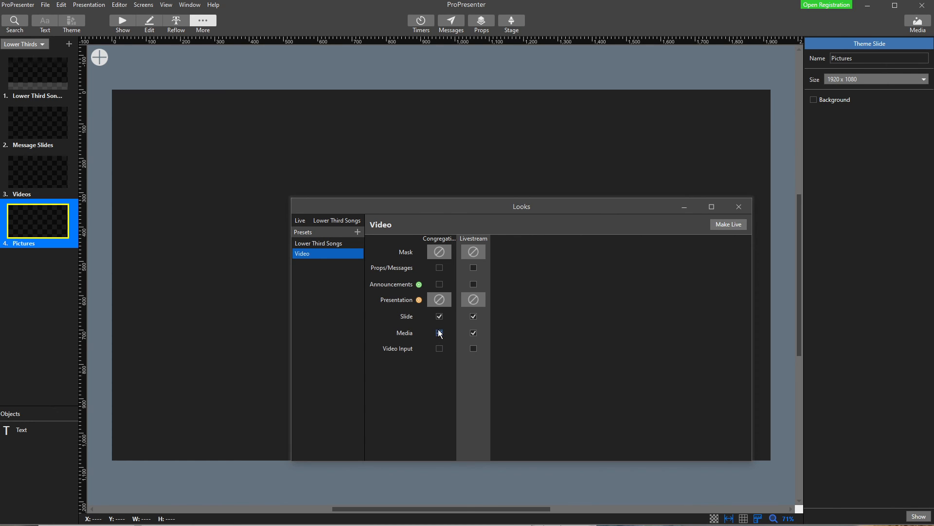
{"action": "left_click", "coordinate": [439, 332]}
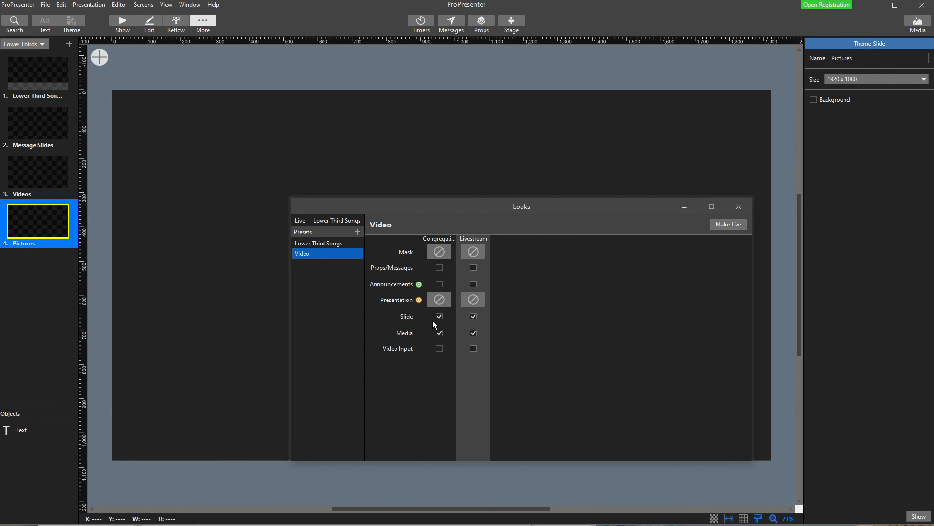
{"action": "mouse_move", "coordinate": [448, 314]}
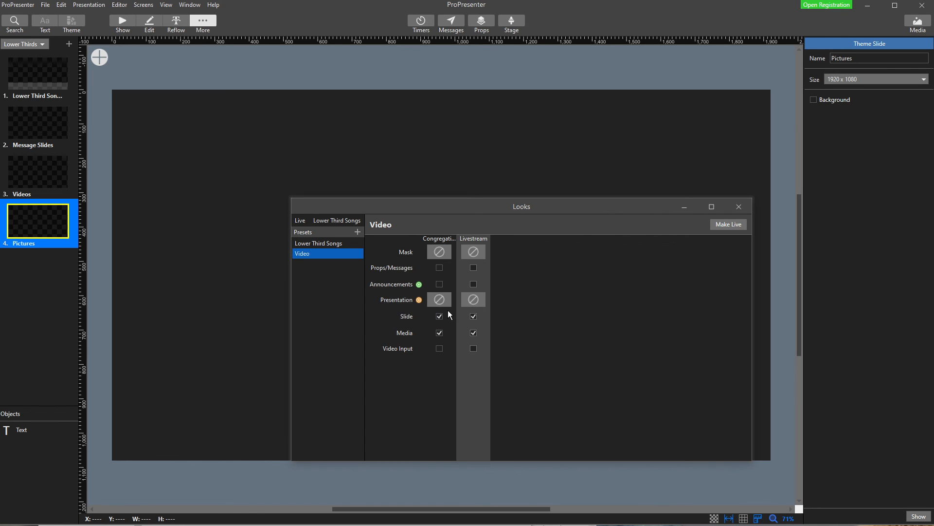
Turn off Slide in the Video look, keep the Livestream Presentation theme at None, and close Looks
{"action": "left_click", "coordinate": [439, 316]}
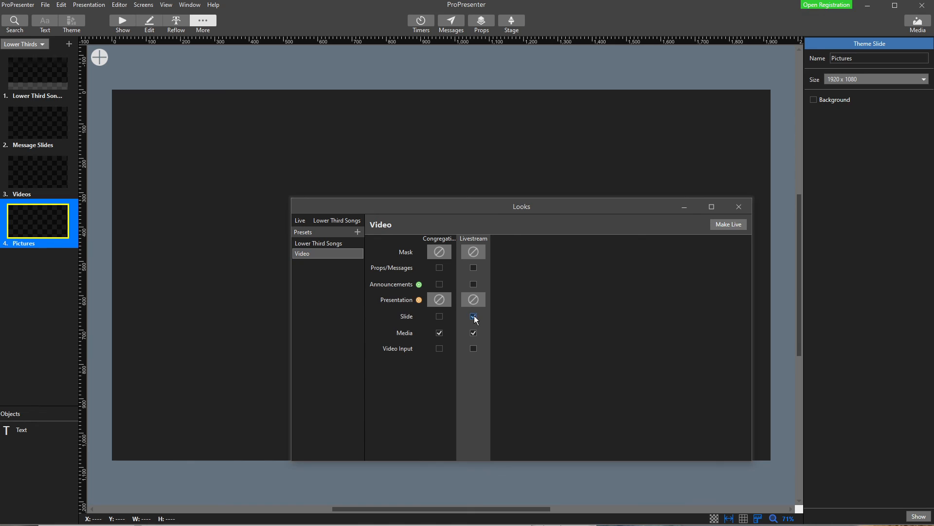
{"action": "left_click", "coordinate": [472, 300]}
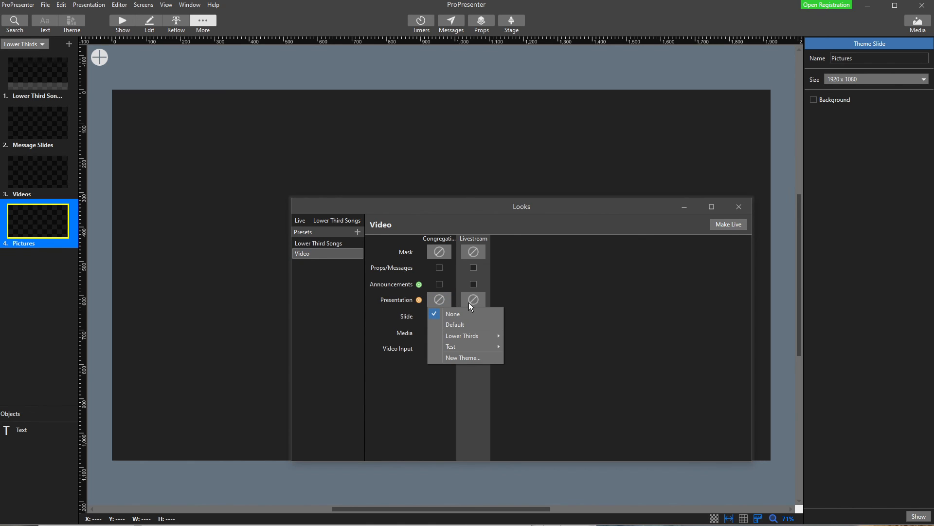
{"action": "left_click", "coordinate": [453, 313]}
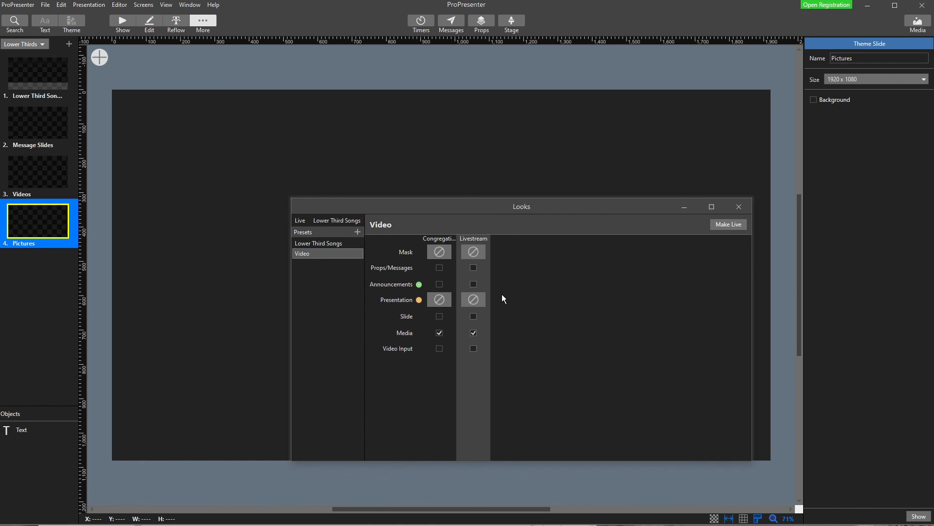
{"action": "mouse_move", "coordinate": [492, 311]}
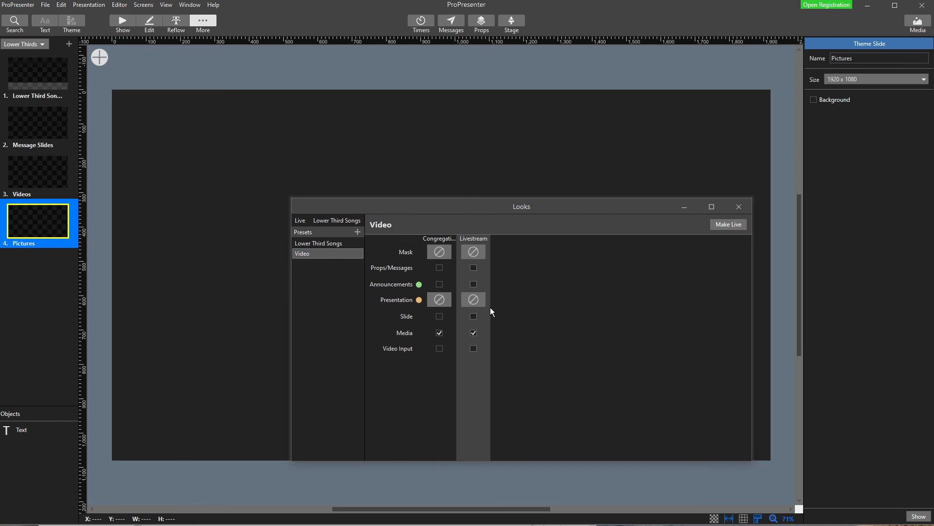
{"action": "mouse_move", "coordinate": [564, 297]}
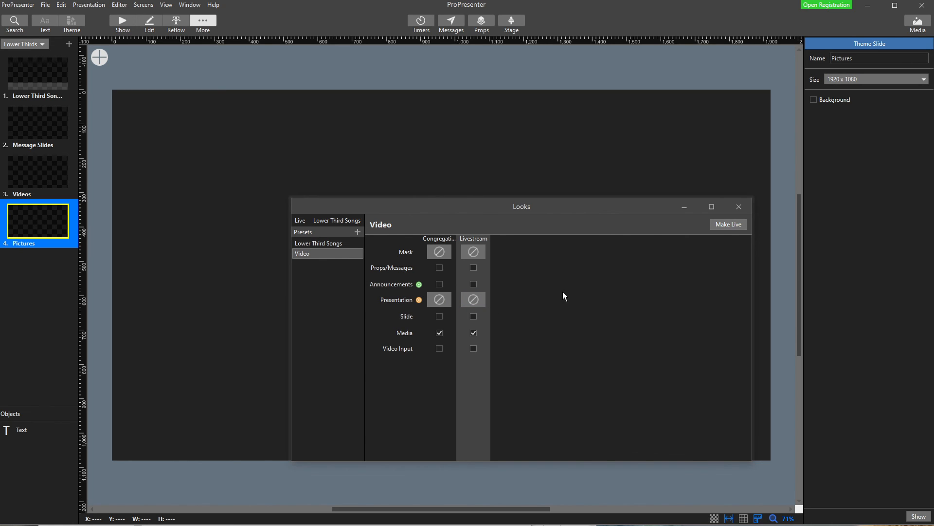
{"action": "left_click", "coordinate": [738, 206]}
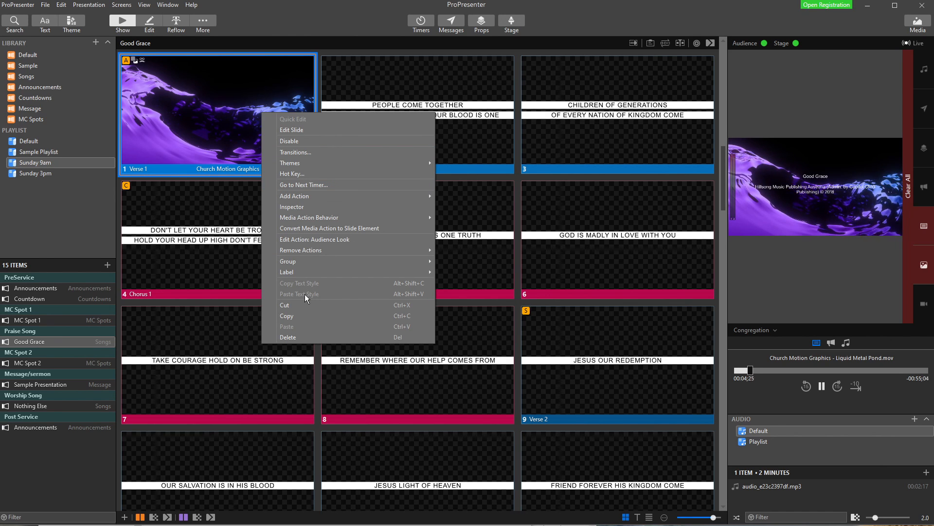
{"action": "mouse_move", "coordinate": [294, 196]}
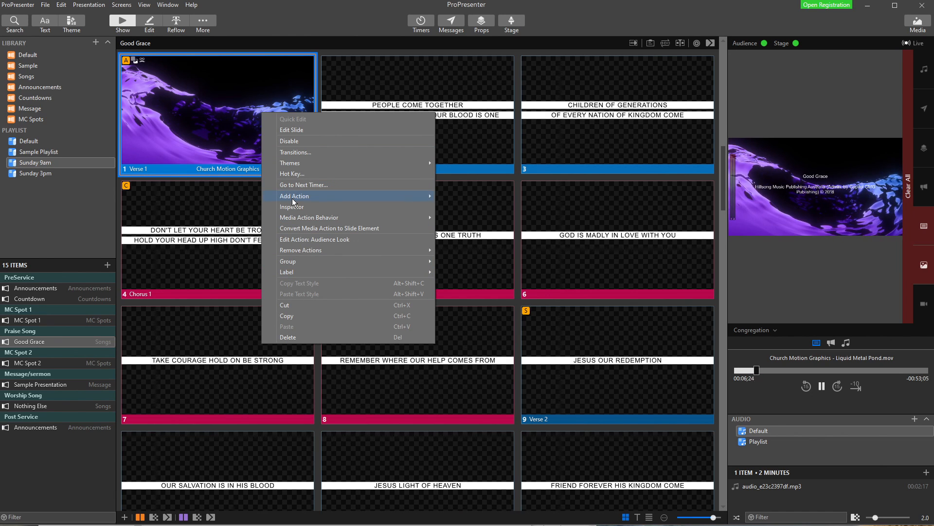
{"action": "mouse_move", "coordinate": [294, 196]}
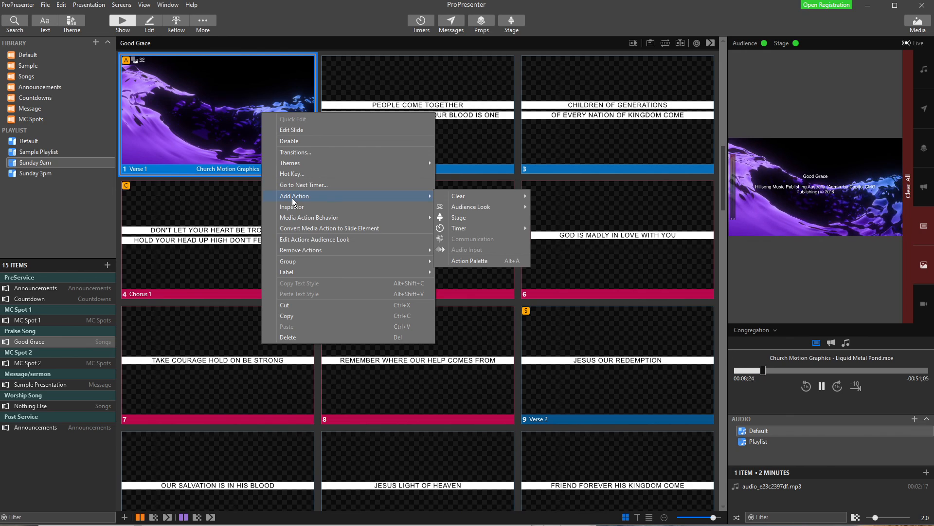
{"action": "mouse_move", "coordinate": [470, 207]}
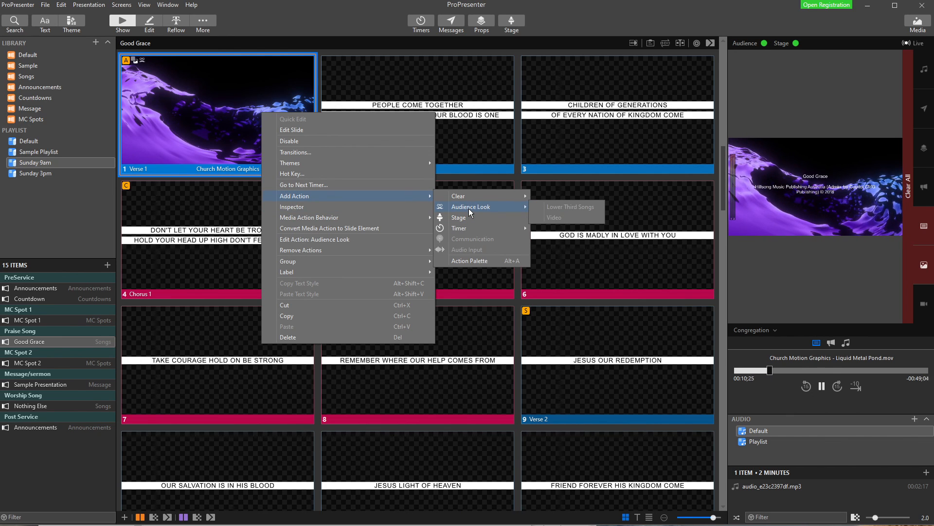
{"action": "mouse_move", "coordinate": [458, 195]}
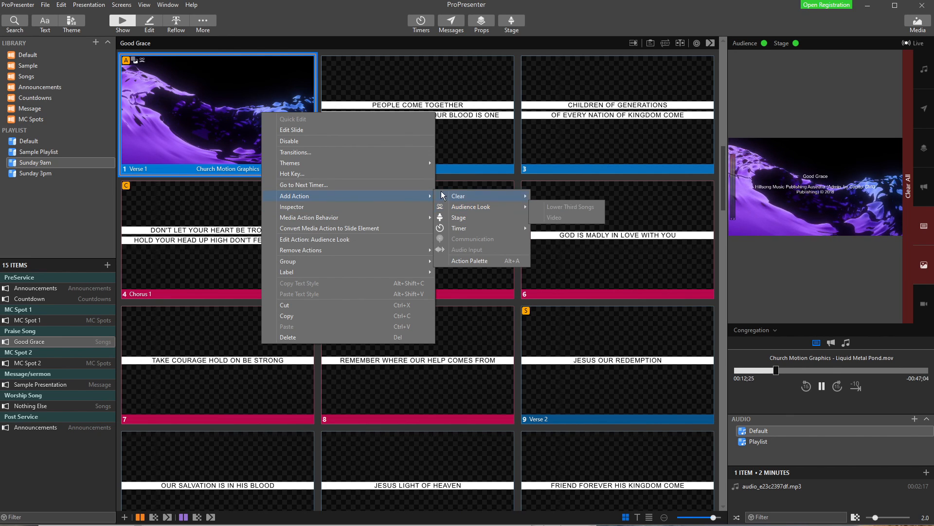
{"action": "mouse_move", "coordinate": [370, 239]}
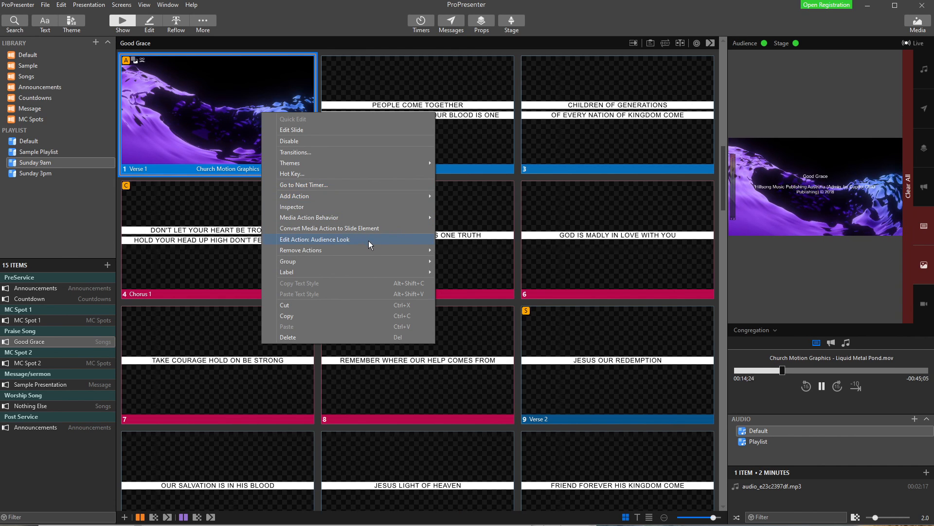